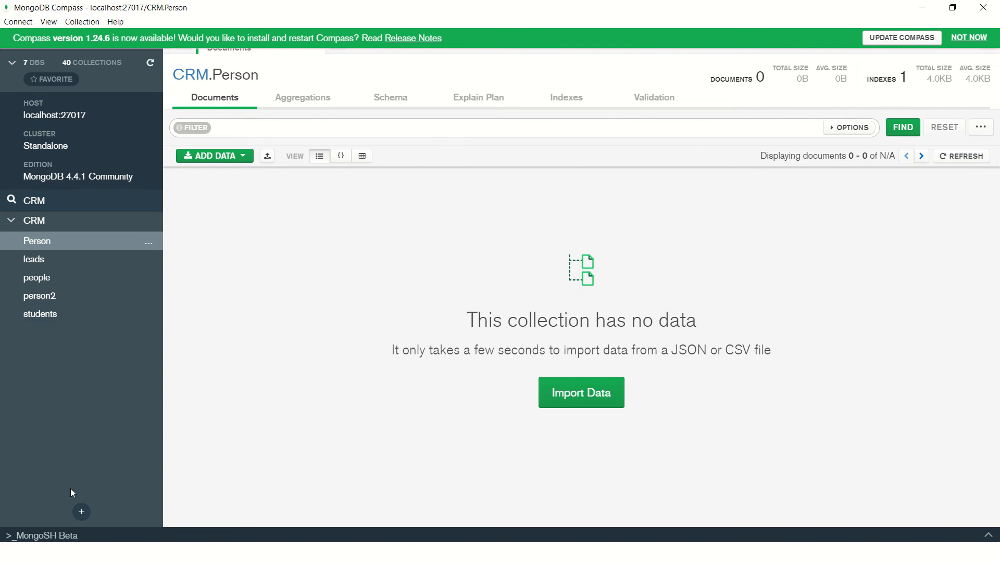
- Create the LoansManager database with a users collection, then open users from the 'loans' filter
text(LoansManager)
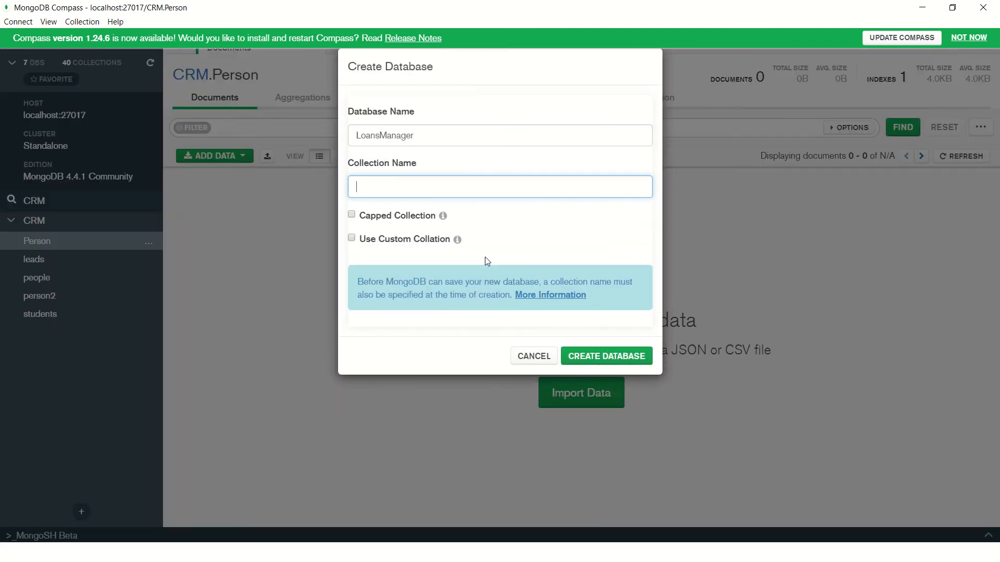
text(users)
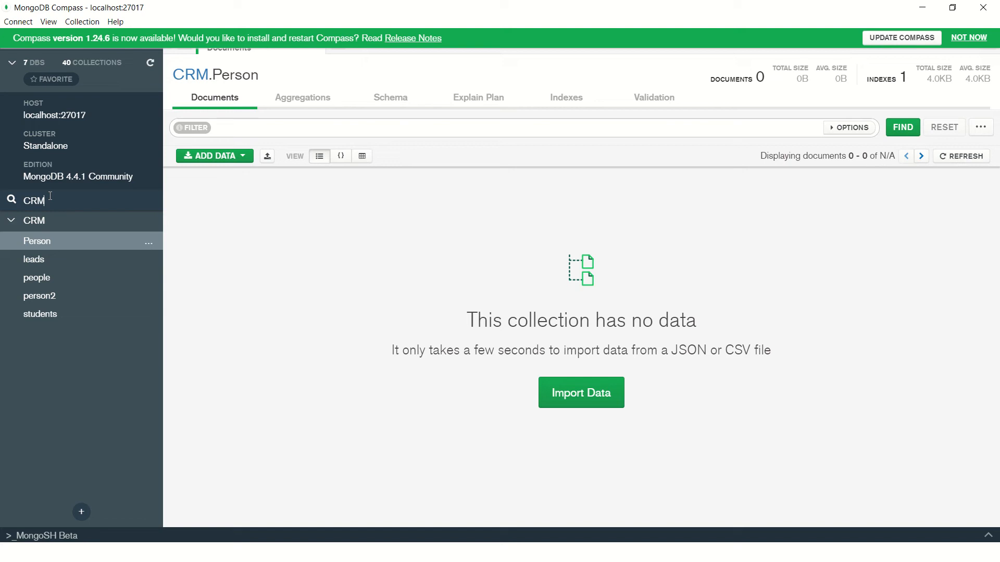
text(loans)
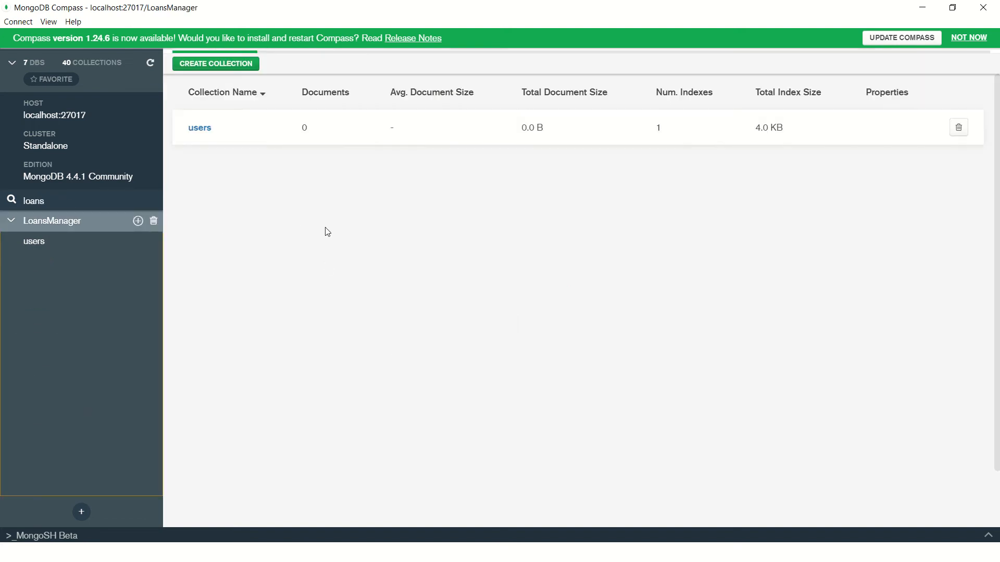
click(200, 128)
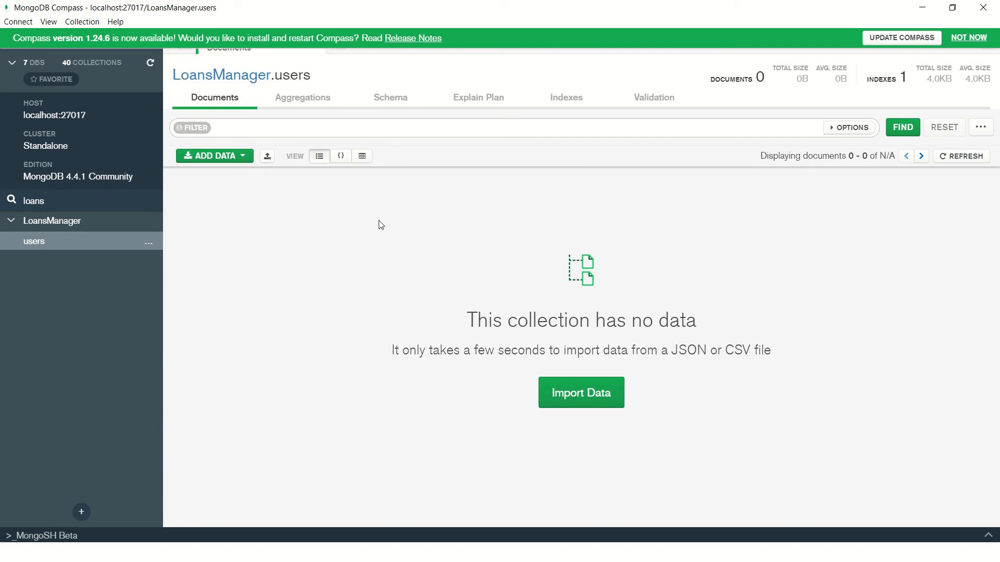
mouse_move(303, 236)
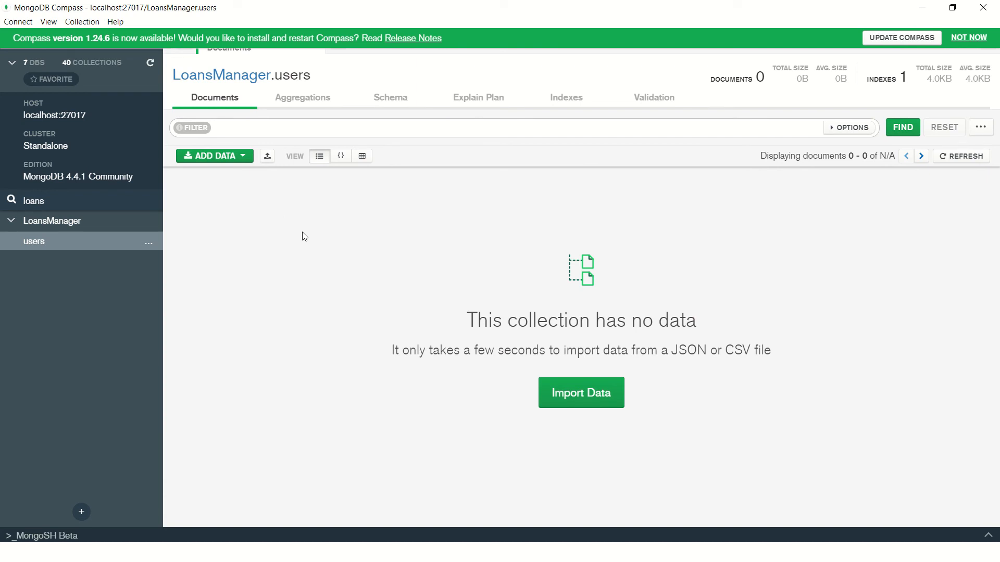
mouse_move(373, 286)
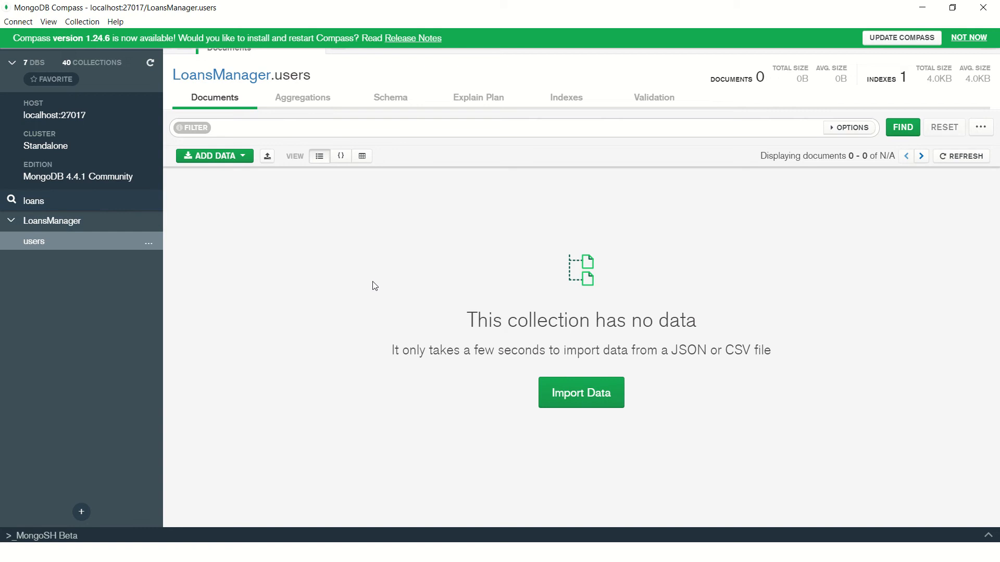
key(alt+tab)
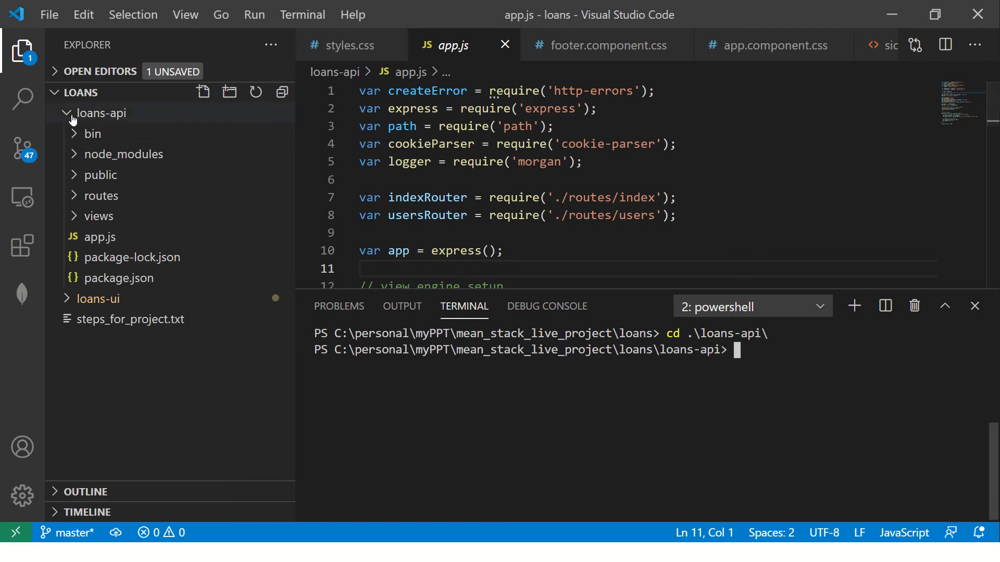
- Write a 'Models' note listing Users, loans, Payments, Invoices, Customers, Settings and AuditLogs
click(99, 113)
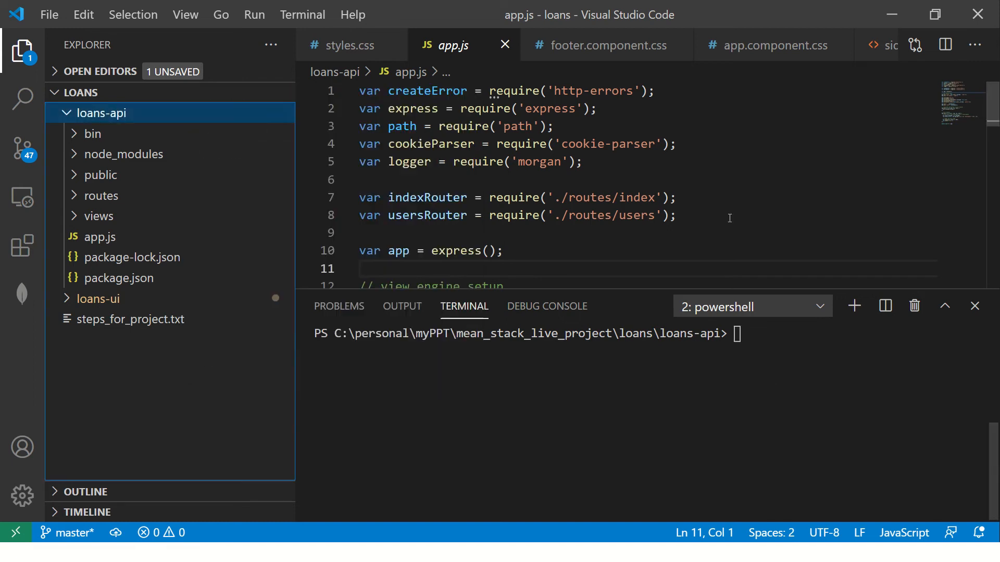
text(Mod)
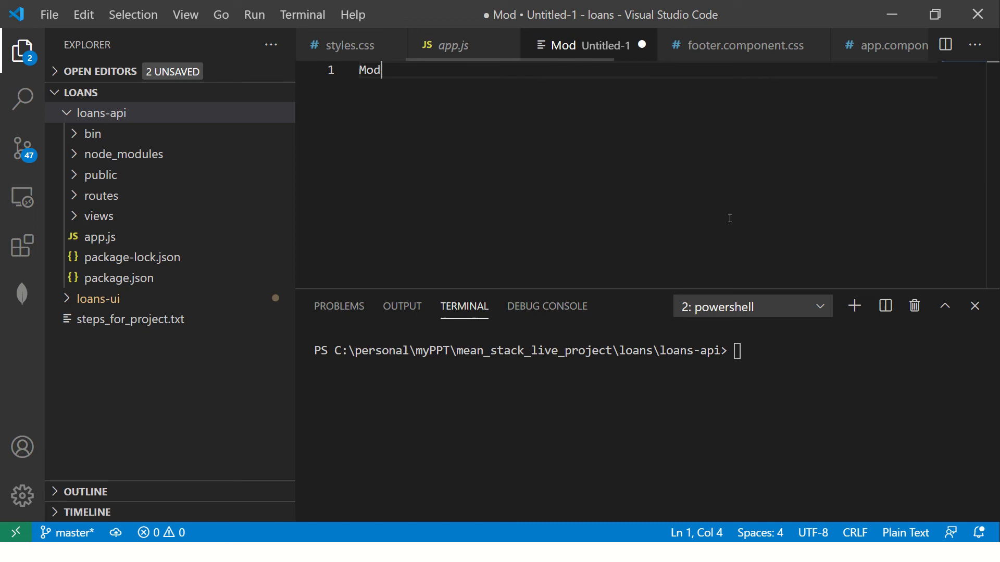
text(els)
text(->)
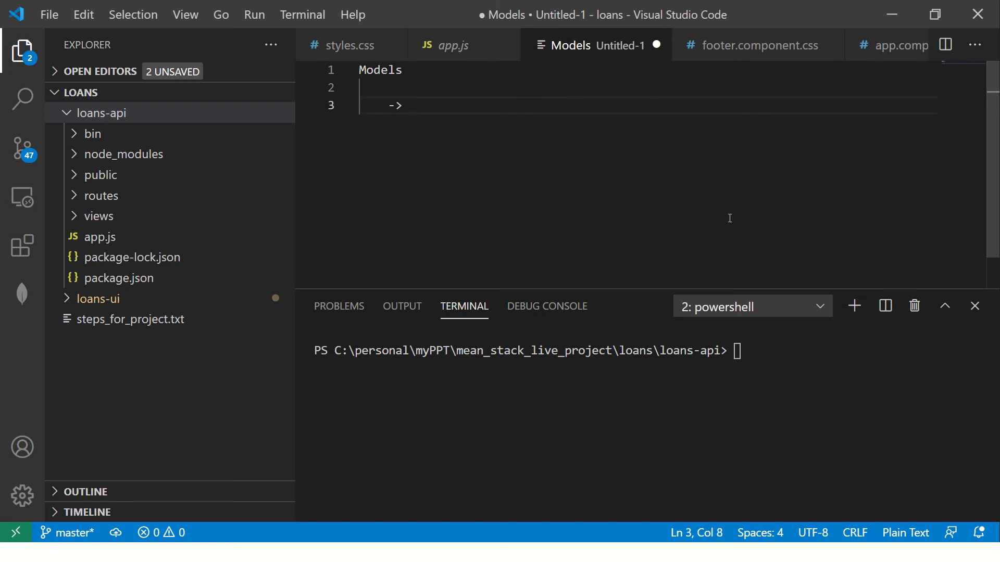
text(U)
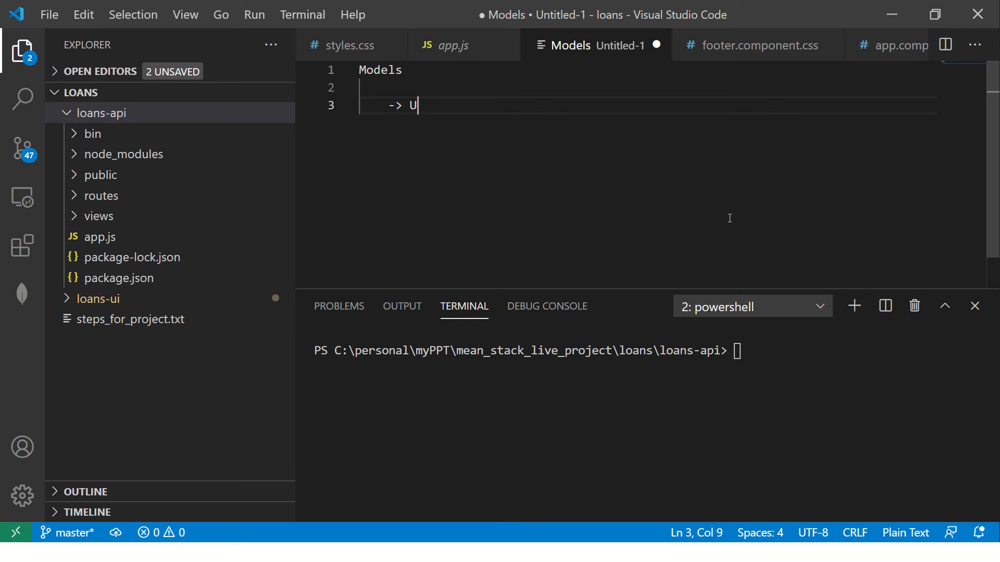
text(sers)
text(->)
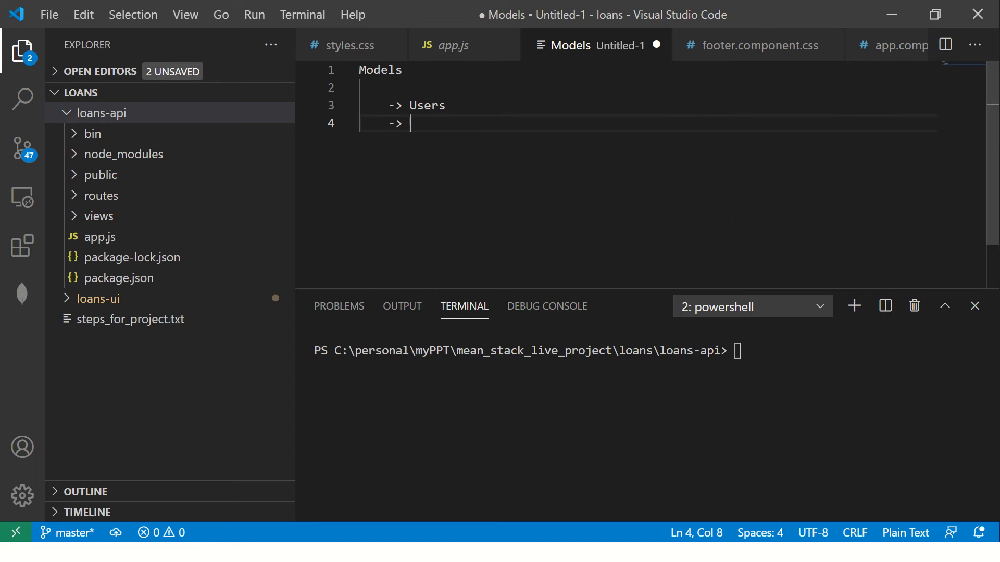
text(loans)
text(-> Paym)
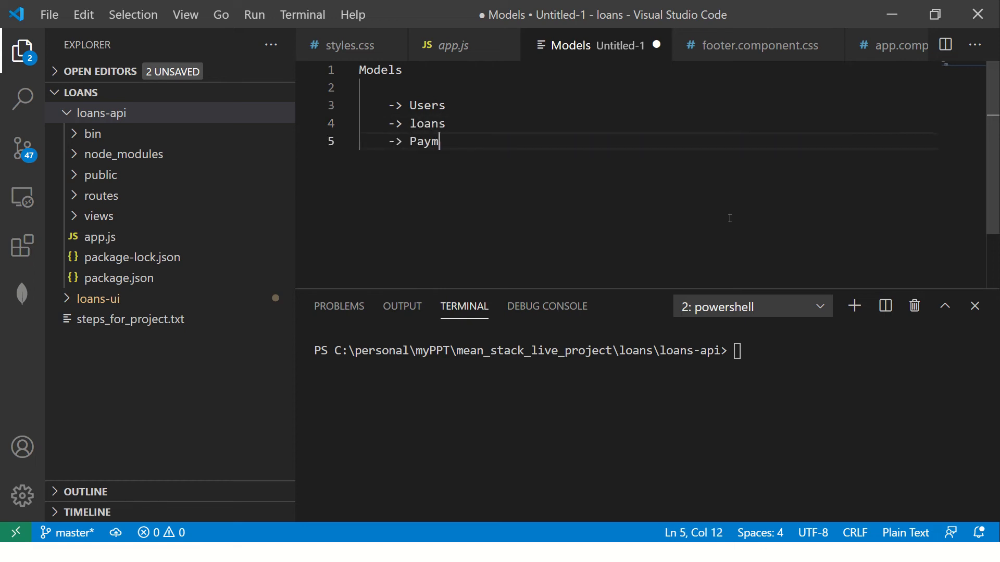
text(ents)
text(-> Invoices)
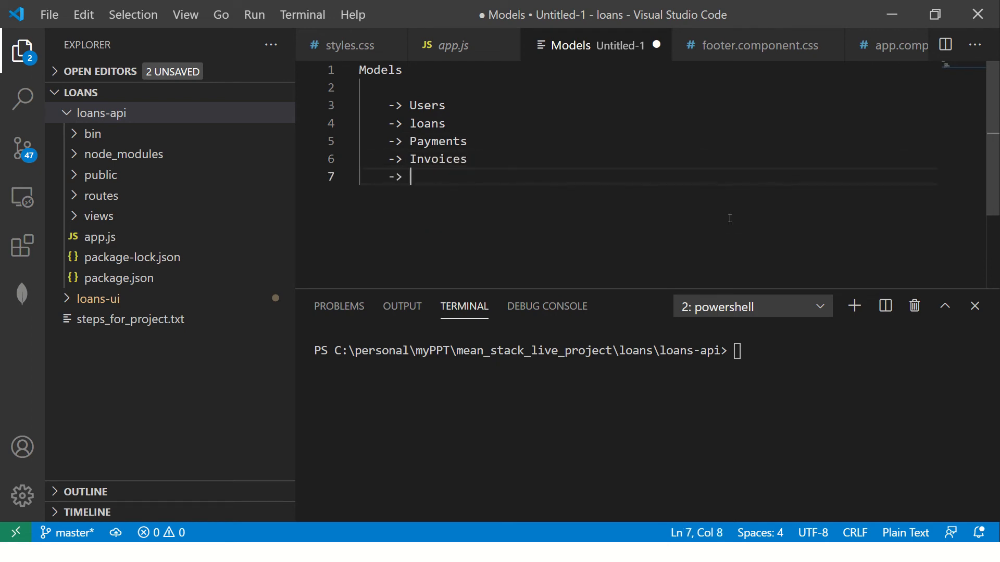
text(Customers)
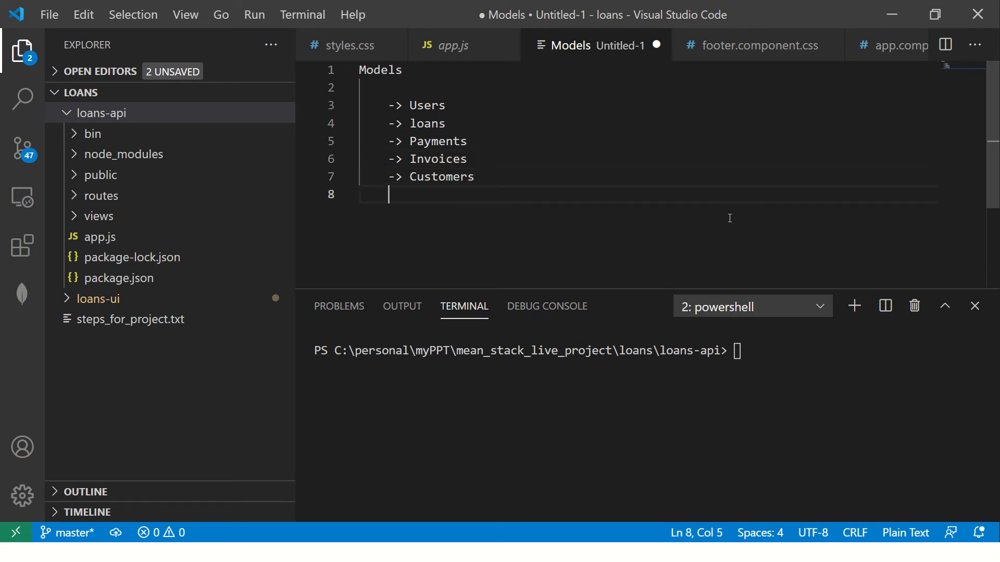
text(->)
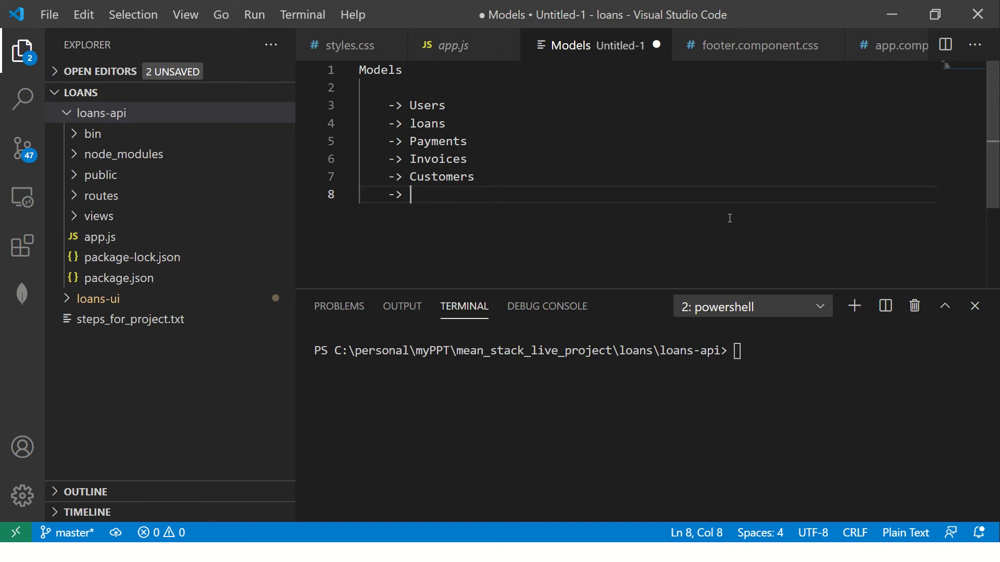
text(Settings)
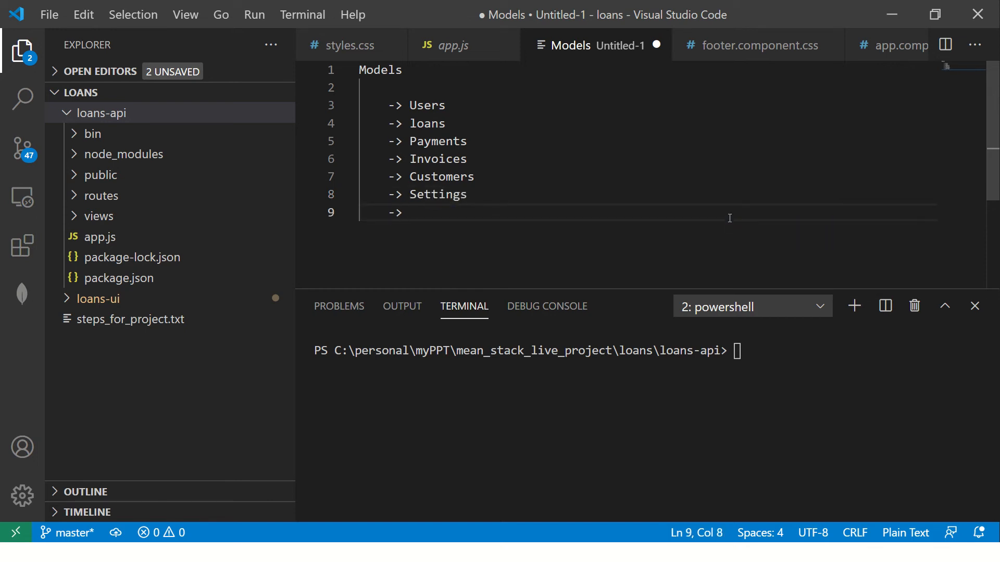
text(AuditL)
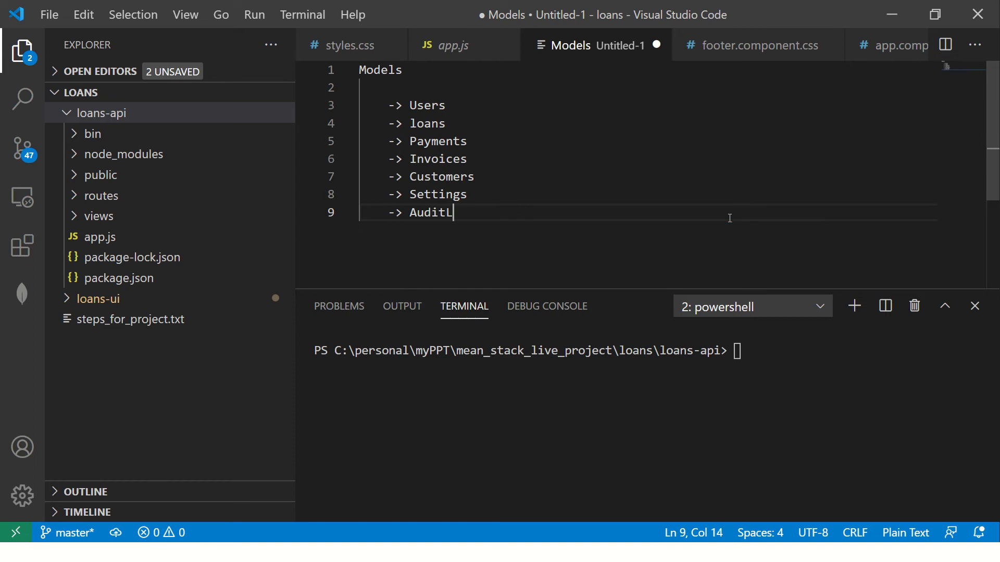
text(ogs)
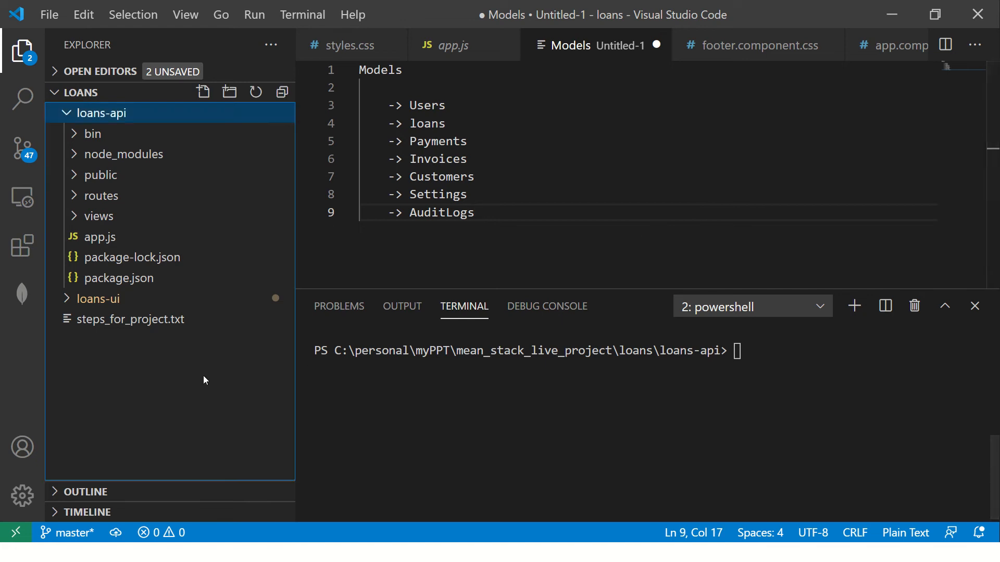
- Add a models folder to loans-api and name a users.model file inside it
click(100, 113)
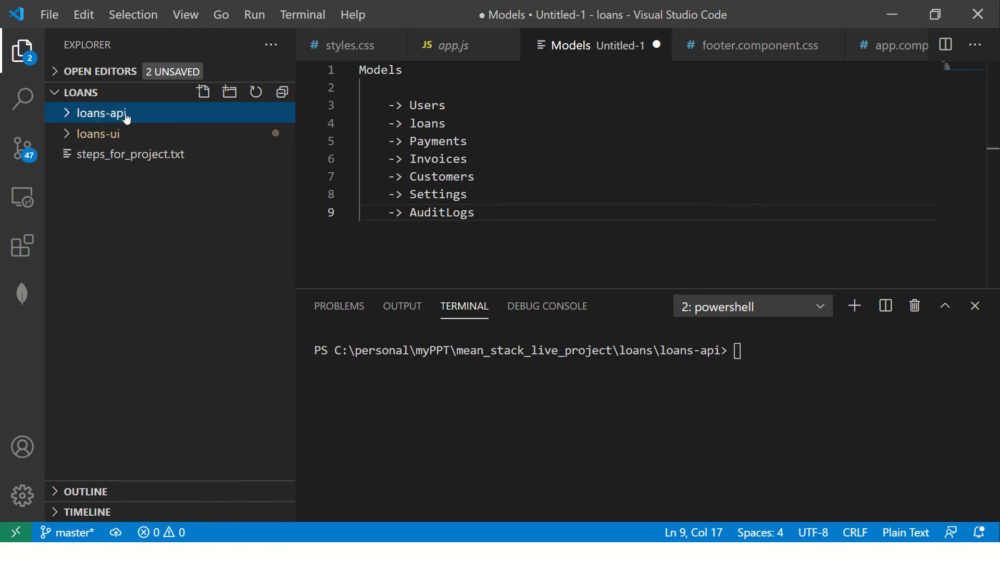
click(100, 113)
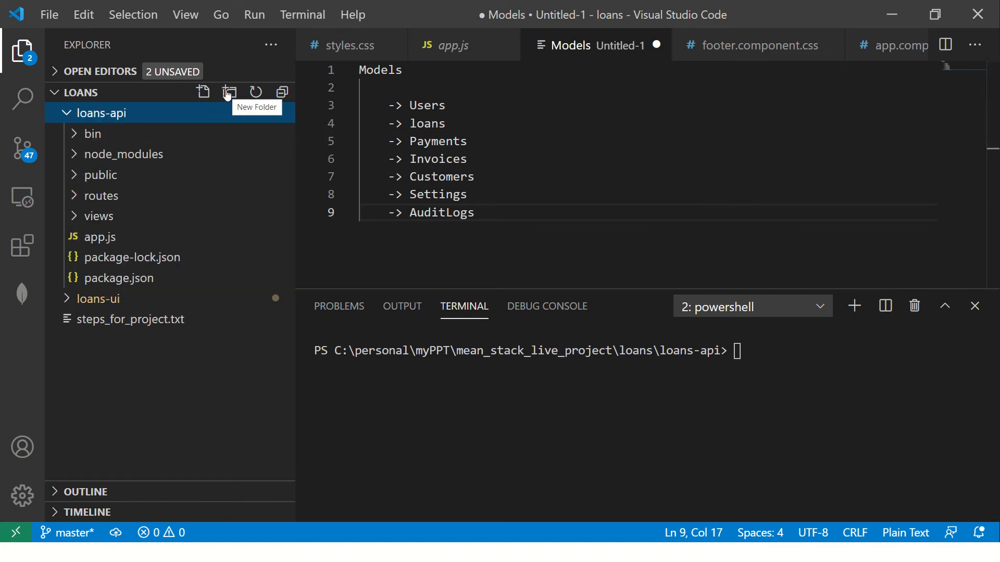
click(229, 91)
text(models)
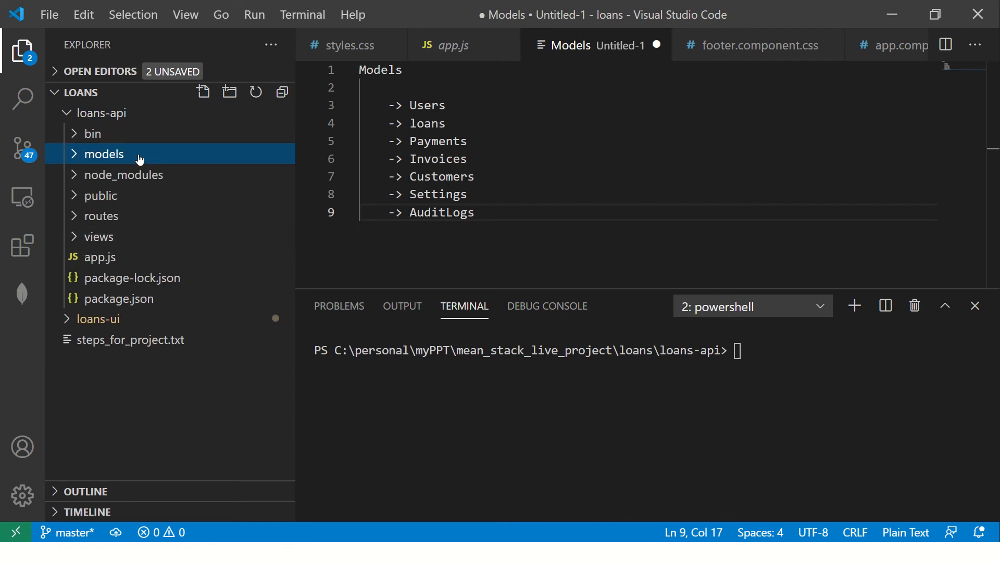
click(203, 91)
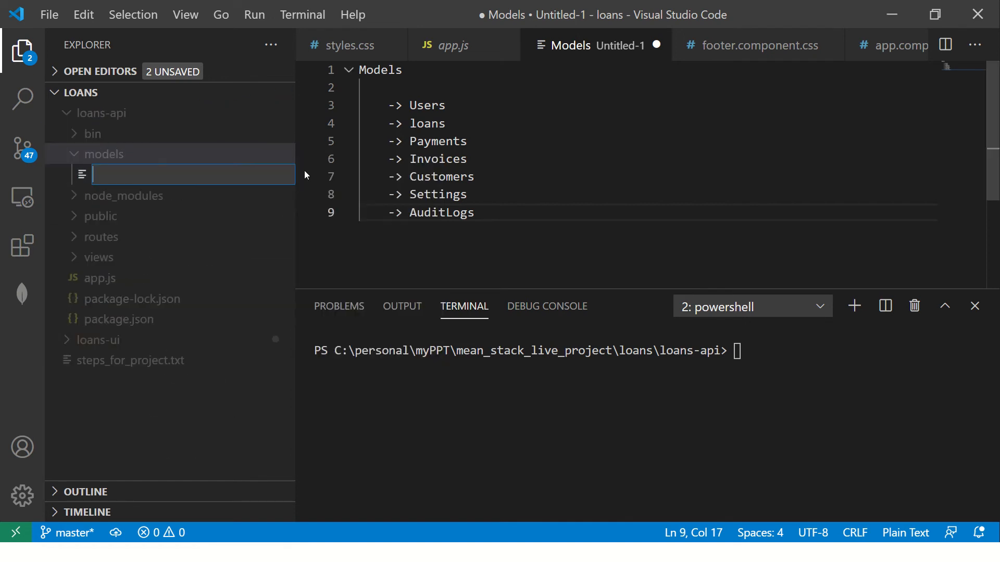
text(users.)
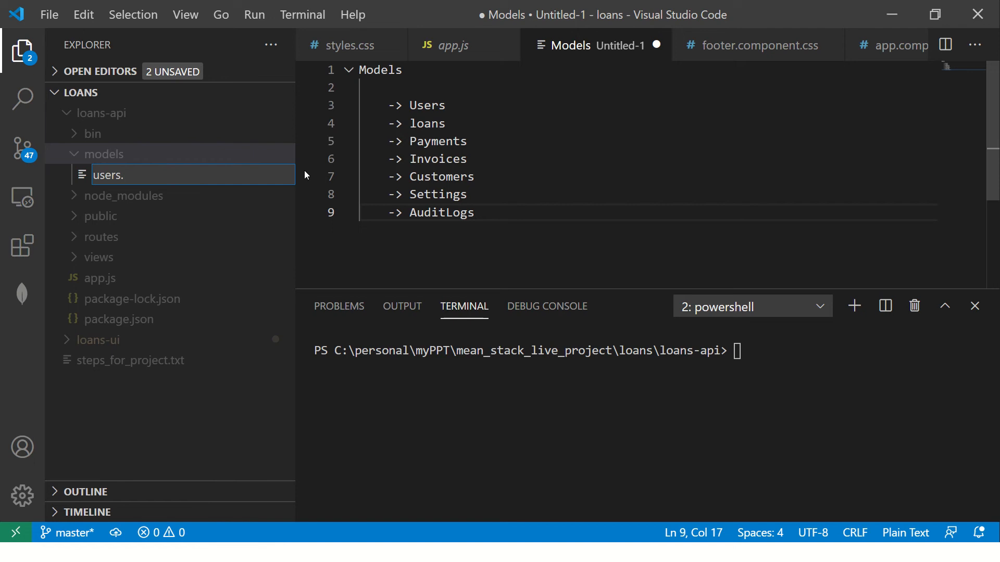
text(model.js)
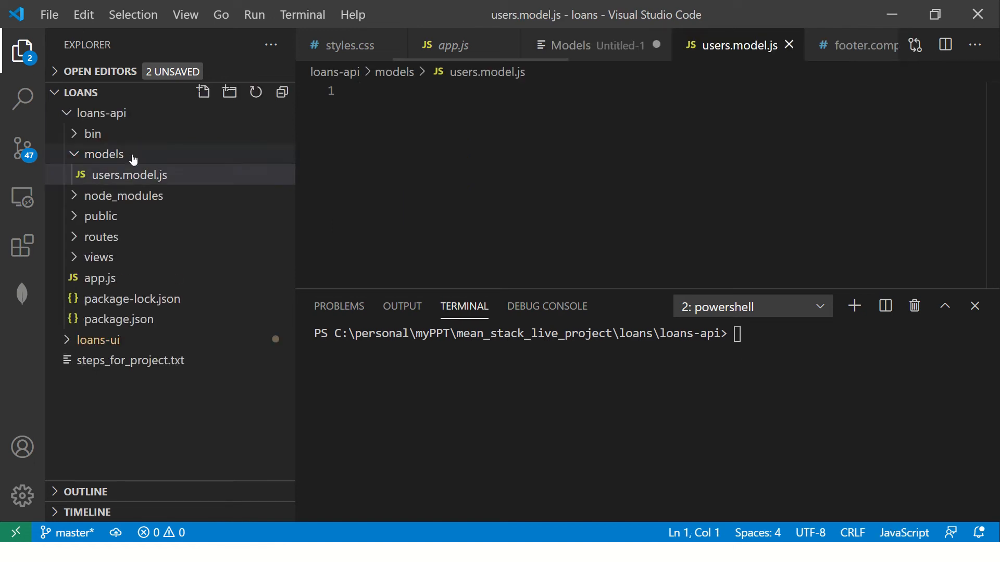
- Create customers.model.js, payments.model.js and invoices.model.js in the models folder
click(104, 154)
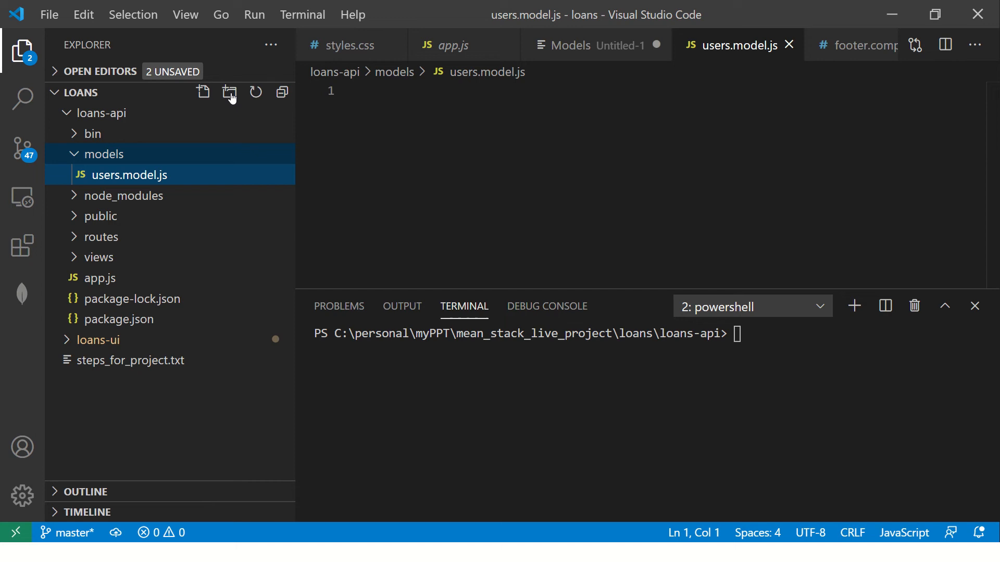
click(203, 92)
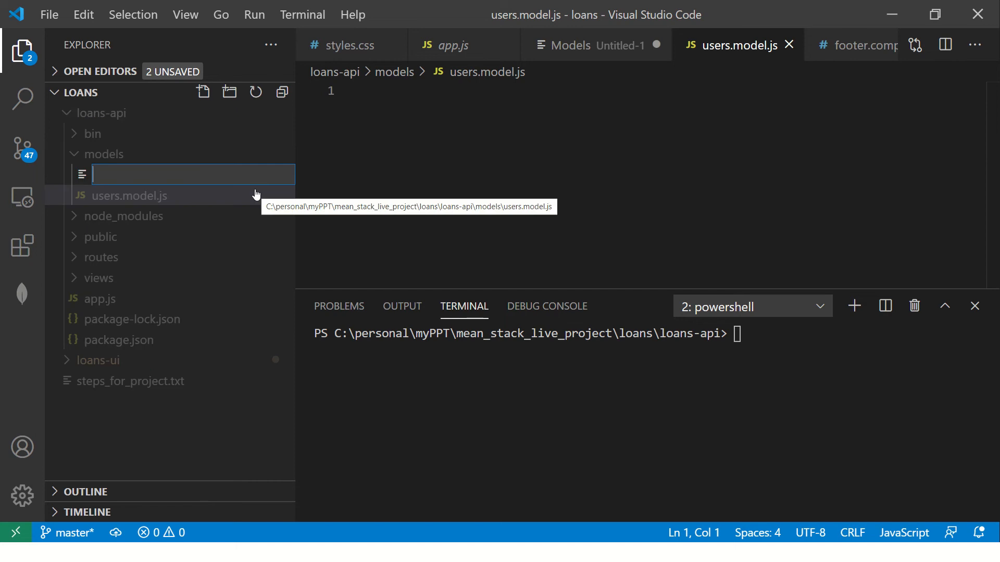
text(customers.model)
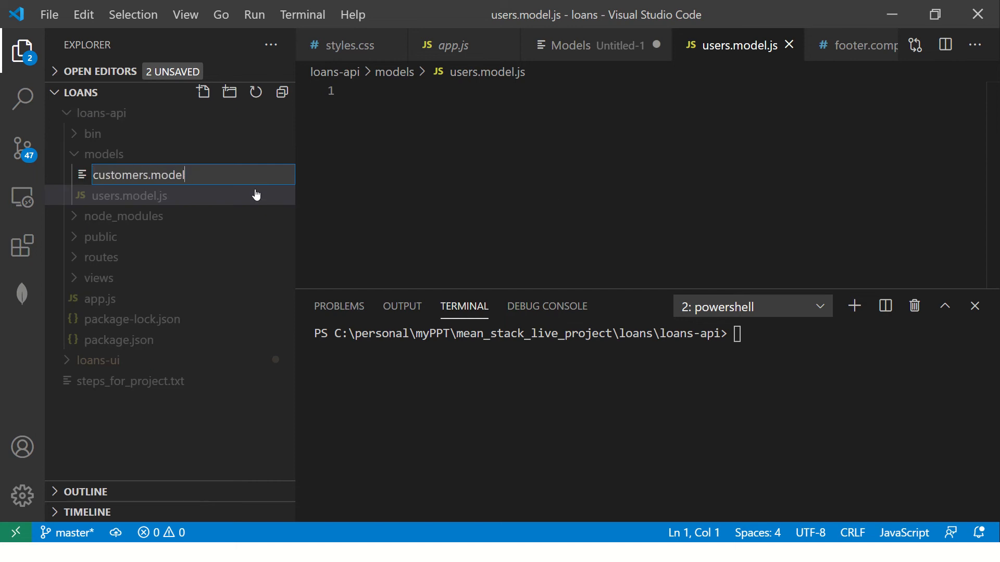
key(Enter)
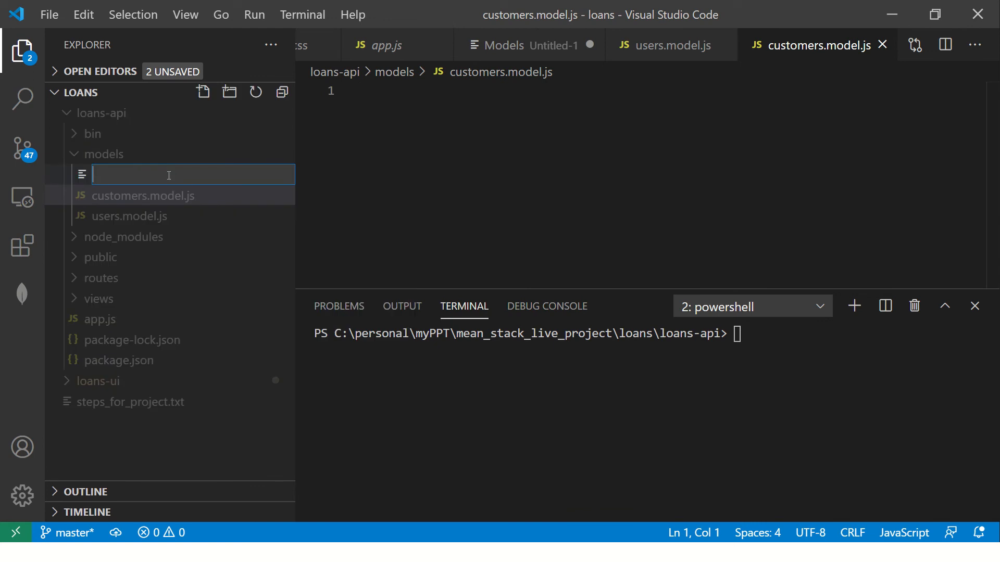
text(payments.mode)
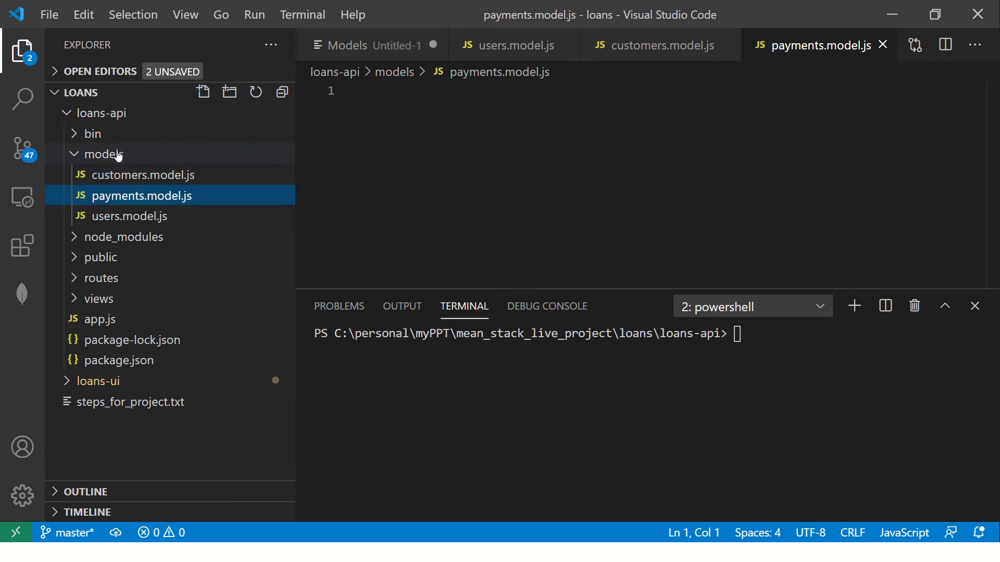
text(invoic)
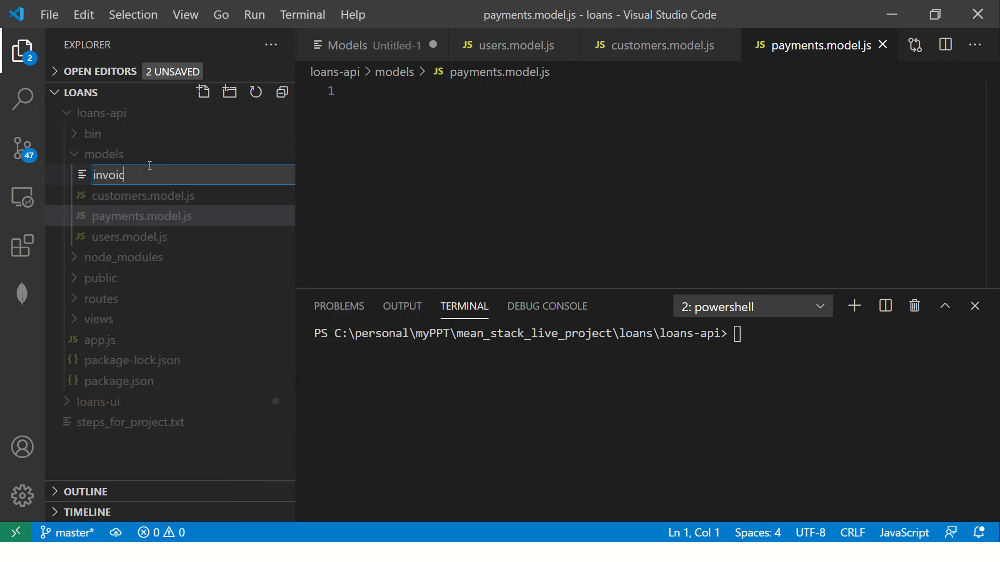
text(es.model.j)
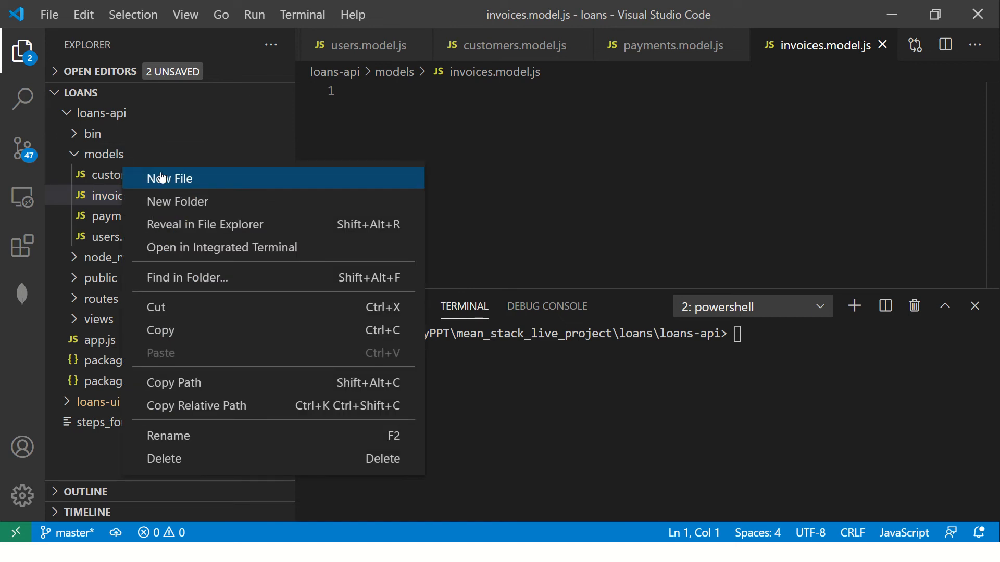
- Create loans.model.js and audit.model.js in the models folder
click(168, 178)
text(settings.model.js)
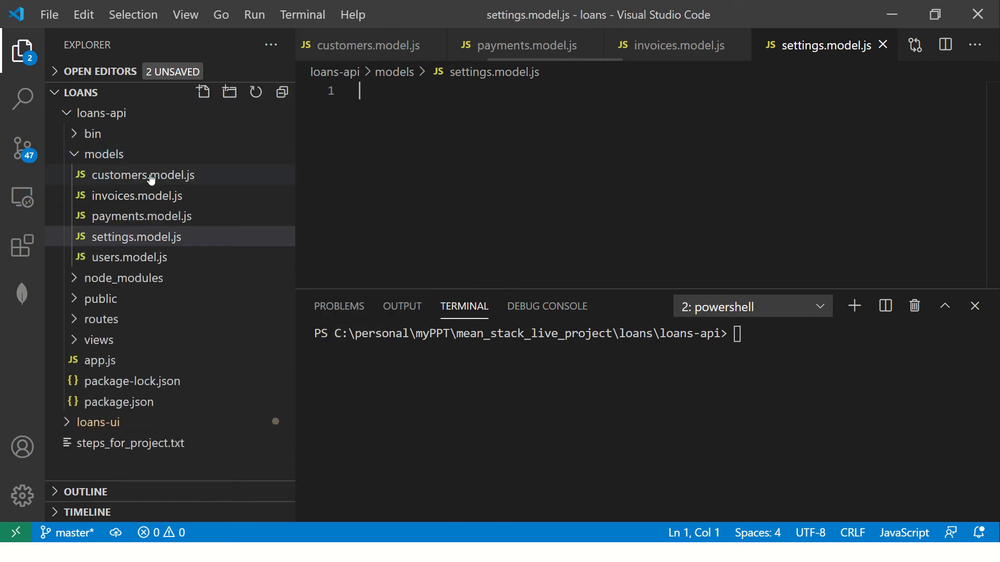
click(204, 92)
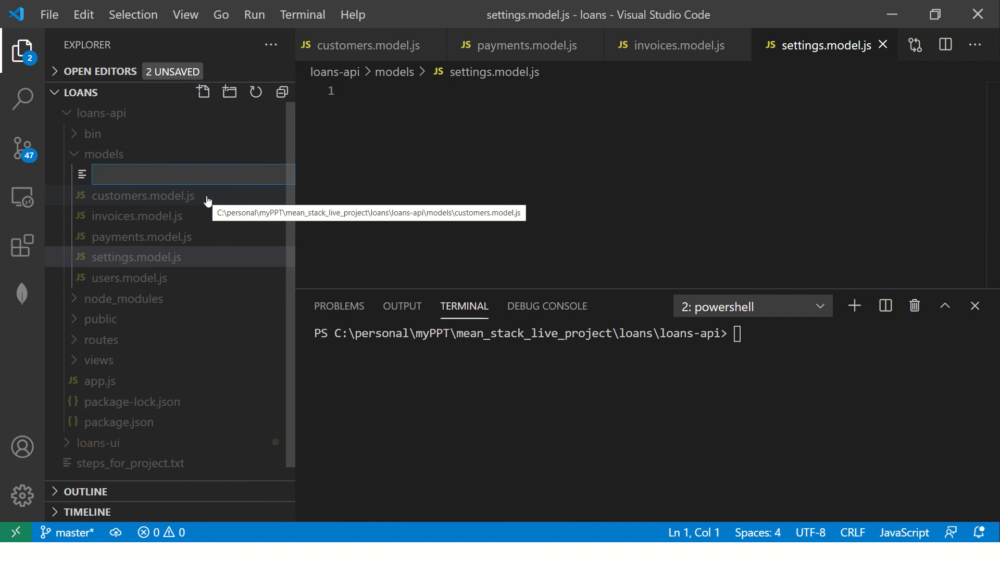
text(loans.mo)
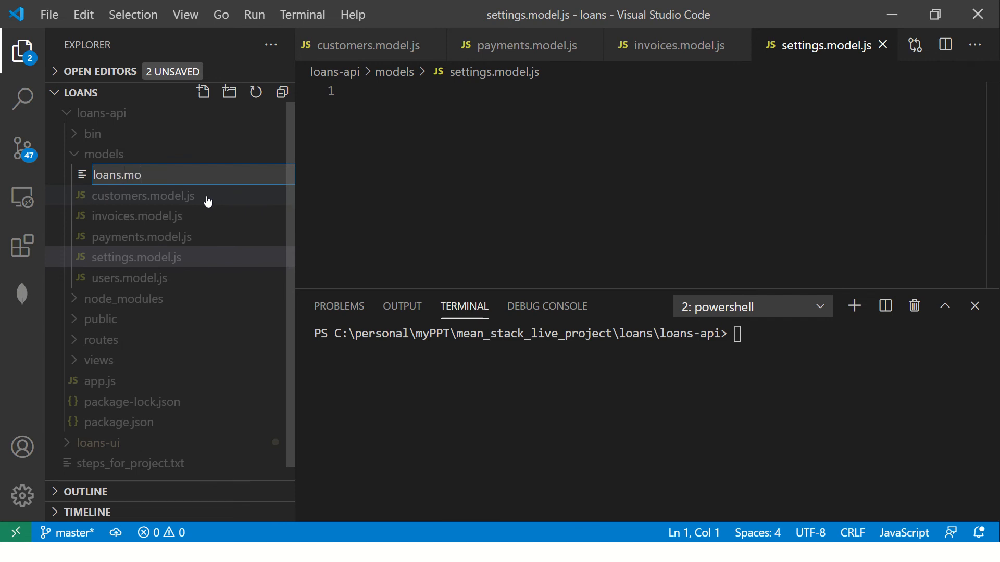
key(Enter)
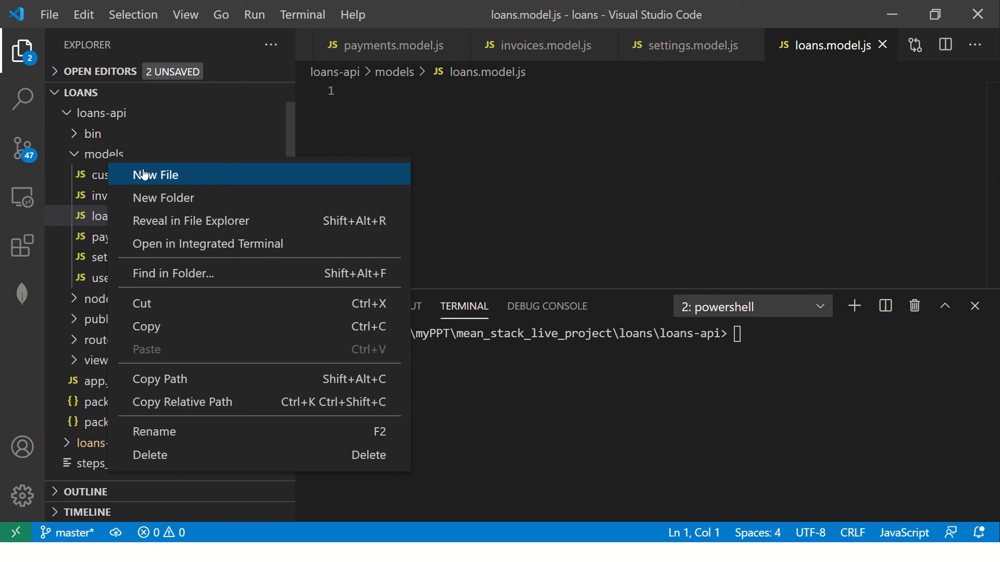
click(156, 175)
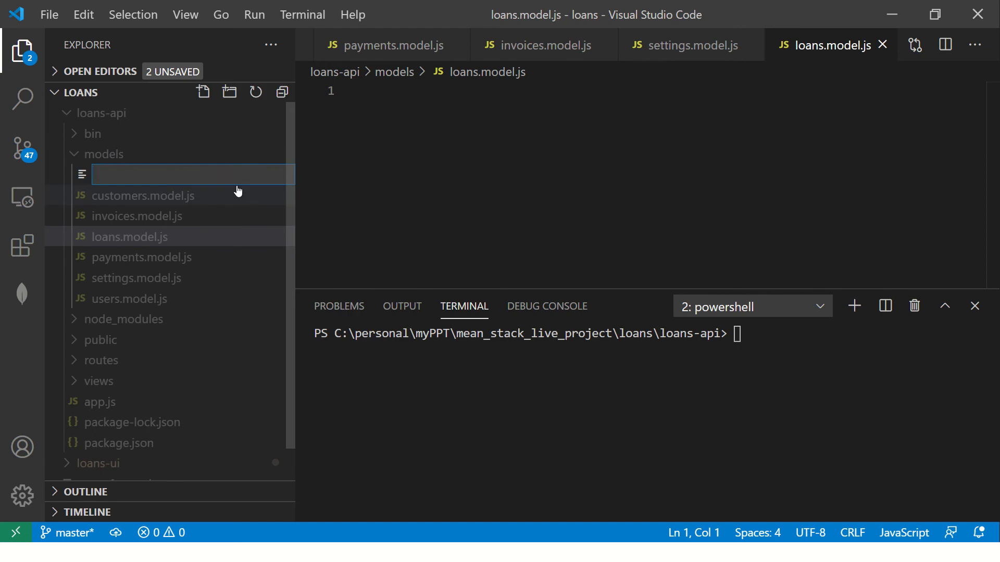
text(audit.)
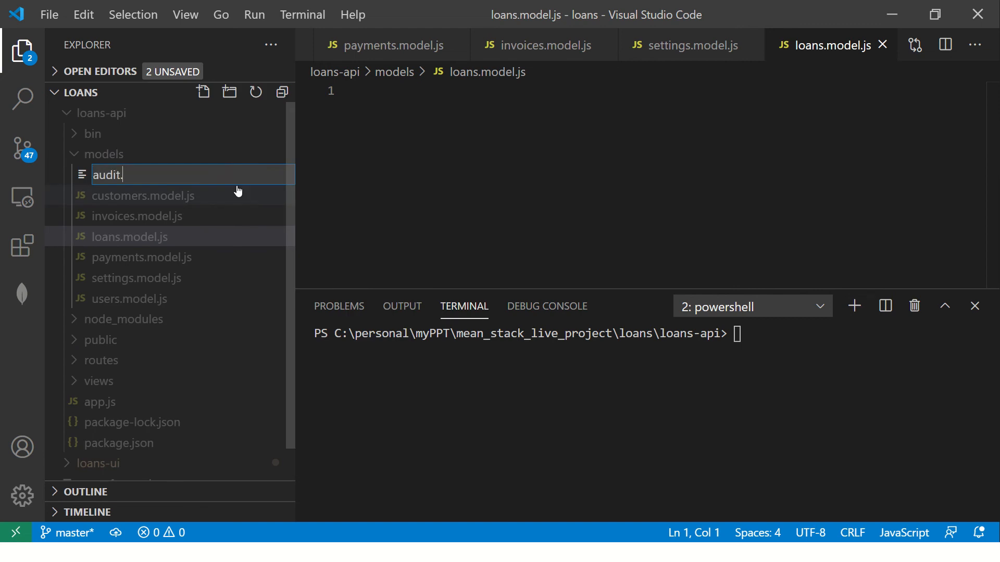
text(mo)
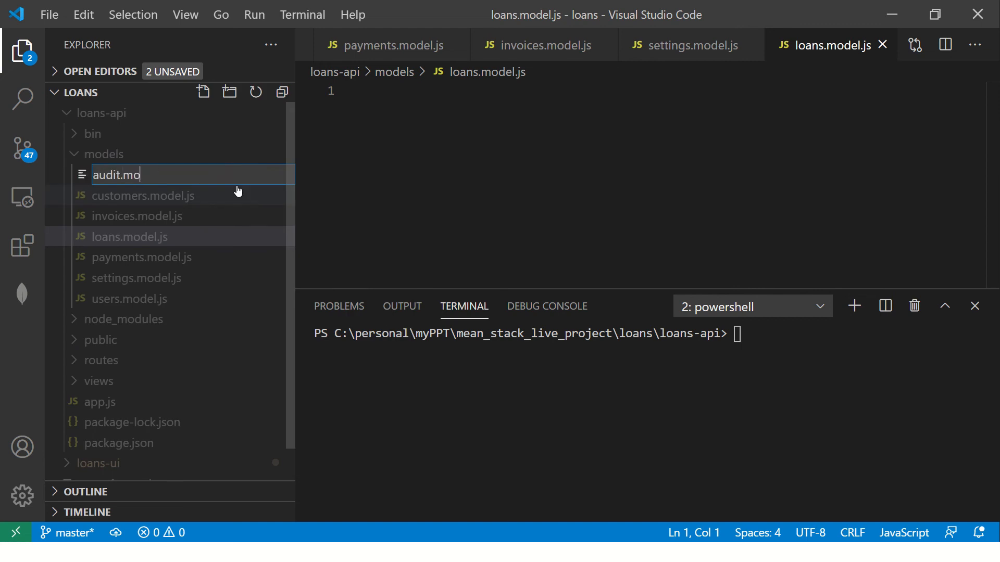
key(Enter)
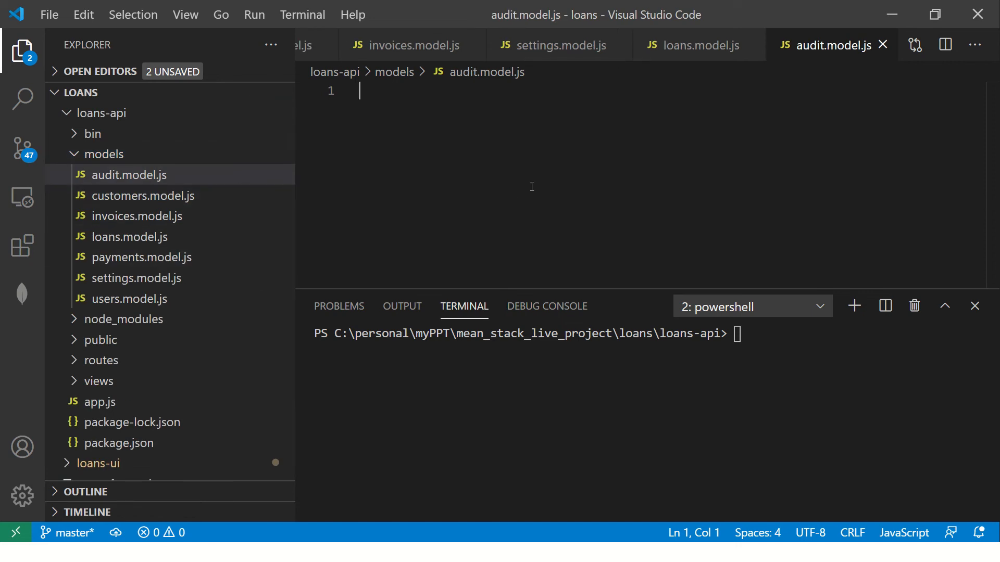
mouse_move(496, 187)
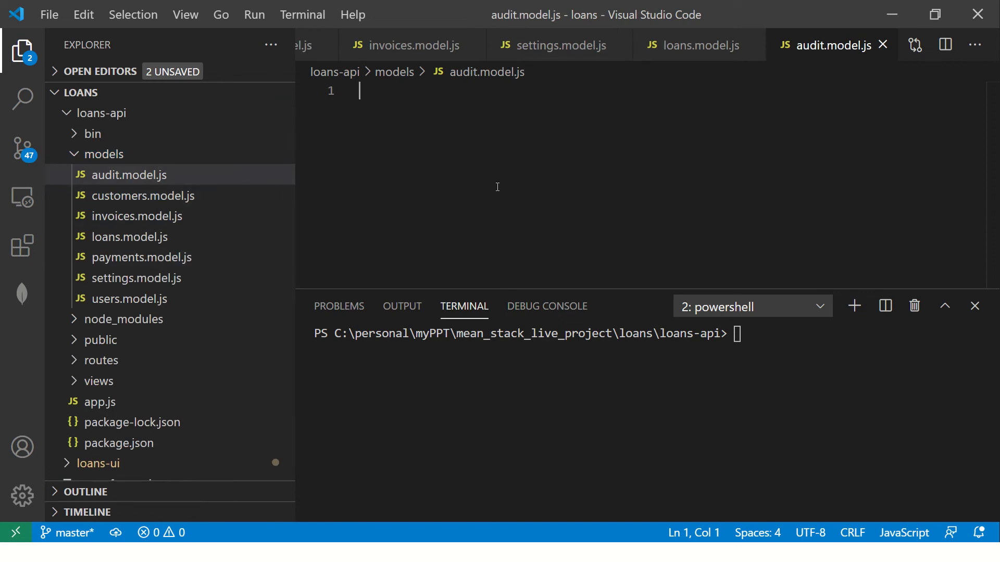
mouse_move(223, 270)
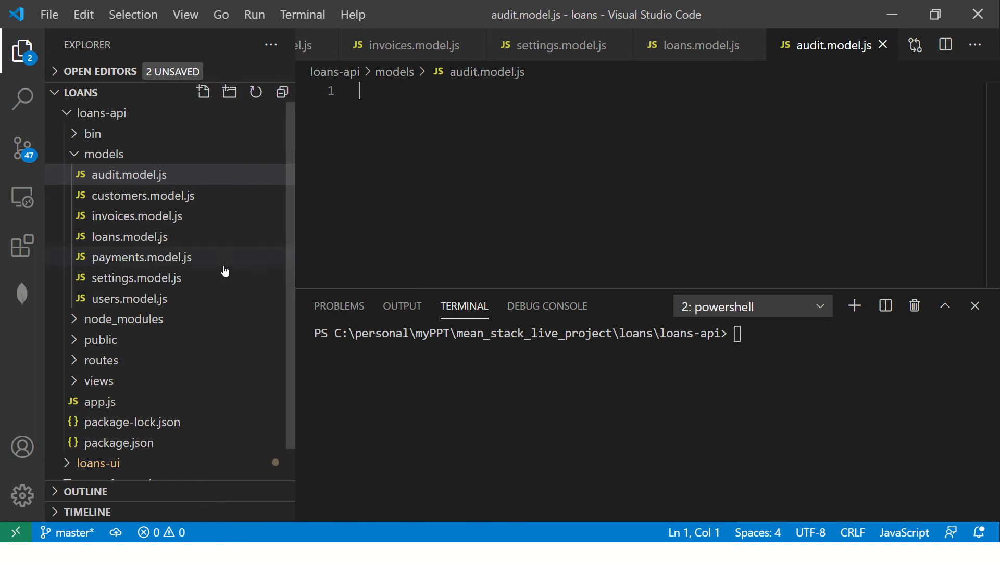
- Open customers.model.js and install mongoose with npm i mongoose
click(131, 298)
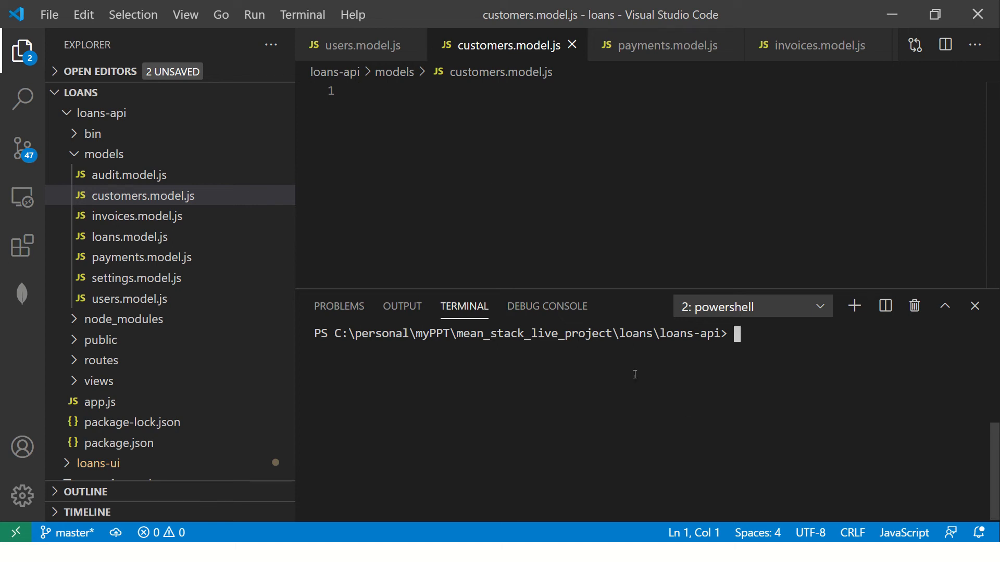
text(npm)
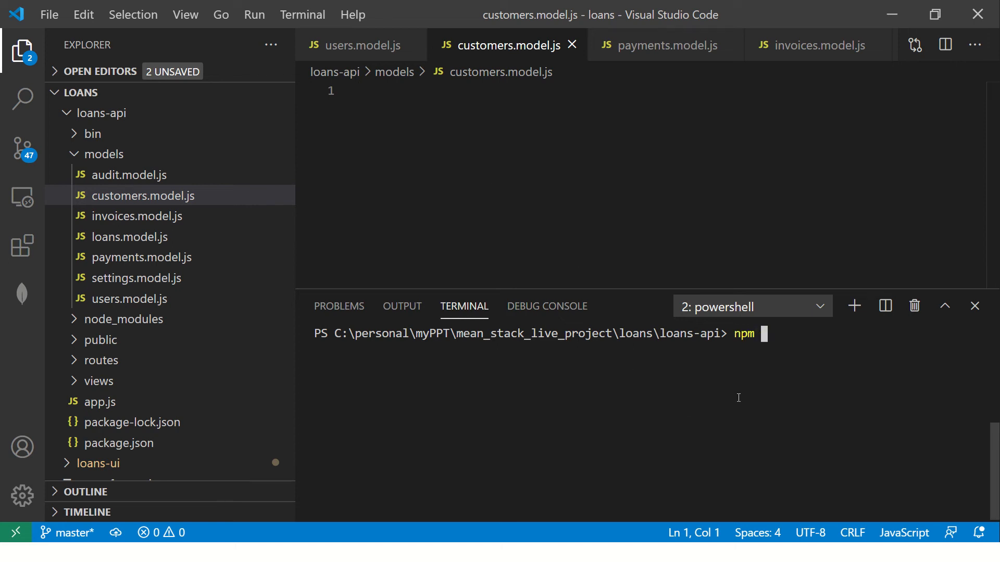
text(i mongoose)
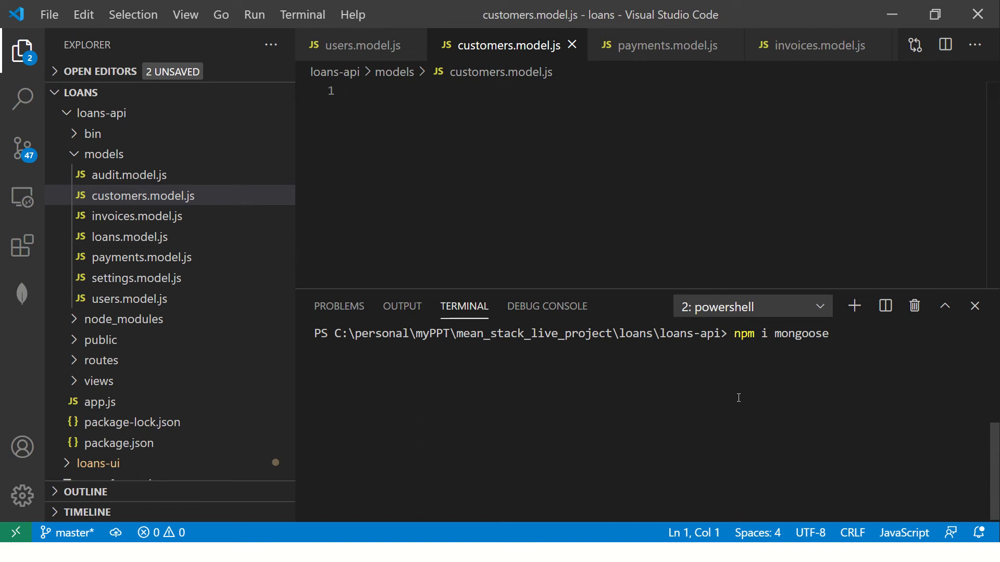
- Require mongoose and declare customerSchema as mongoose.Schema
click(752, 306)
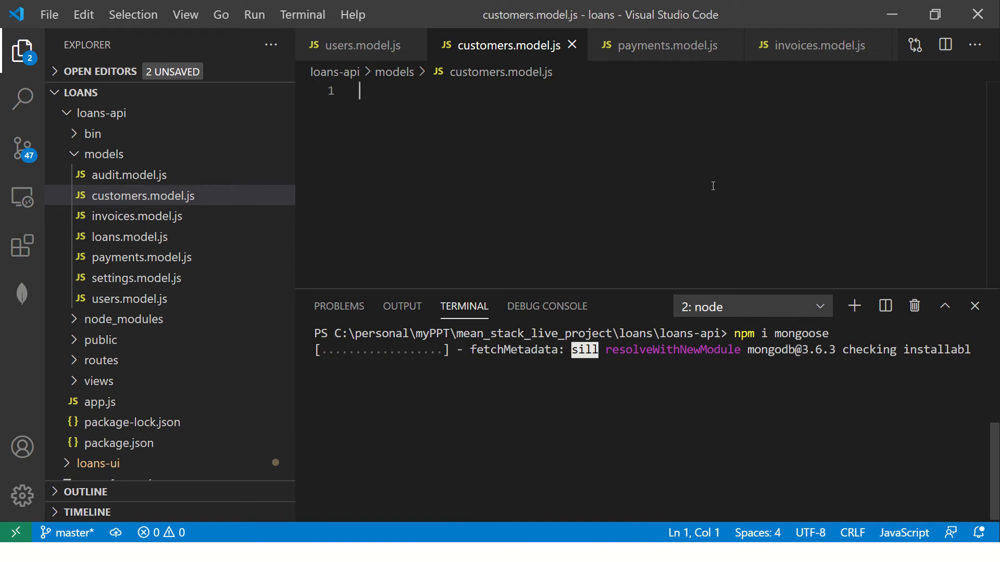
text(const ,)
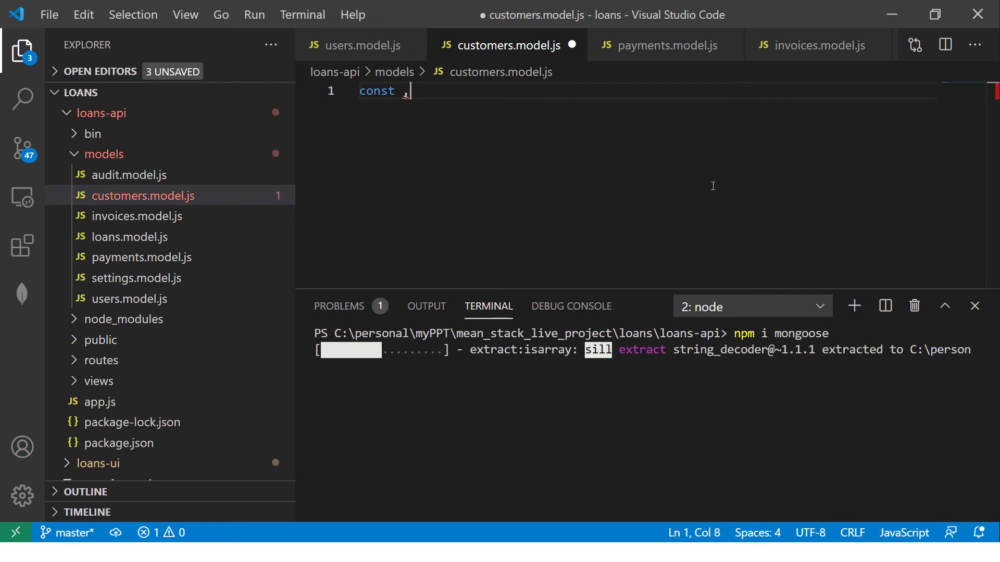
text(mongoose -)
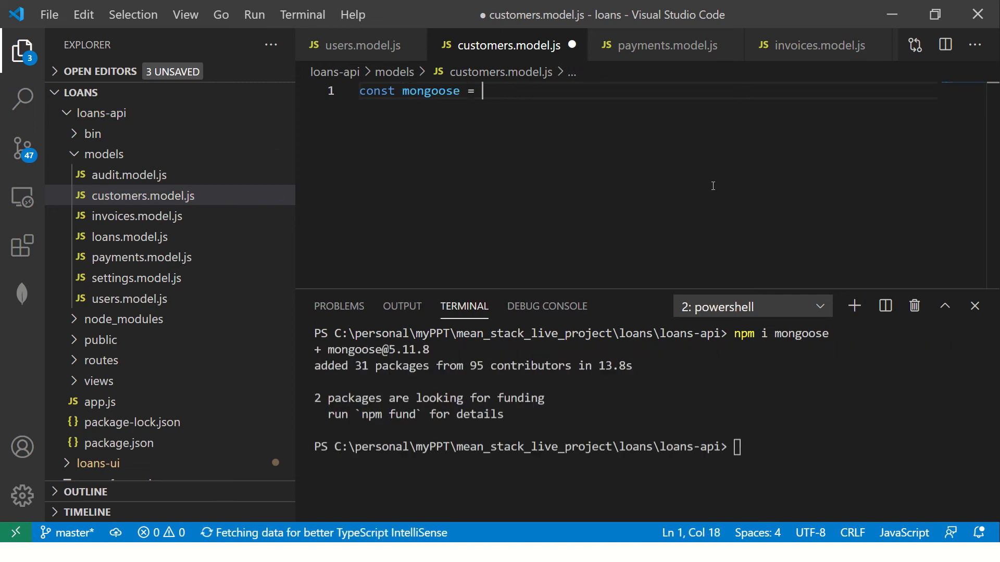
text(require()
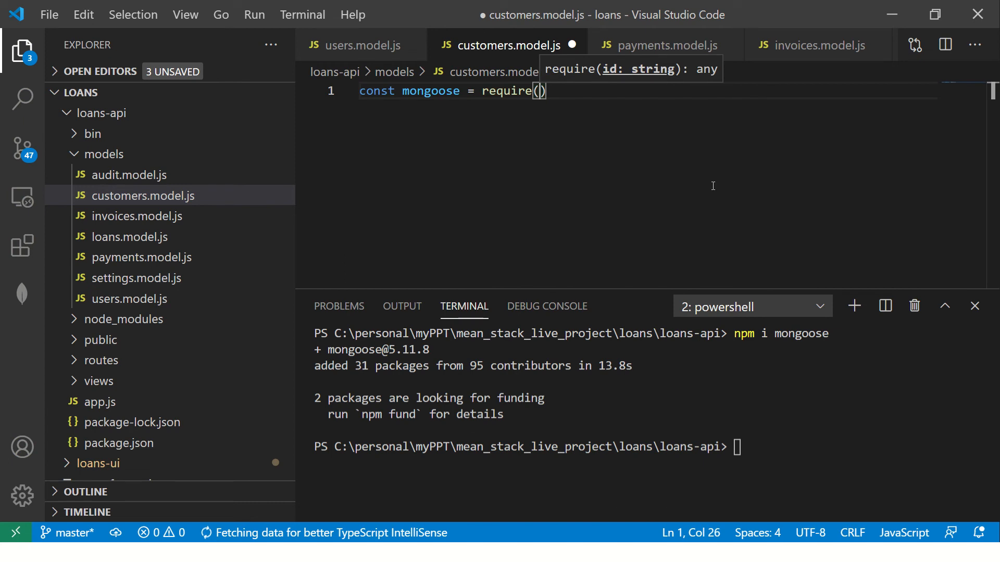
text('mongoose)
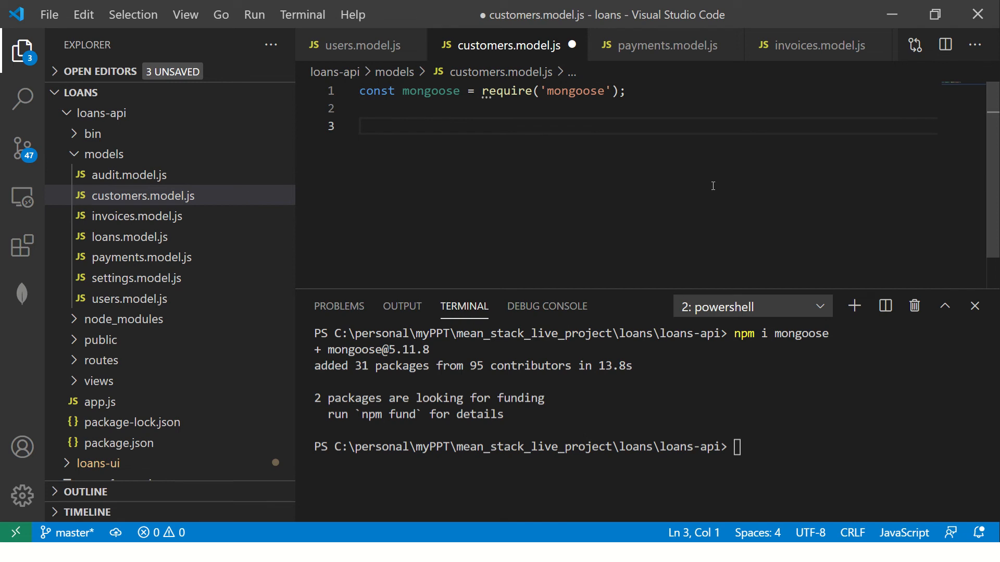
text(const)
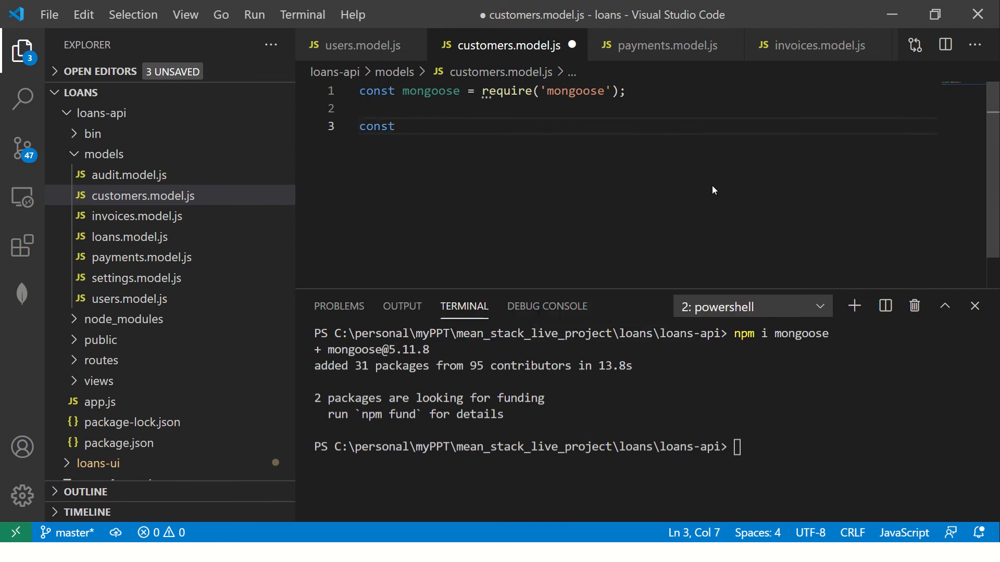
text(customerS)
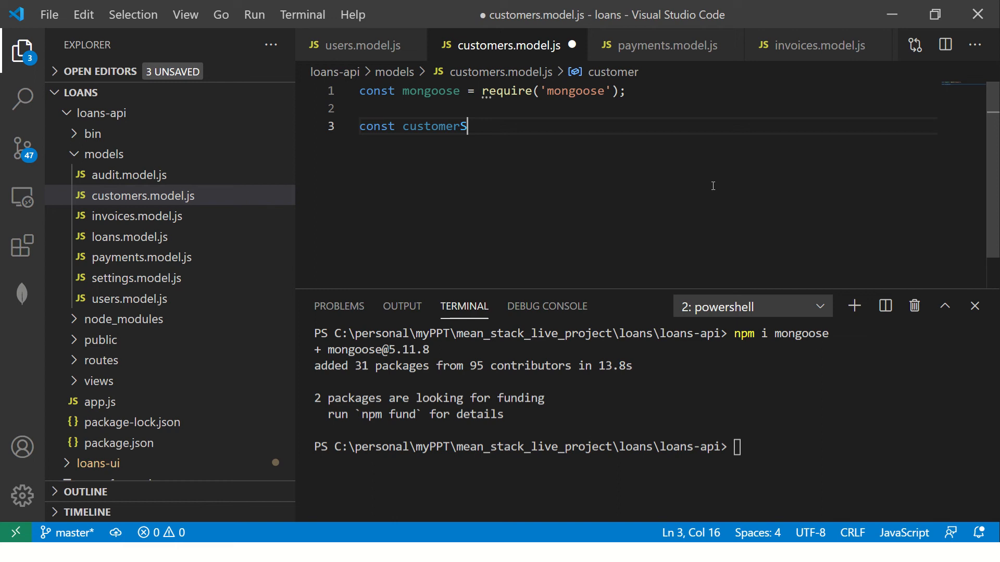
text(chema =)
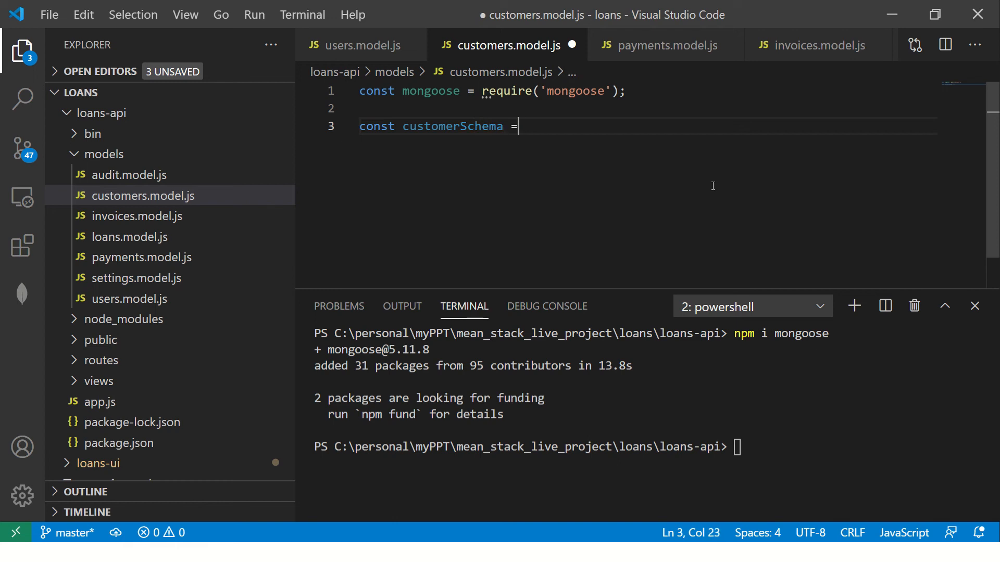
text(mongoose.sc)
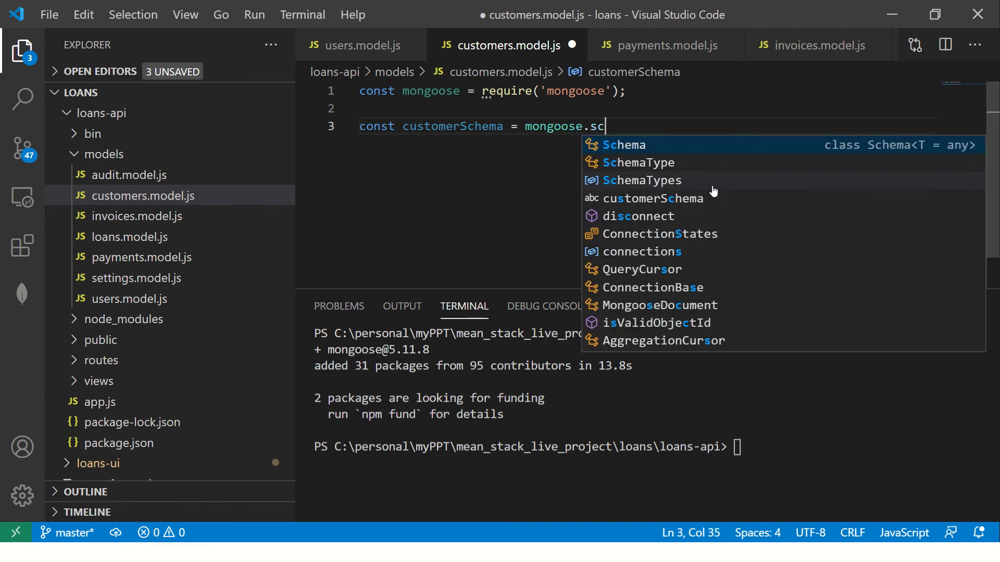
key(Tab)
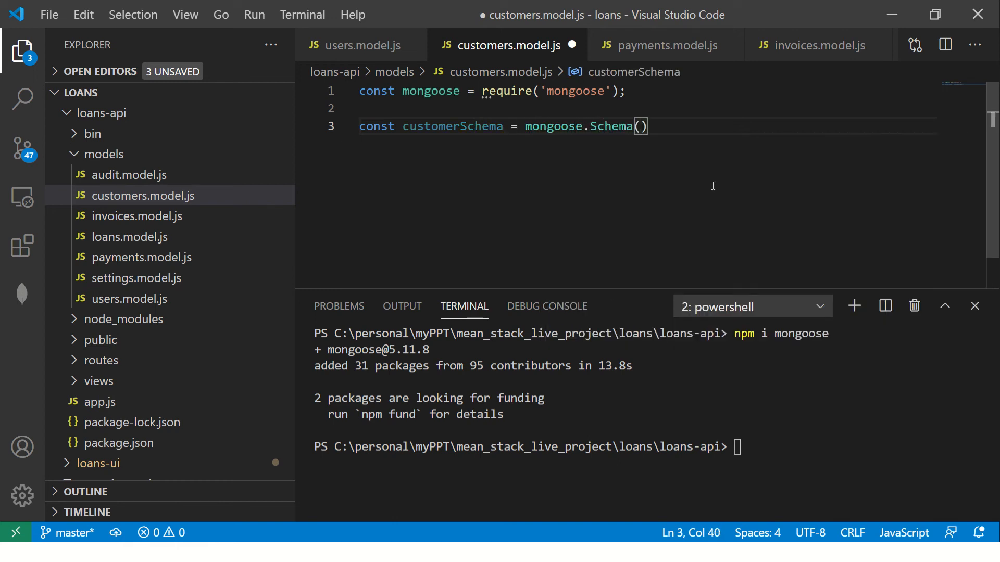
- Add firstName, lastname and emailAddress String fields to customerSchema
text({)
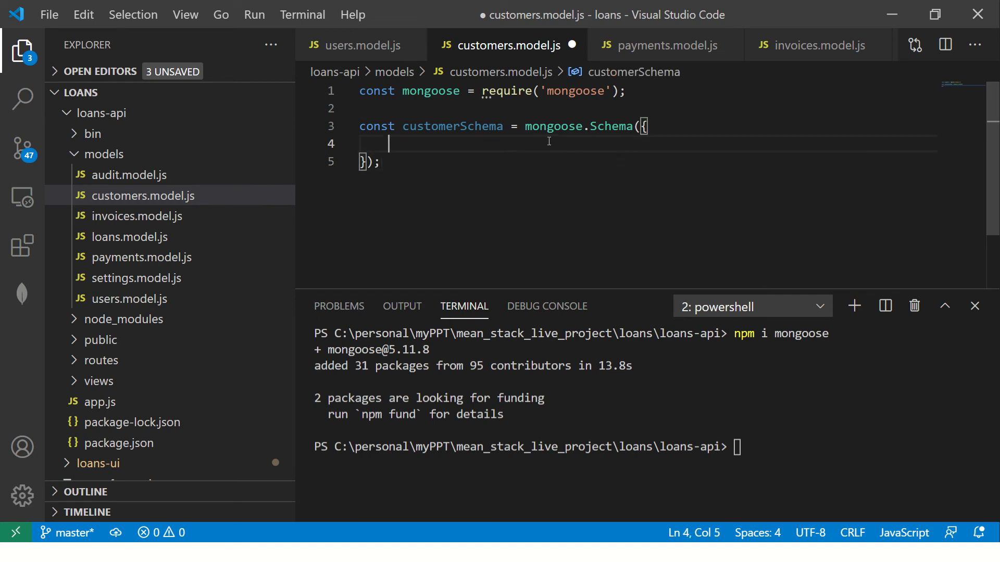
text(customer)
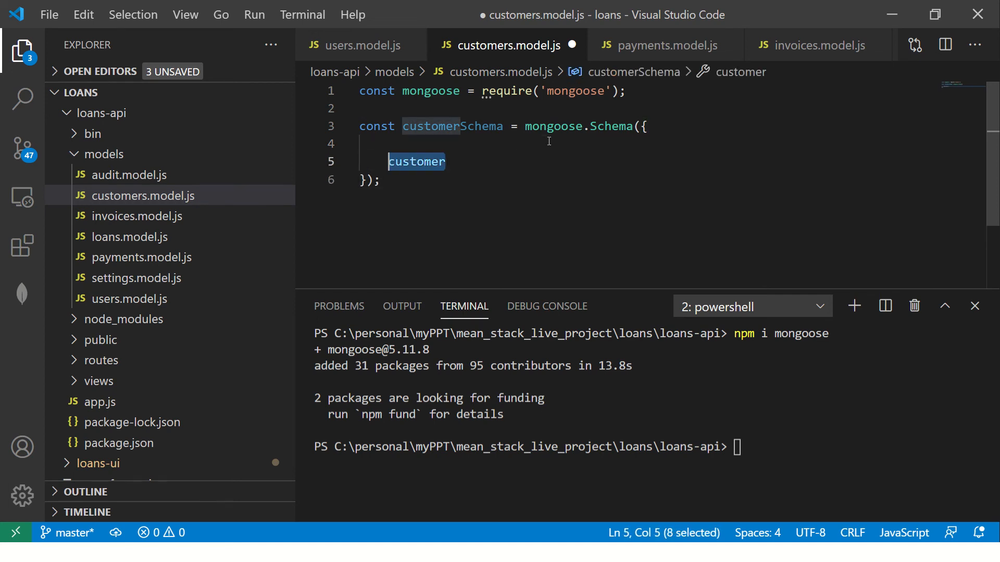
text(firstName:)
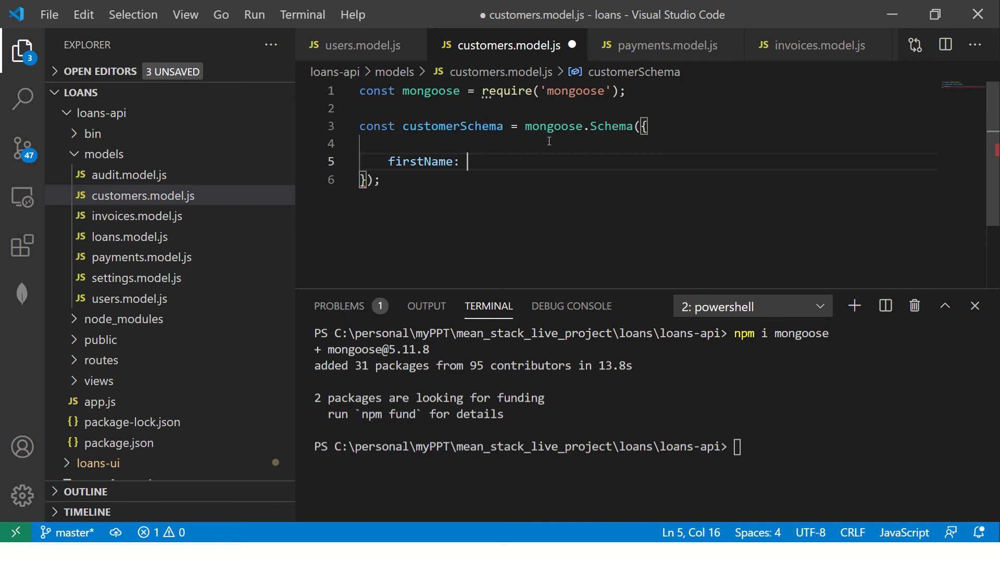
text(String,)
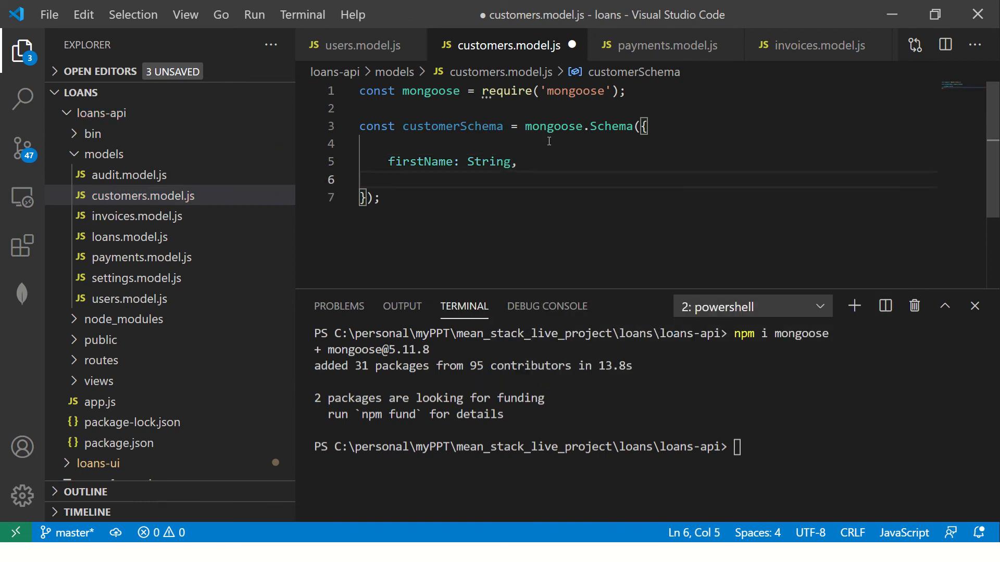
text(lastname:)
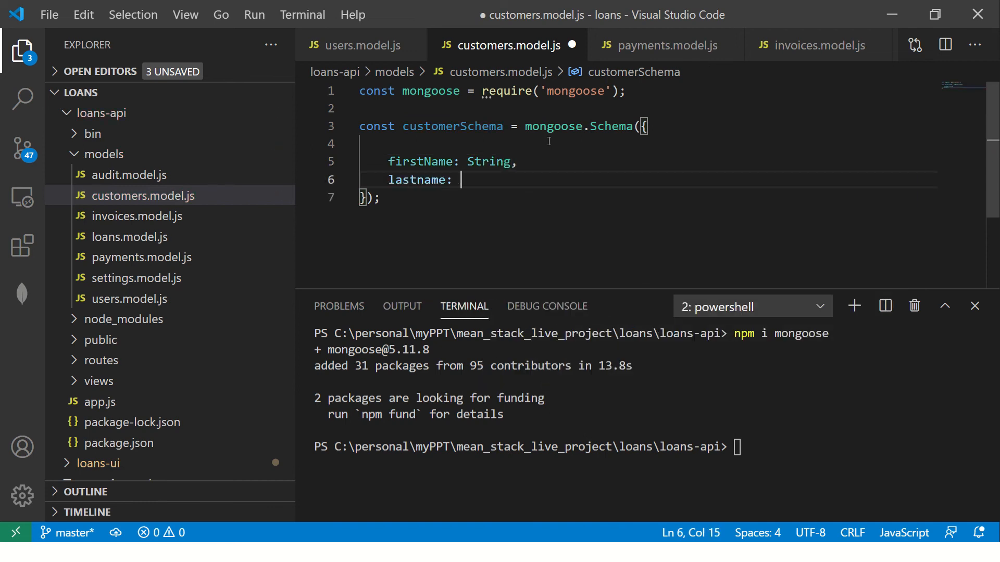
text(String,)
text(ema)
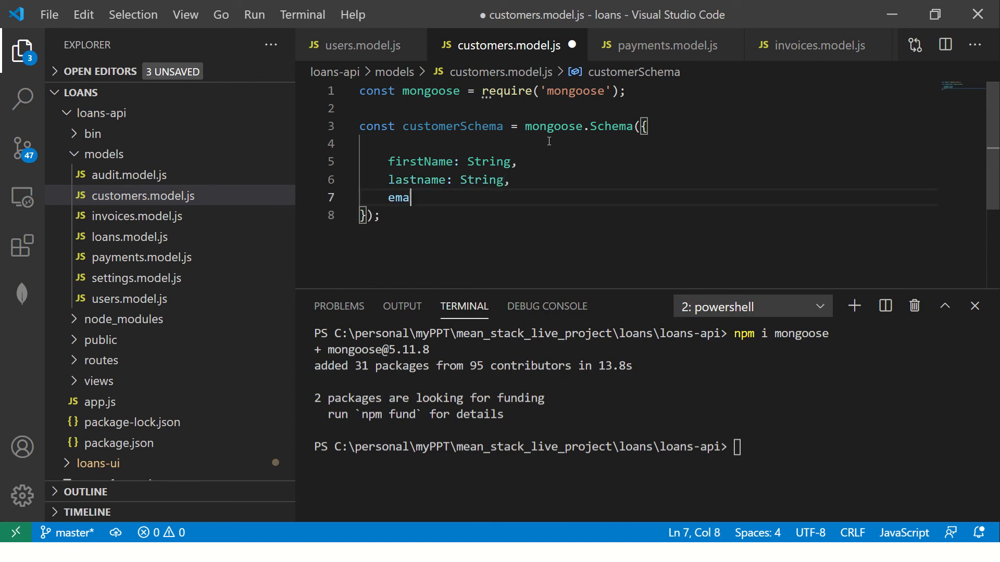
text(ilAddress:)
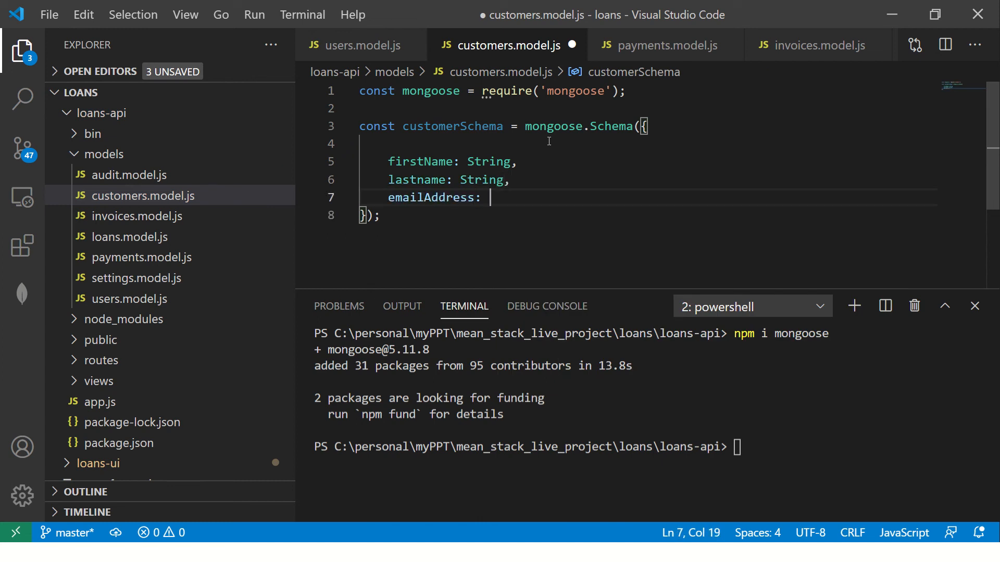
text(String)
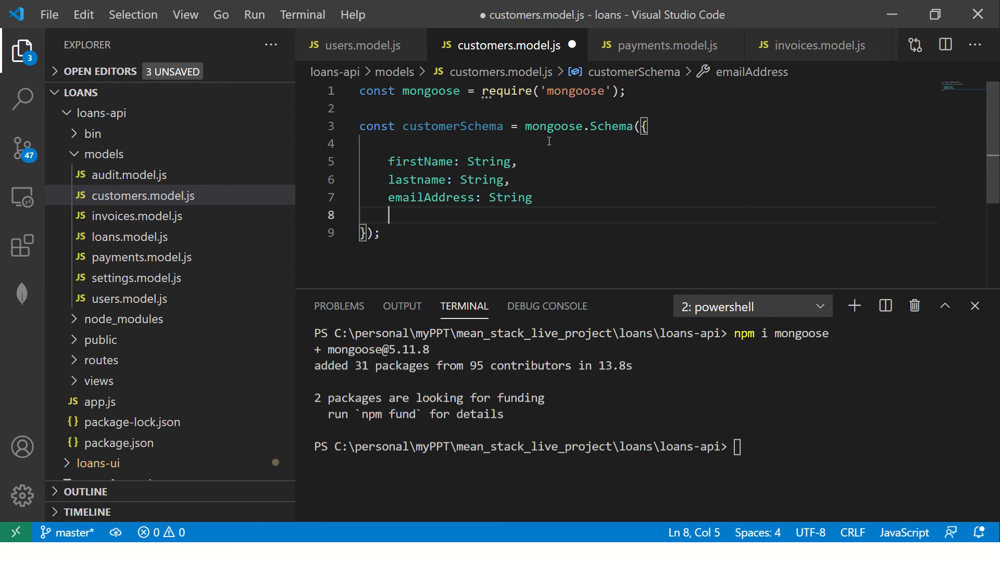
- Add phoneNumber and dob fields, both typed as String
text(phoneNum)
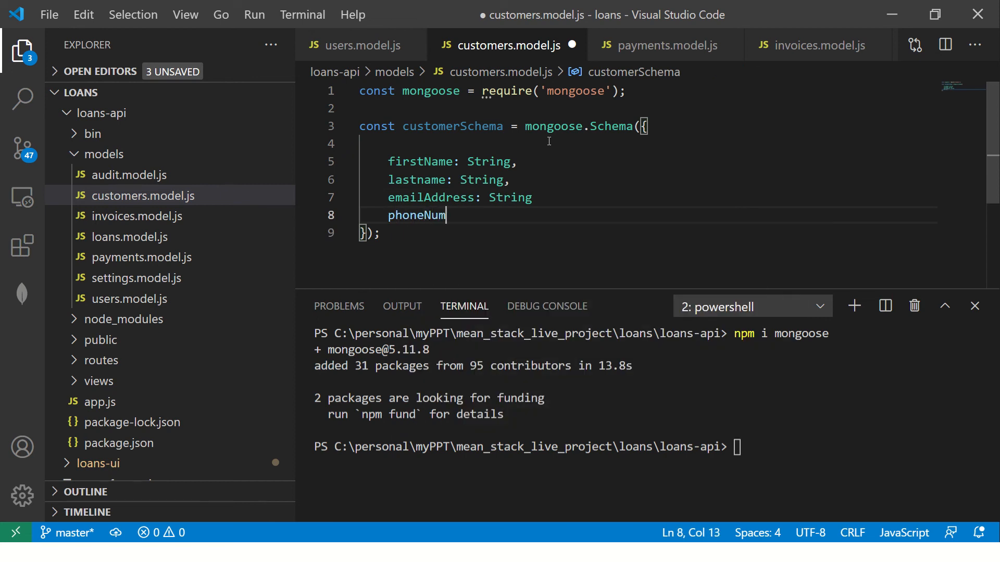
text(ber)
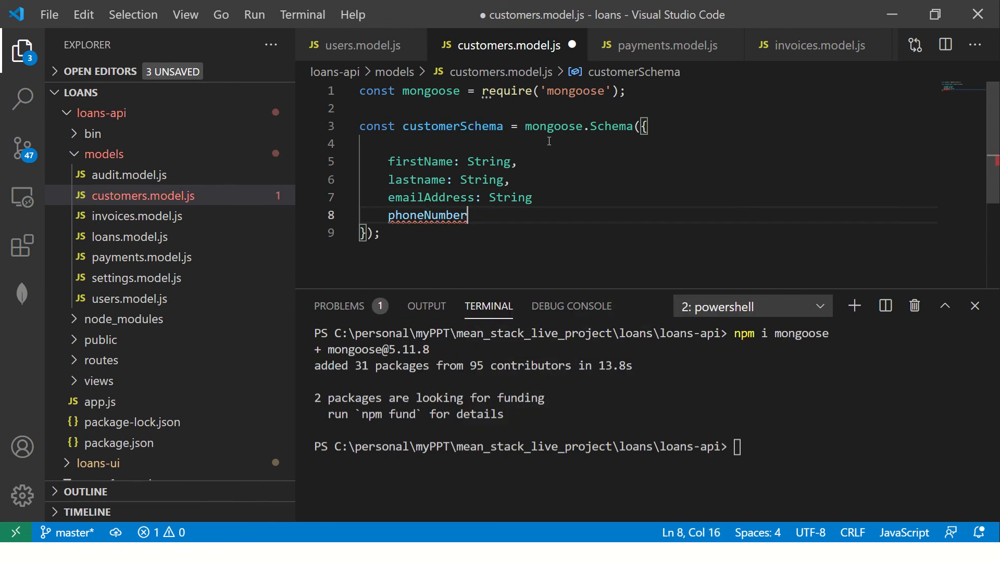
text(:)
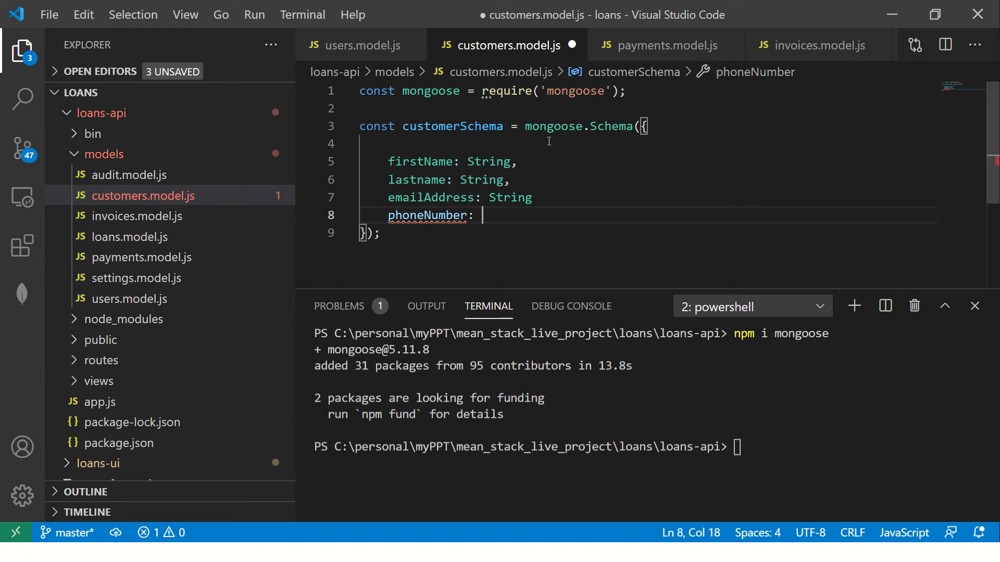
text(Number)
click(648, 197)
text(,)
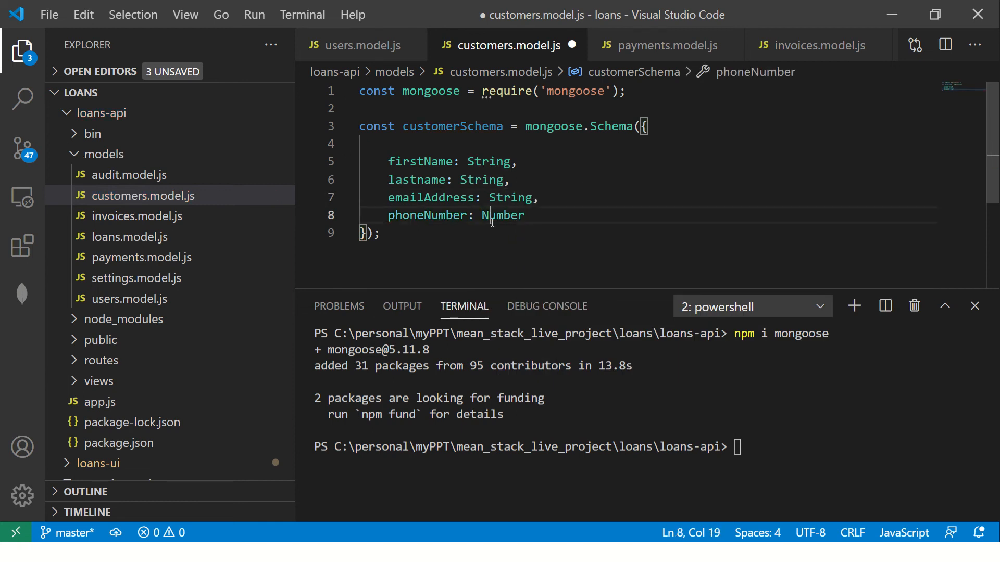
text(String,)
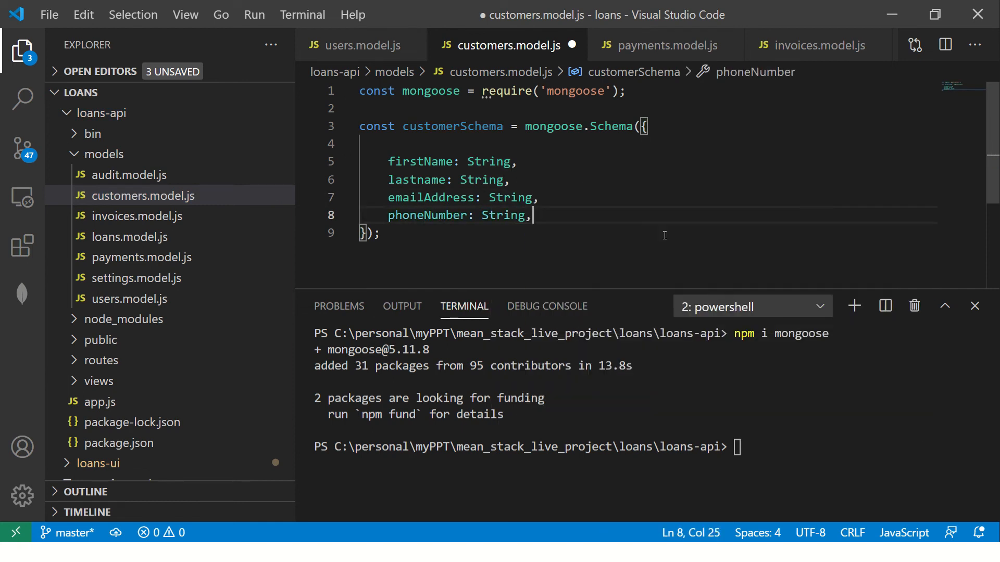
text(dob)
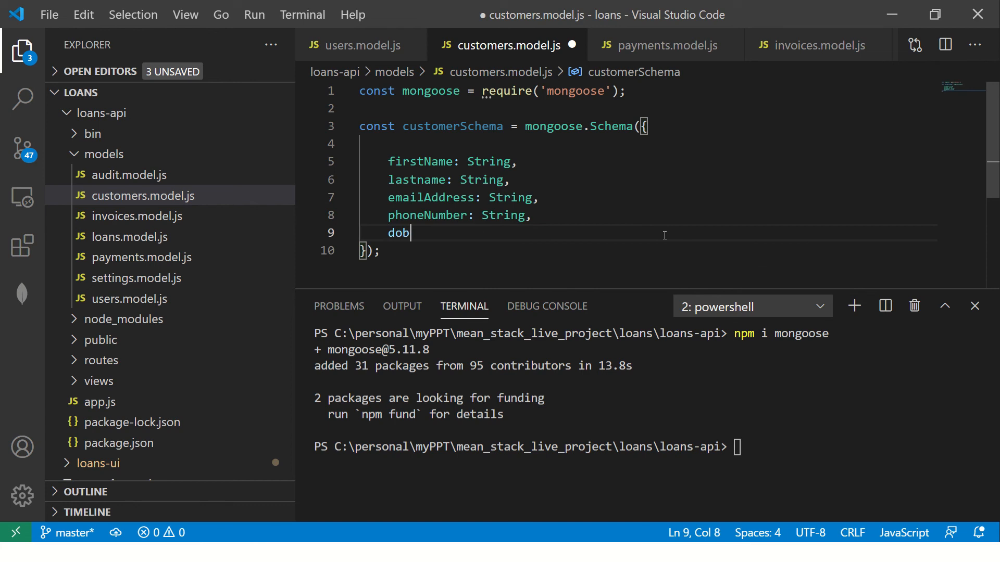
text(: String)
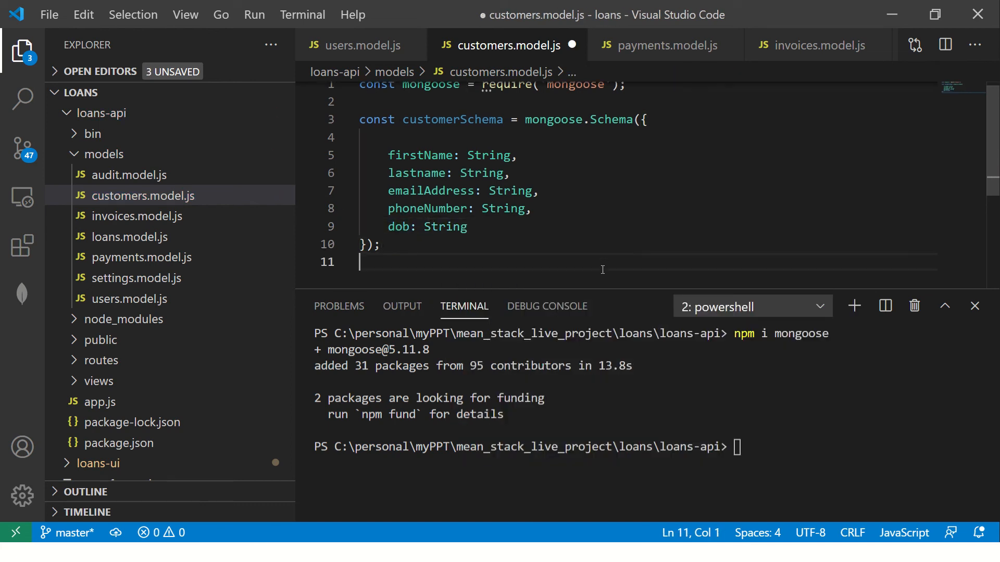
- Define customerModel as mongoose.model('Customers', customerSchema) and assign it to module.exports
key(Enter)
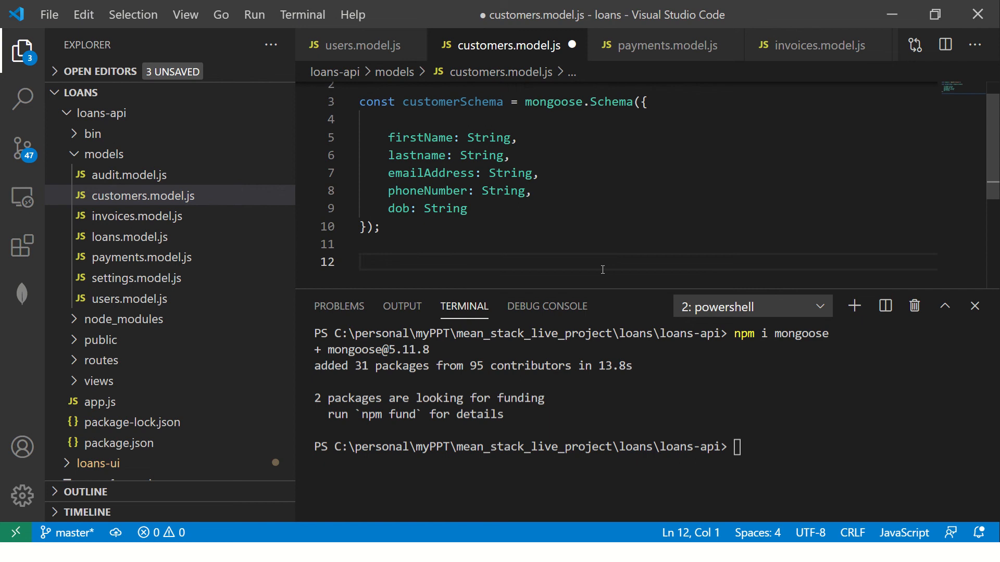
text(mongoose)
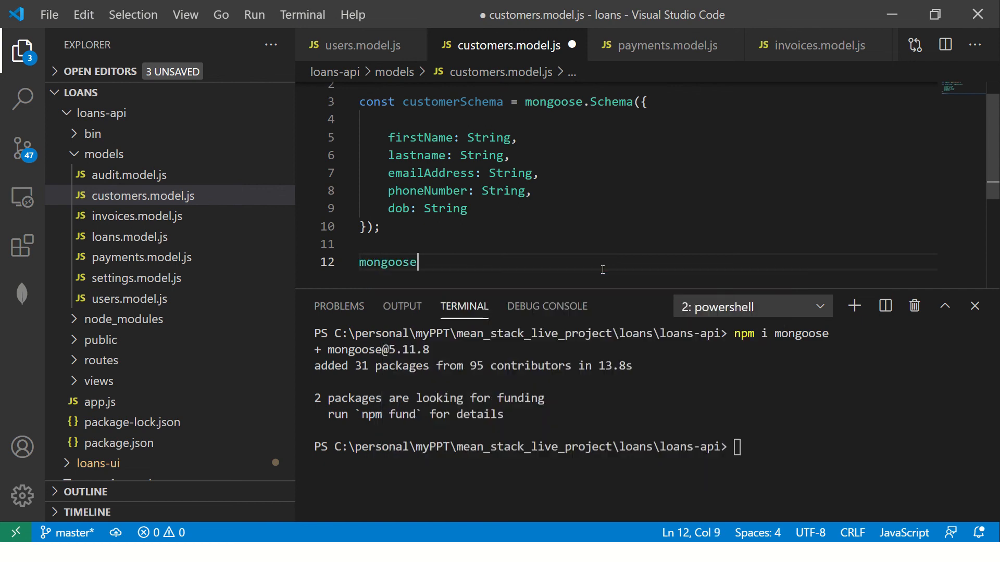
text(.model)
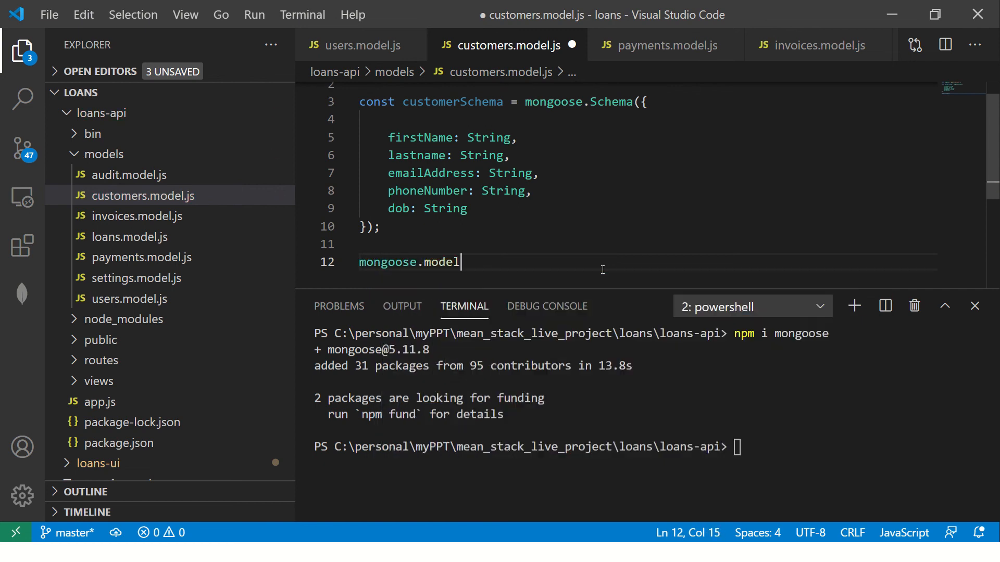
text(('Customer')
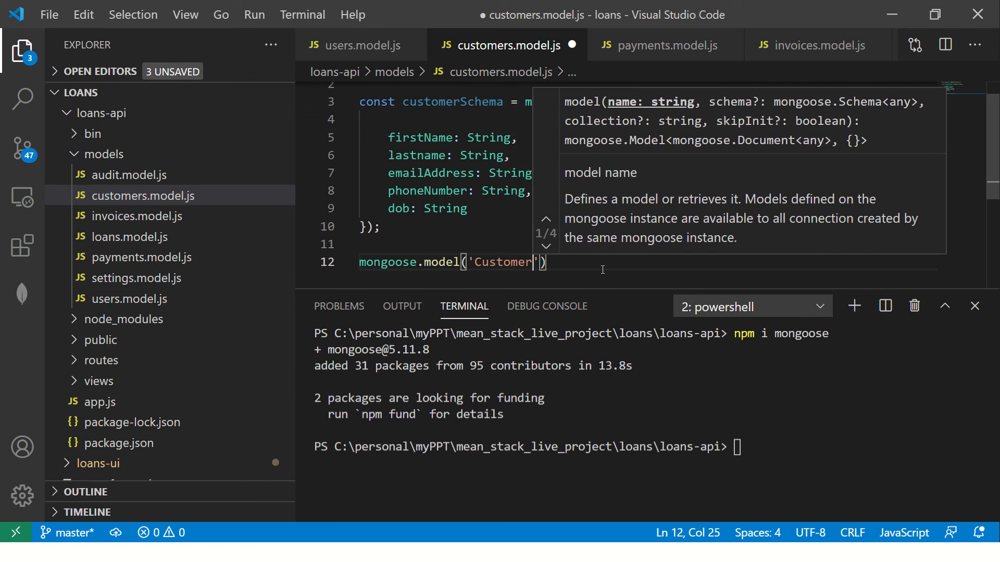
text(s',)
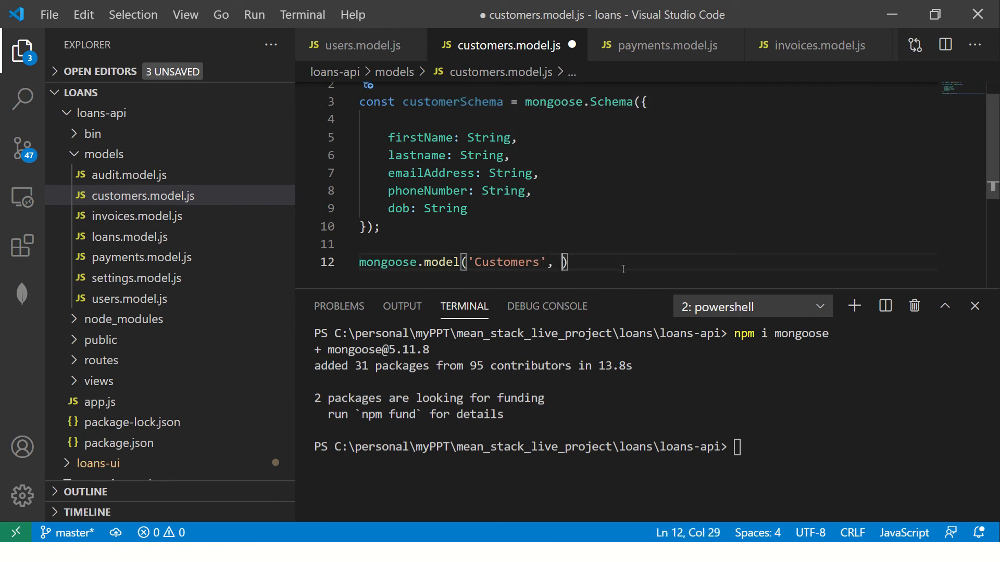
text(customerSchema)
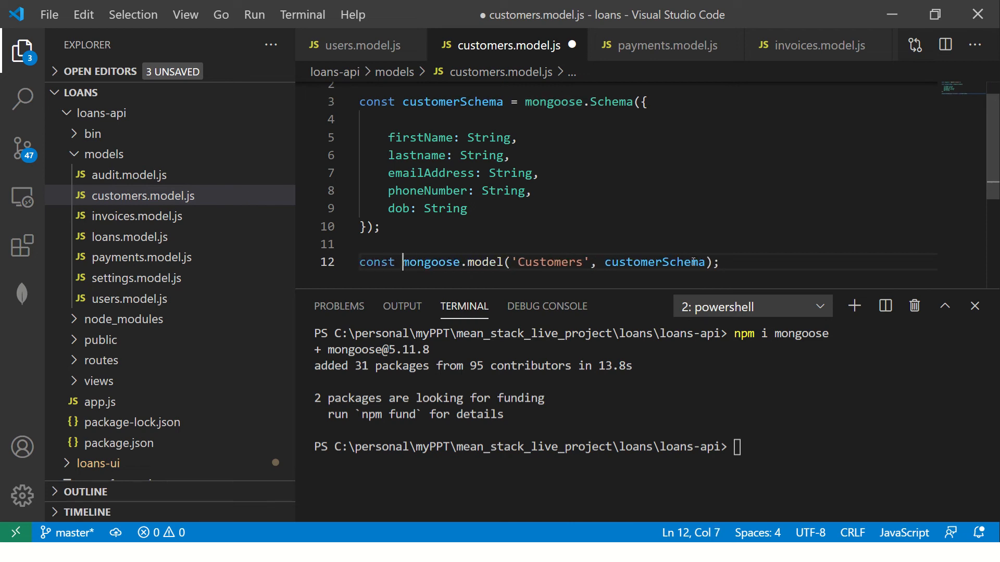
text(customerModel =)
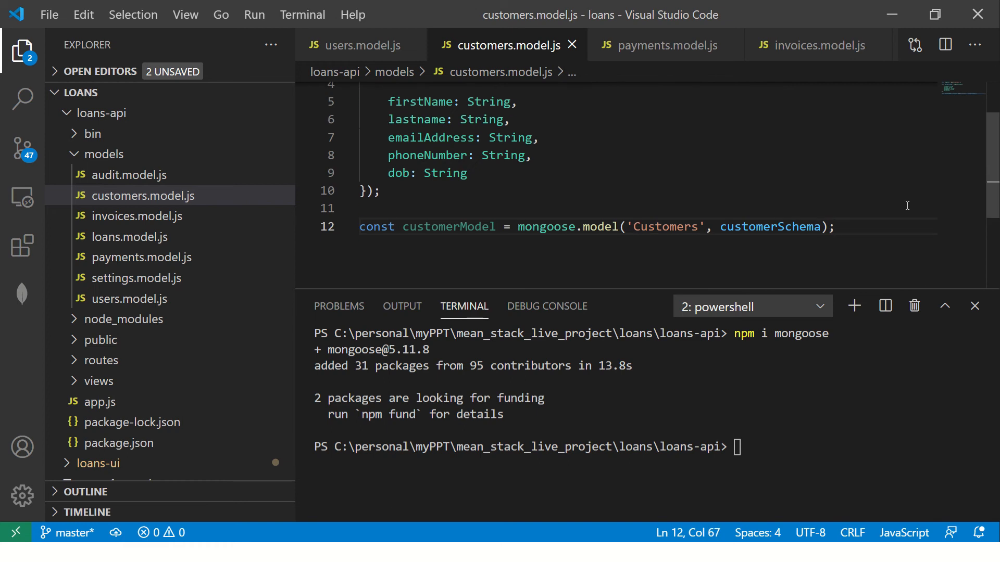
text(module.exports = customerModel)
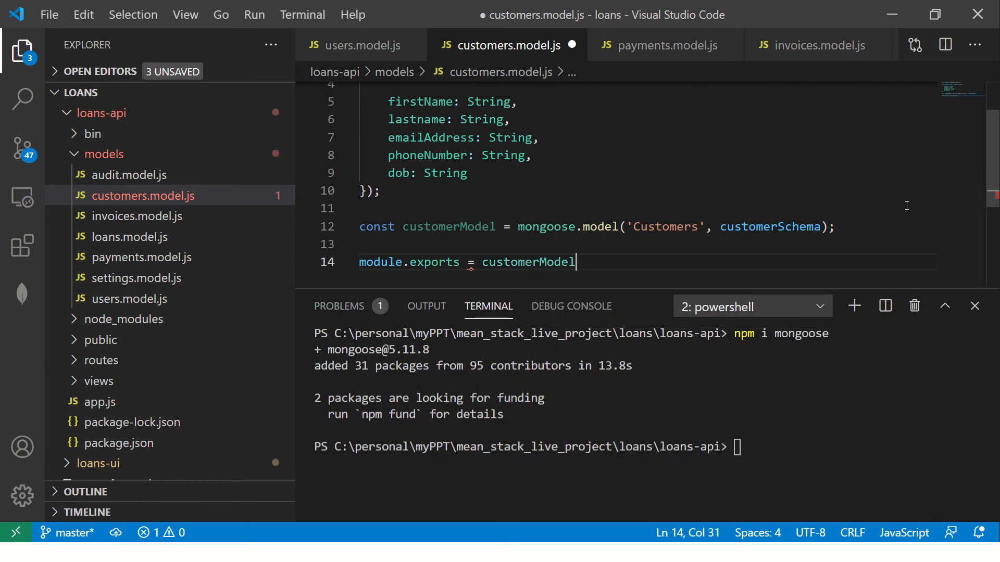
text(;)
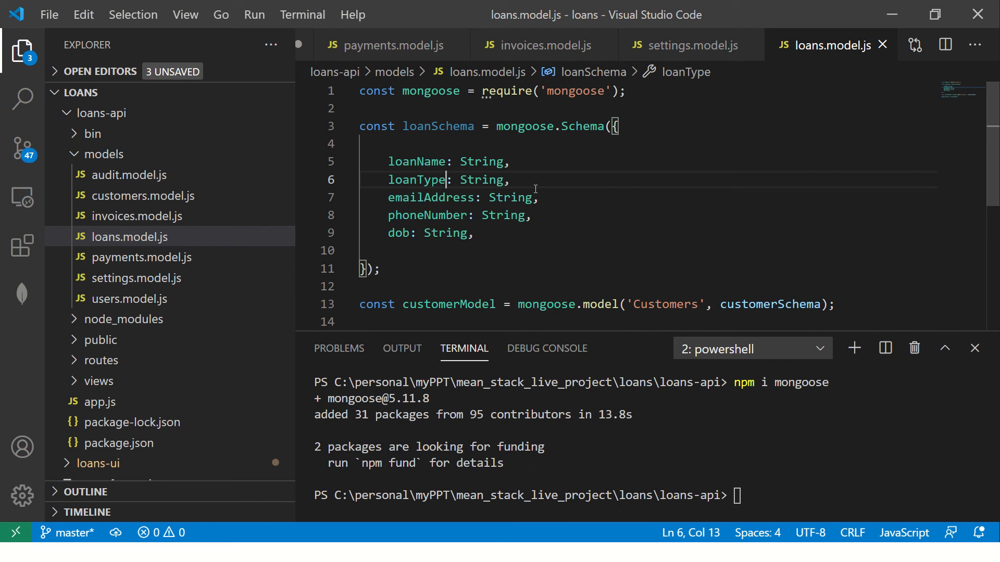
- Type loanType as String and add loanAmount, loanIssueDate (Date) and loanStatus fields
text(En)
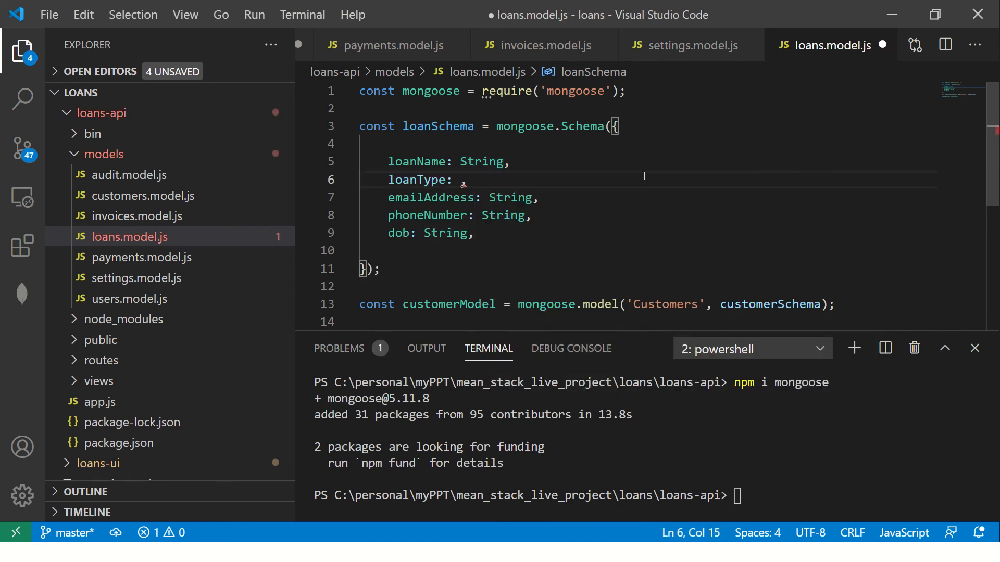
text(Array)
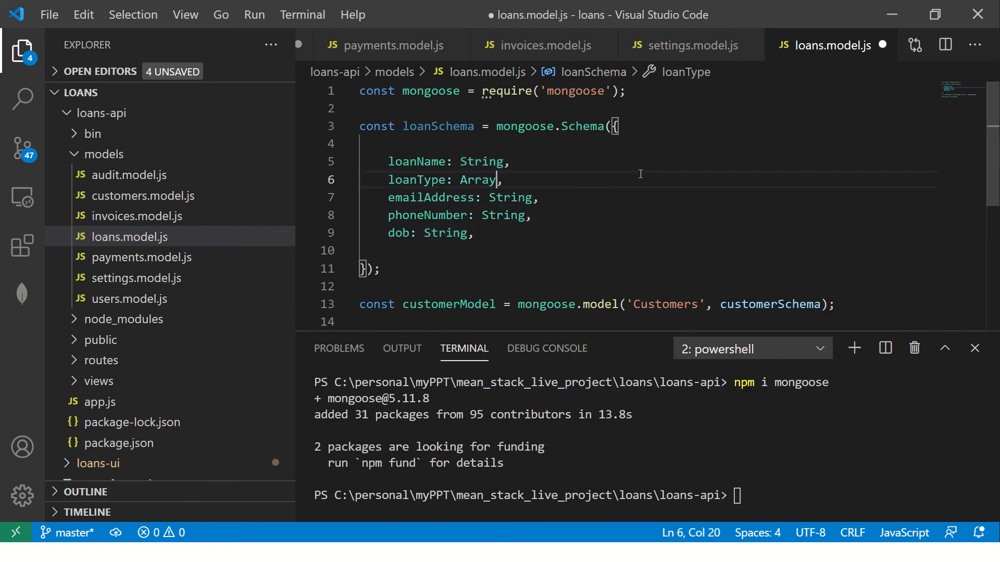
key(BackSpace)
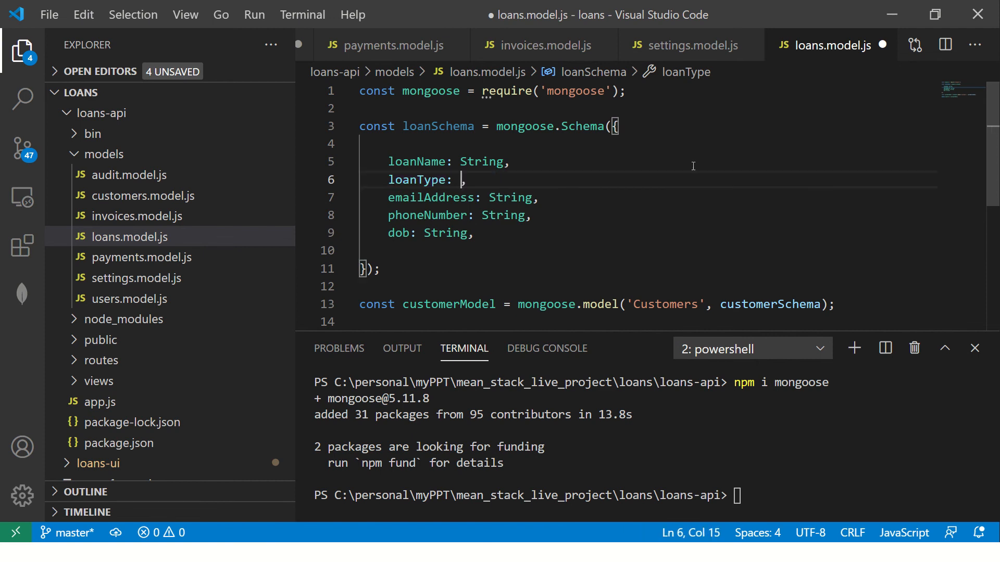
text(String,)
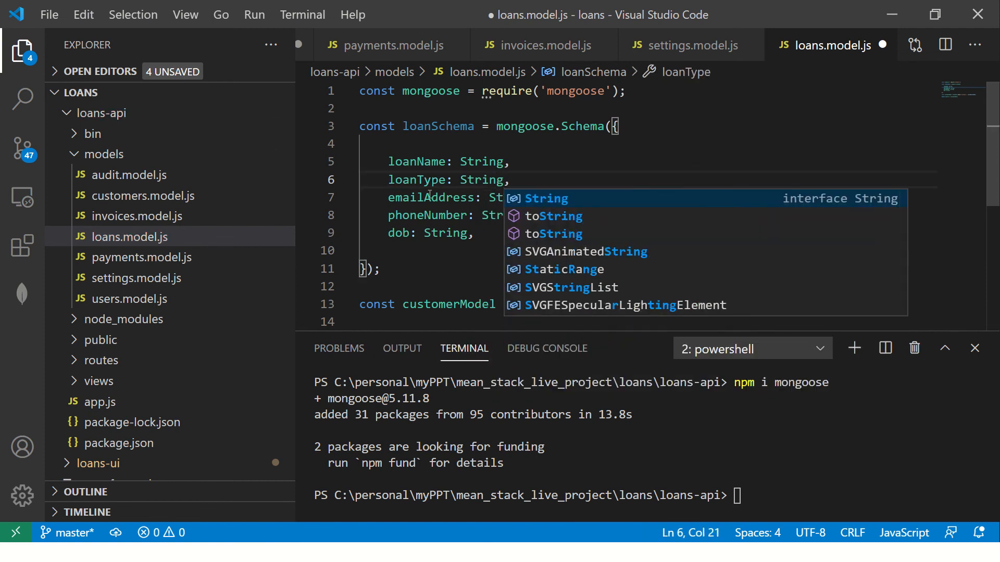
text(loan: String,)
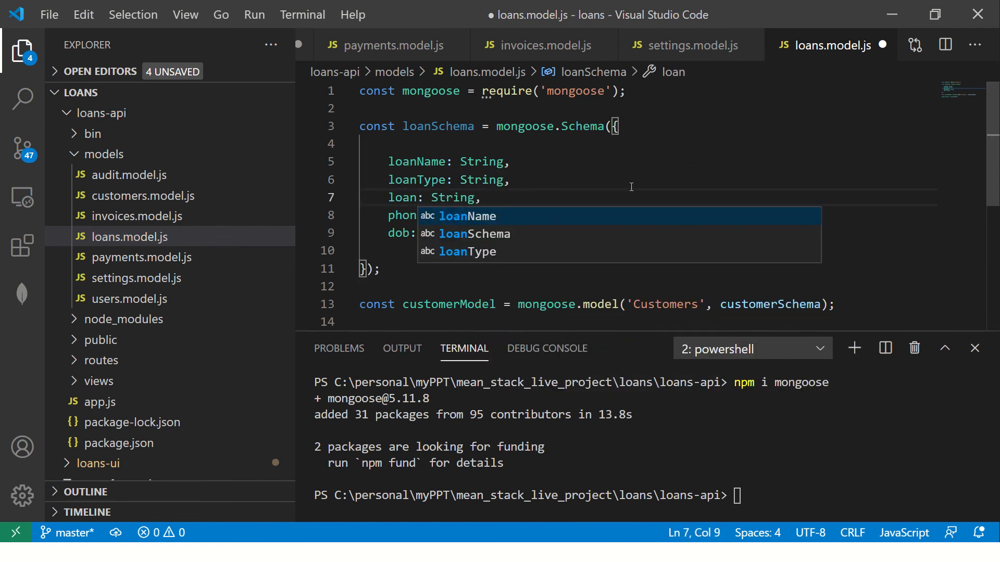
text(Amount)
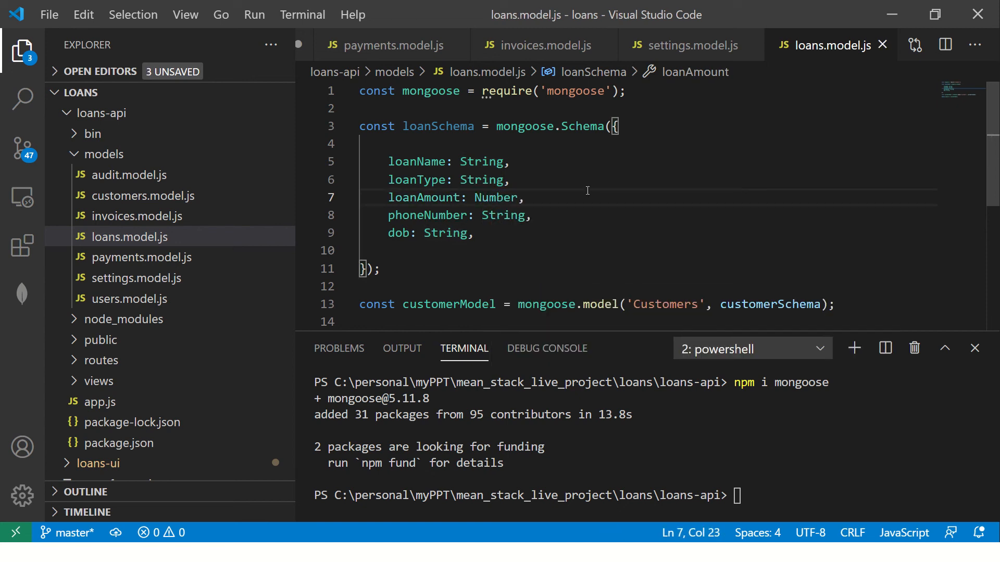
text(loan)
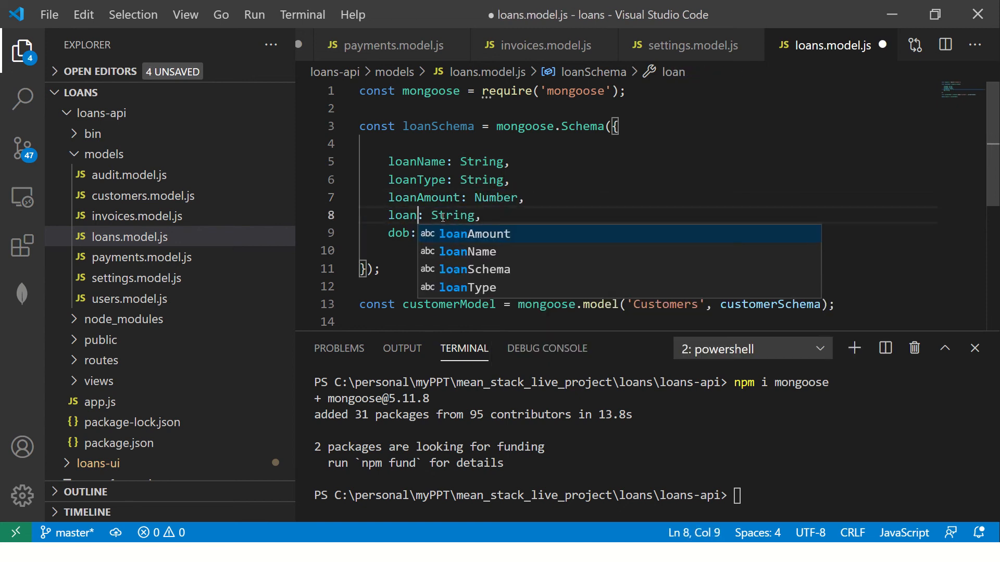
text(Issue)
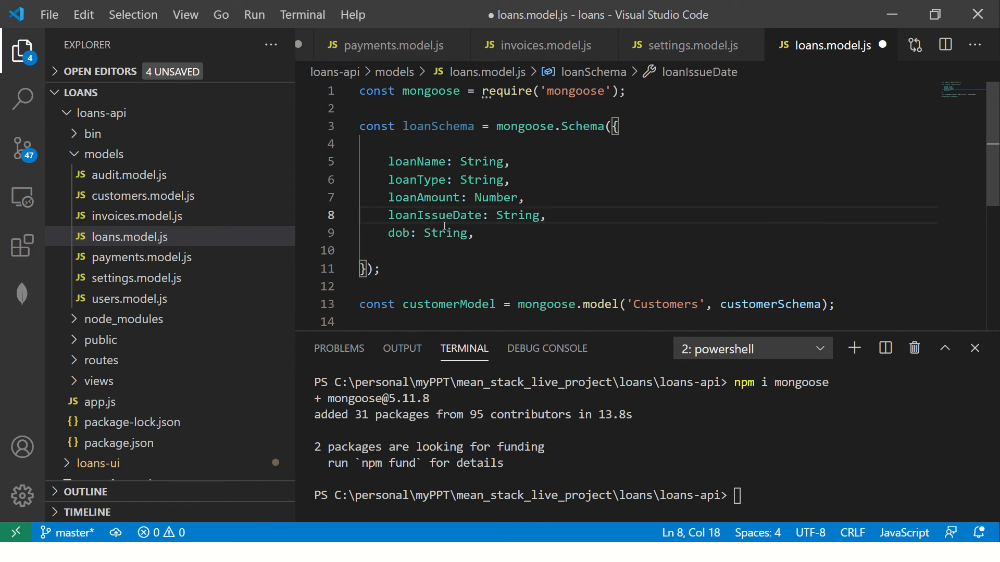
text(Date)
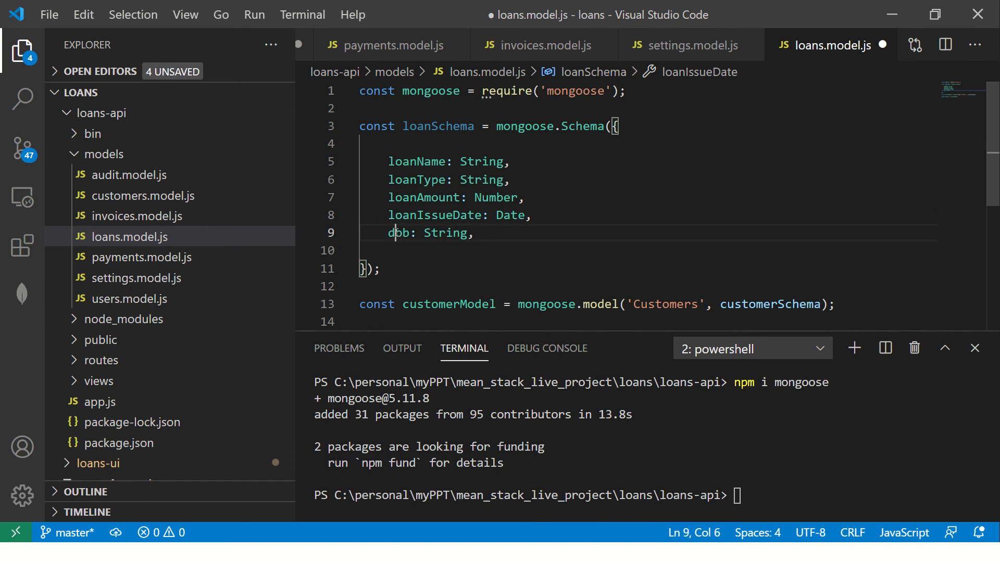
text(loanStatus)
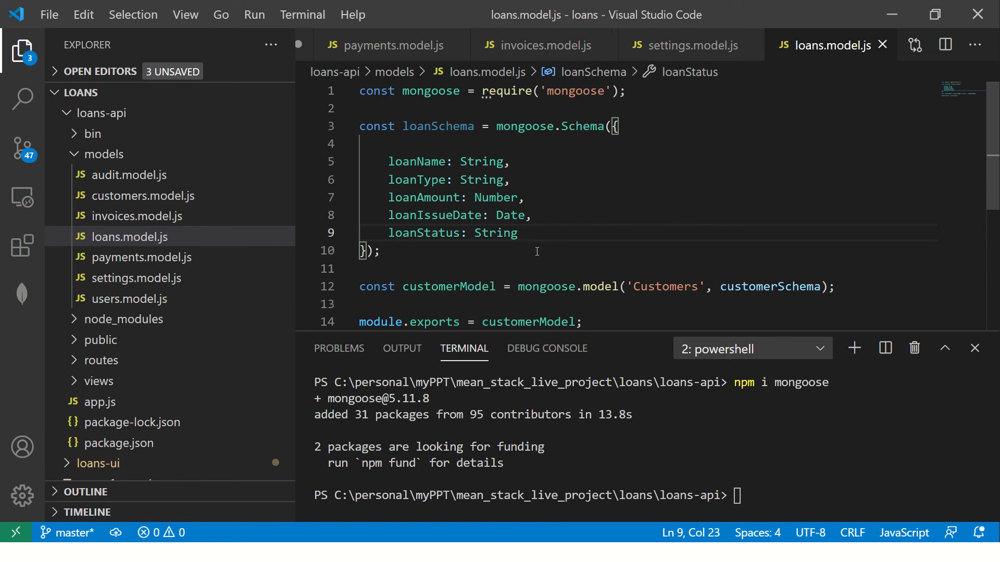
- Rename customerModel to loanModel and the 'Customers' model name to 'Loans'
double_click(449, 286)
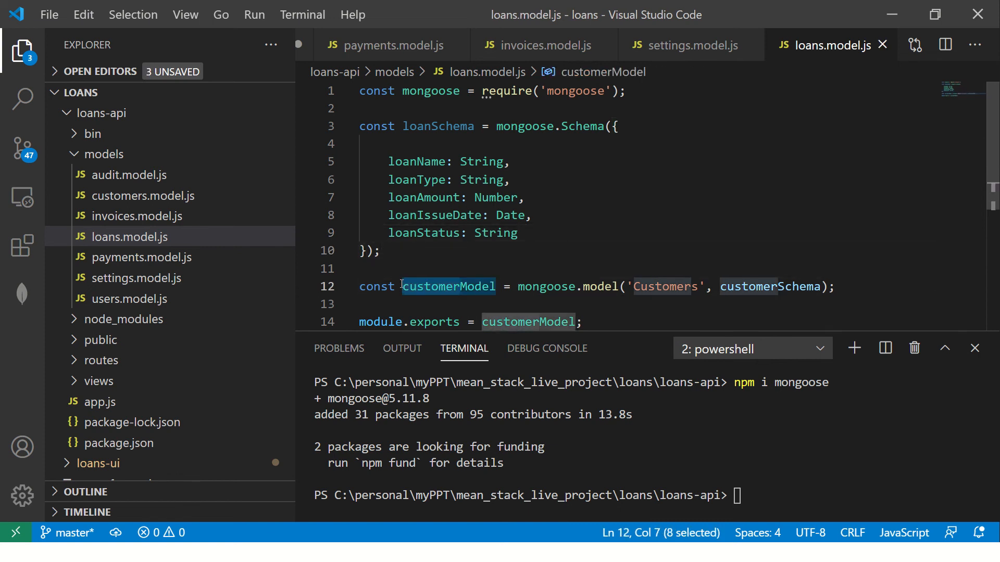
text(loanModel)
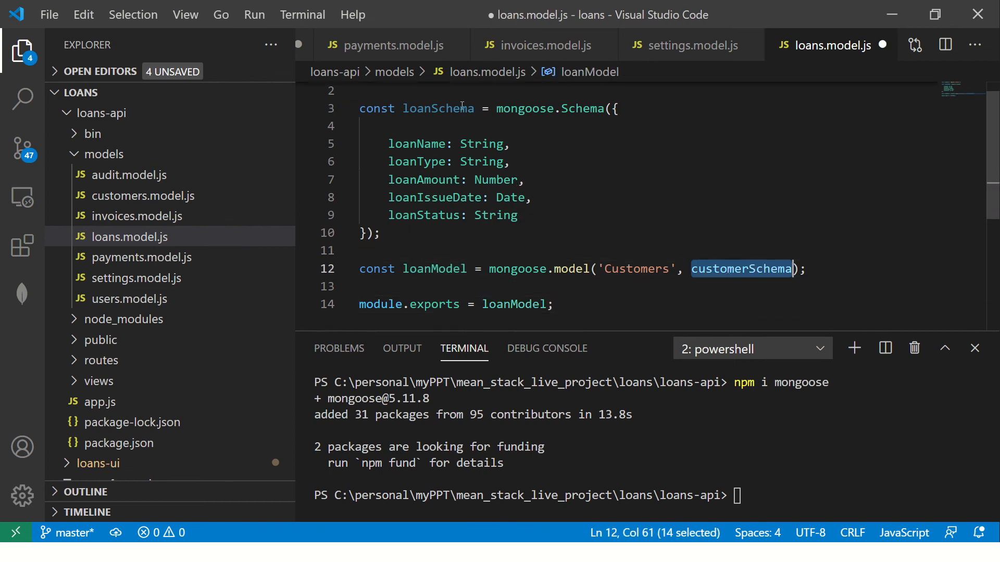
click(738, 269)
text(loan)
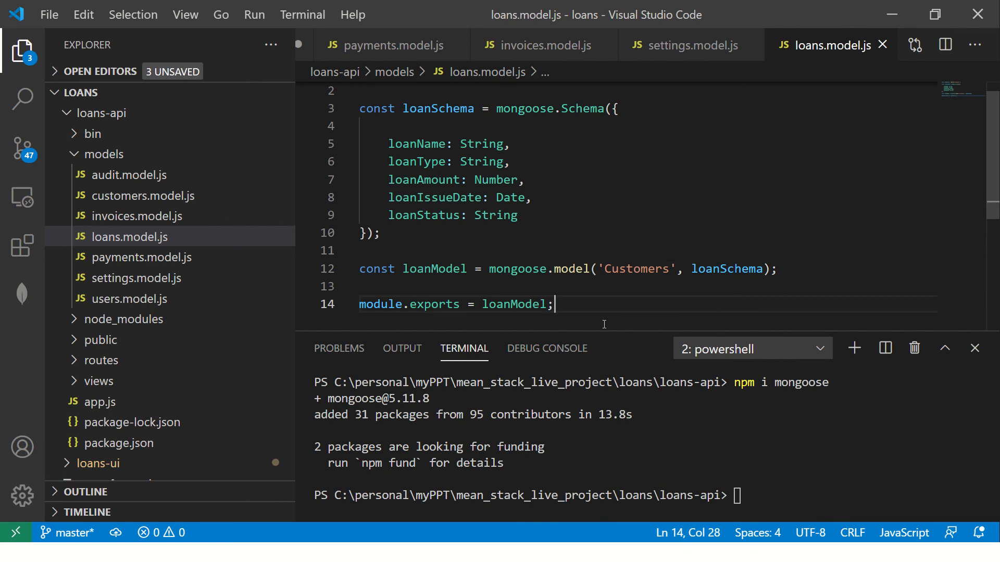
text(Loan)
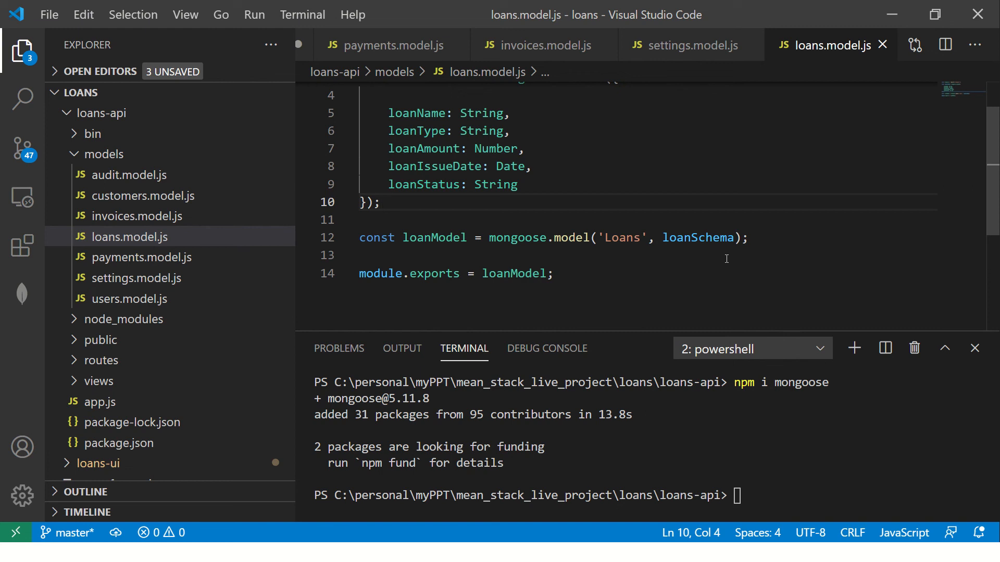
double_click(571, 238)
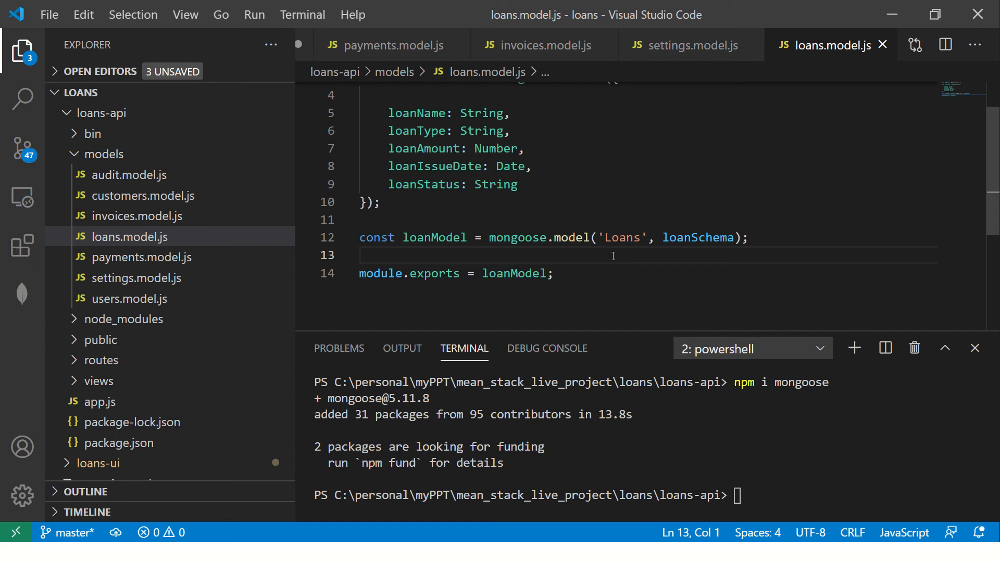
mouse_move(569, 292)
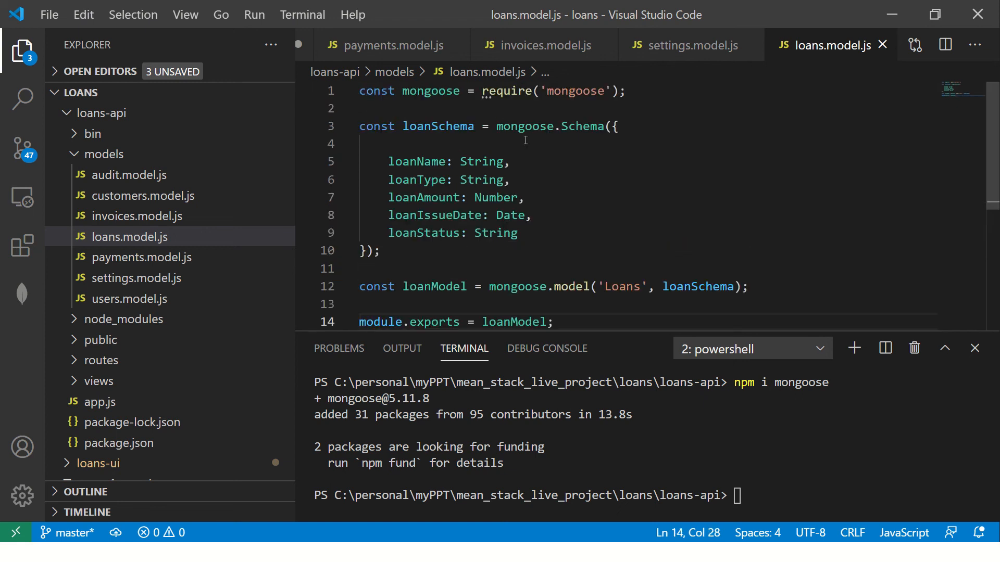
- Scroll through loans.model.js, open customers.model.js, and begin a new routes file
scroll(down, 3)
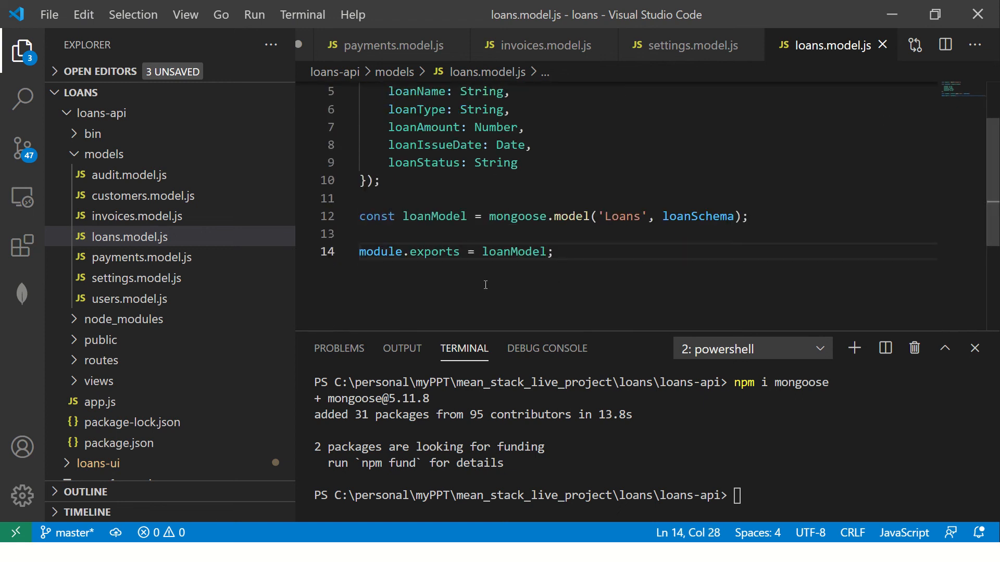
drag(360, 216, 553, 251)
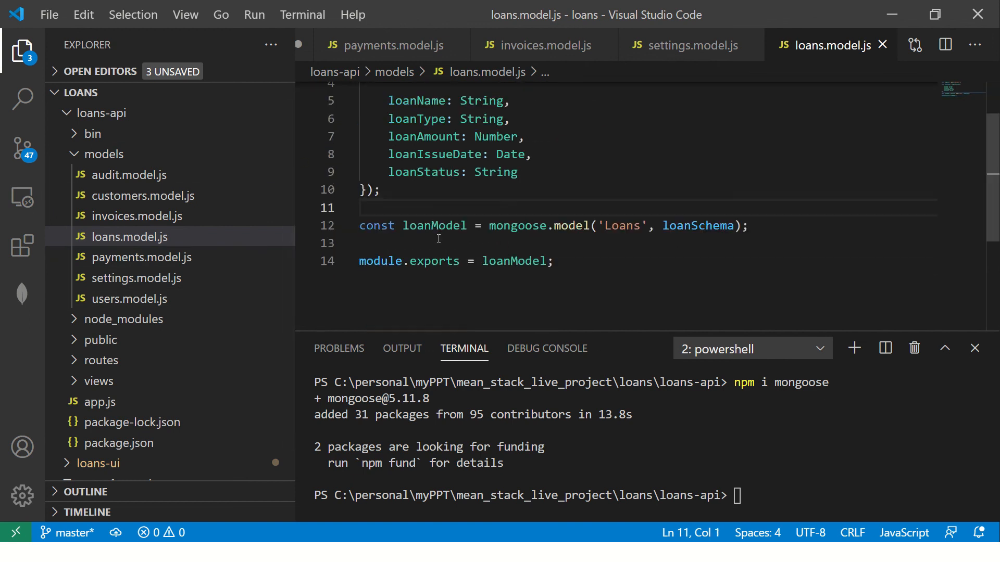
click(144, 196)
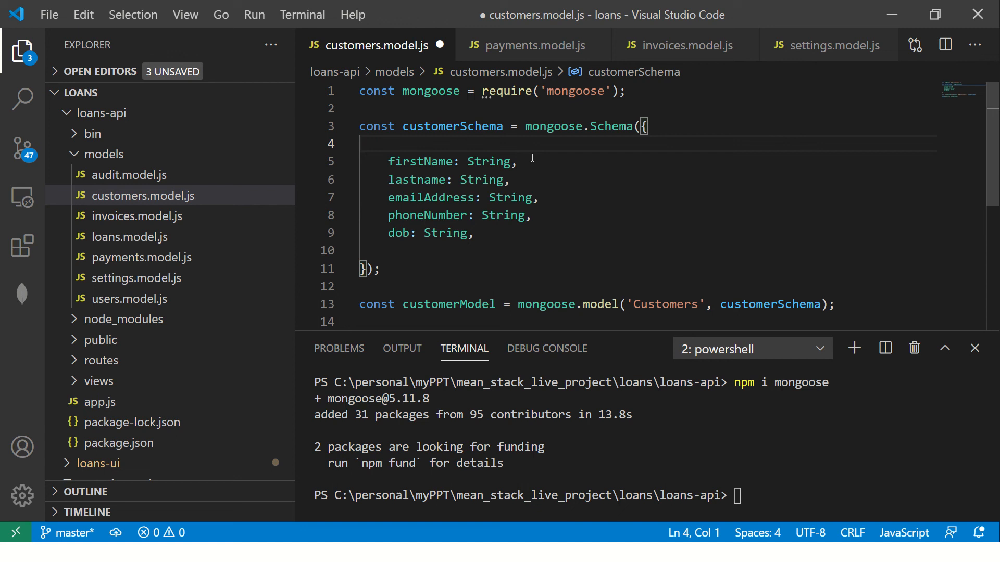
mouse_move(469, 171)
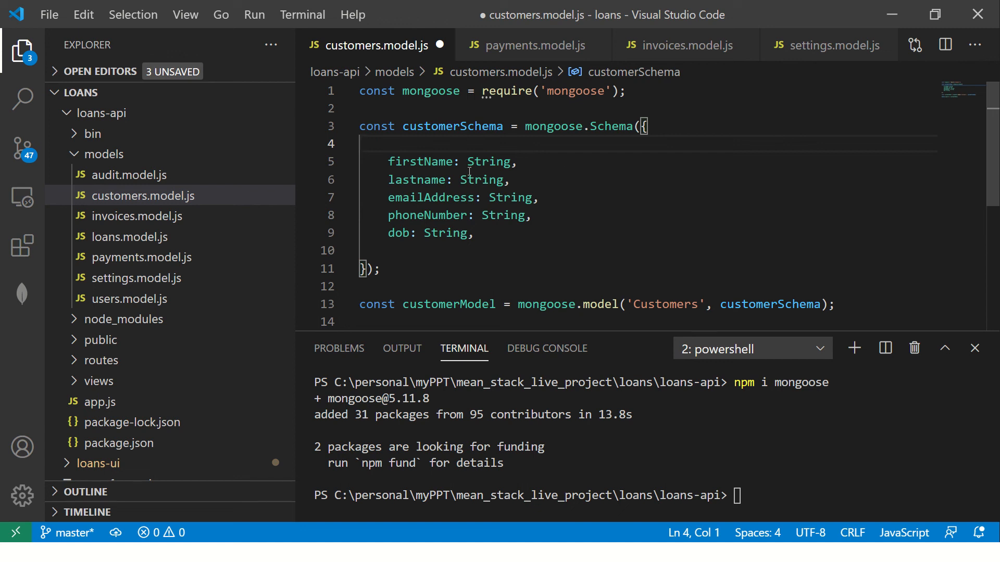
click(102, 360)
text(c)
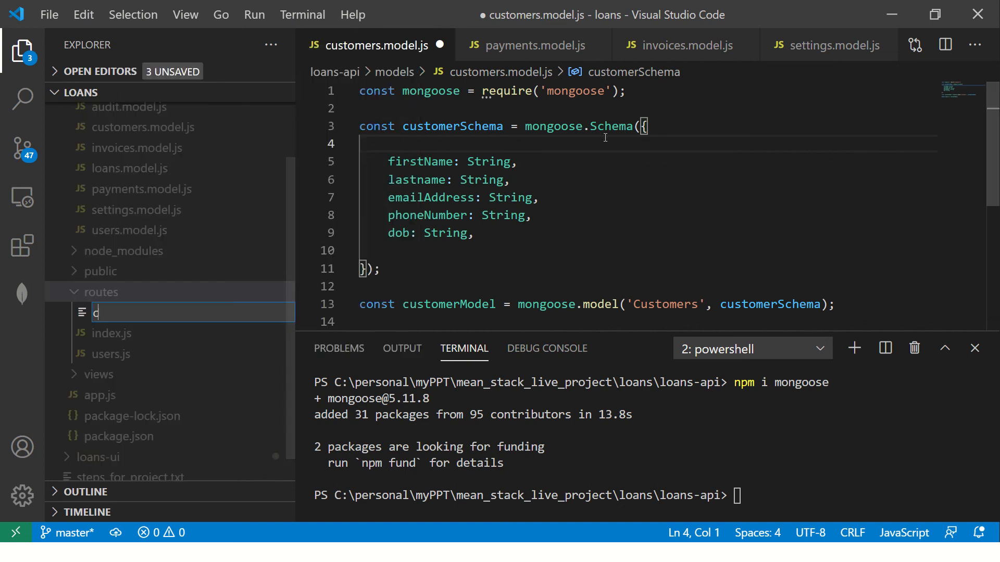
- Create customers.js, payments.js, invoices.js and settings.js route files, then focus invoices.js
text(ustomers.js)
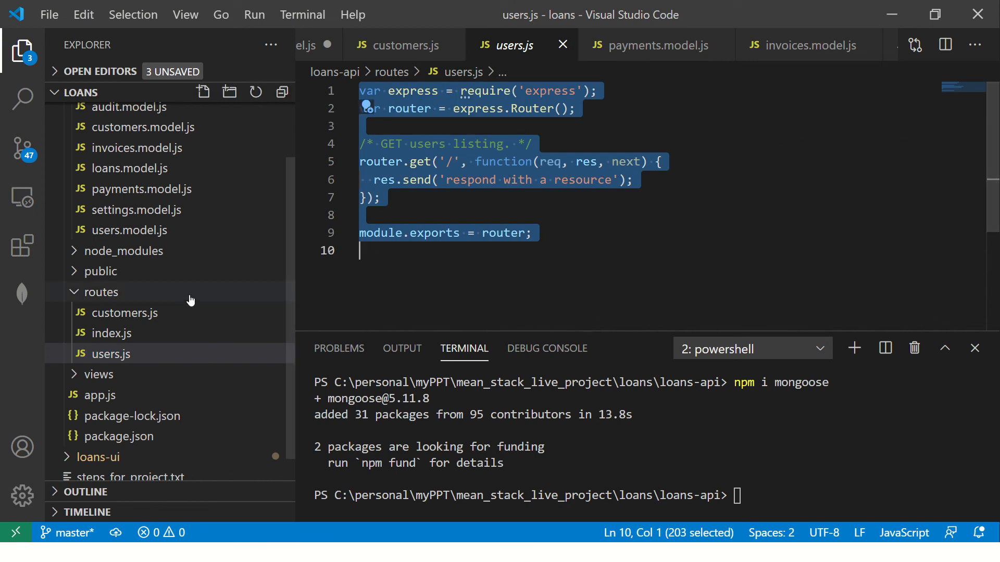
click(120, 312)
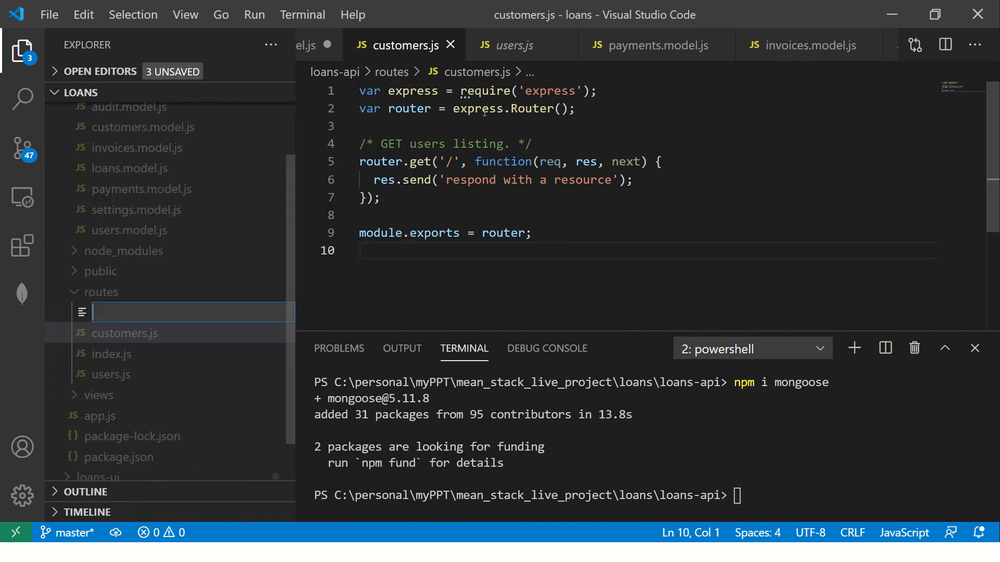
text(payments.js)
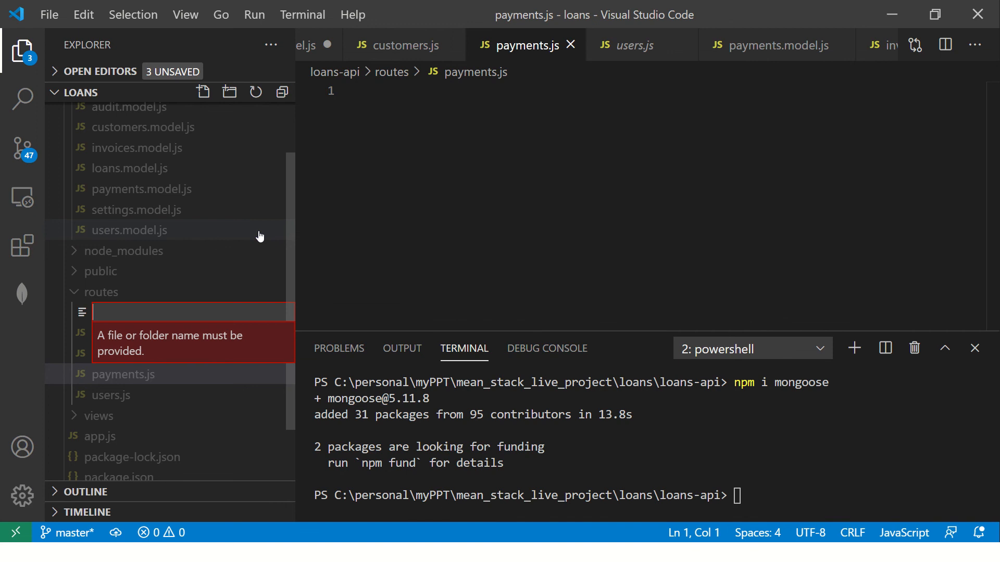
text(invoices.js)
text(settin)
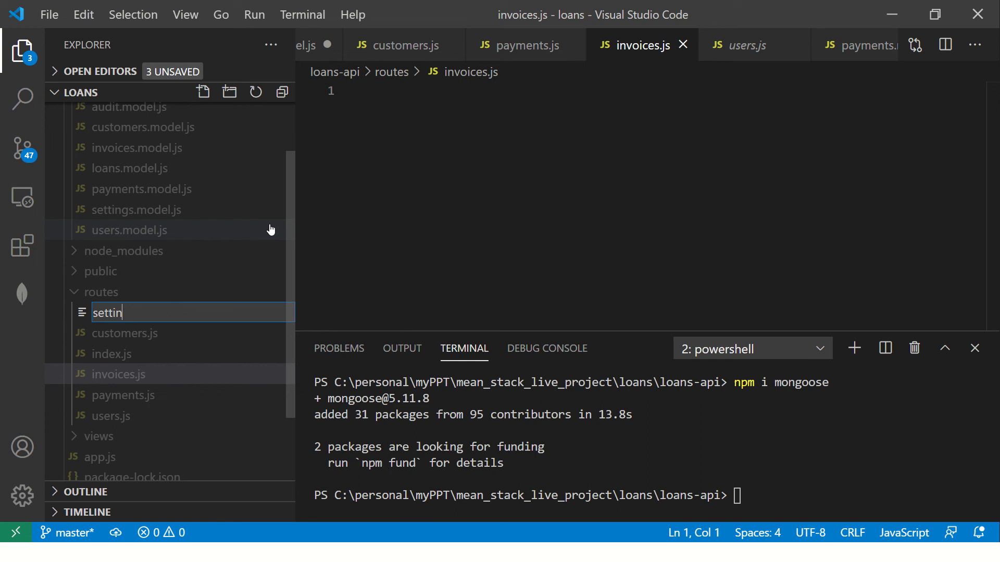
key(Enter)
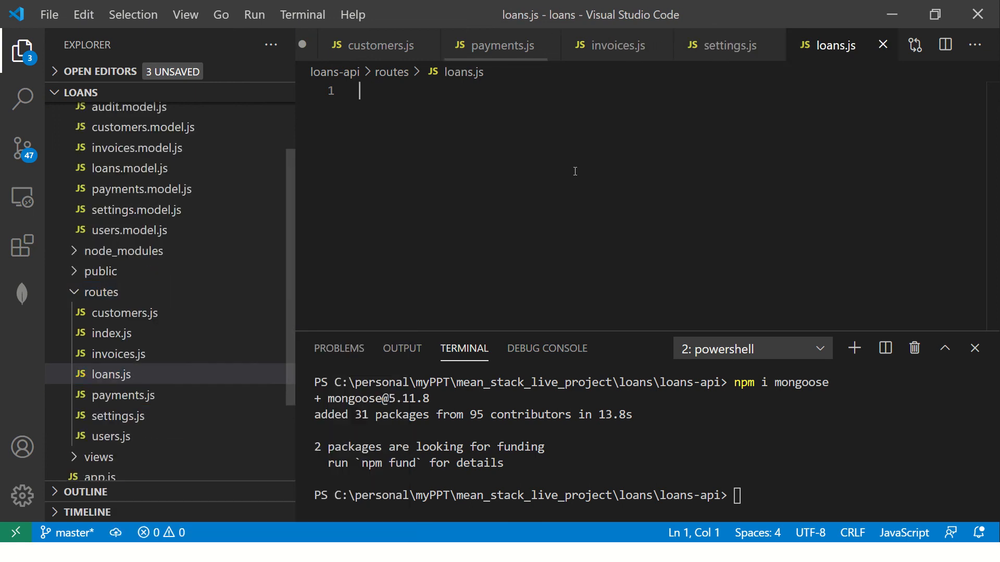
mouse_move(169, 220)
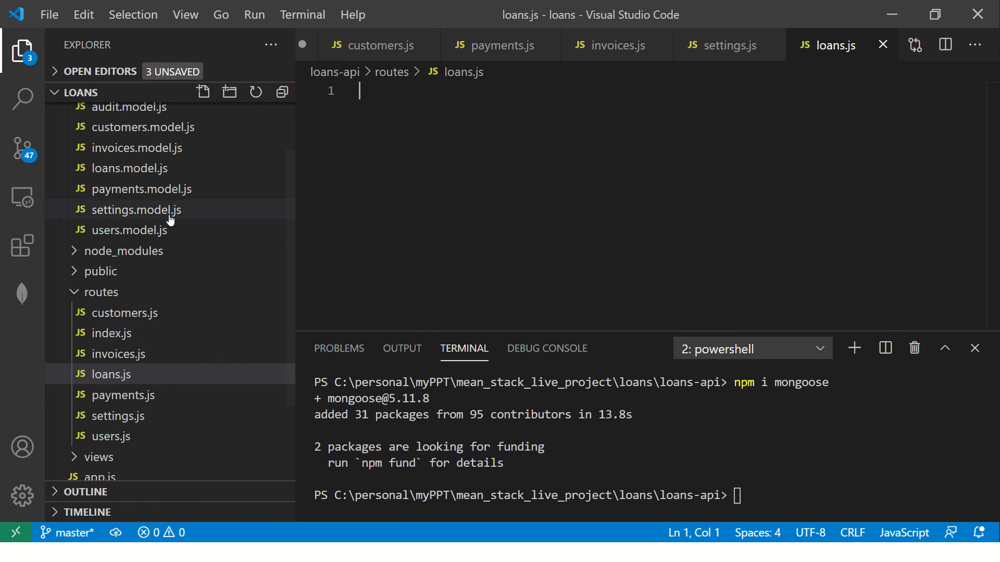
mouse_move(108, 338)
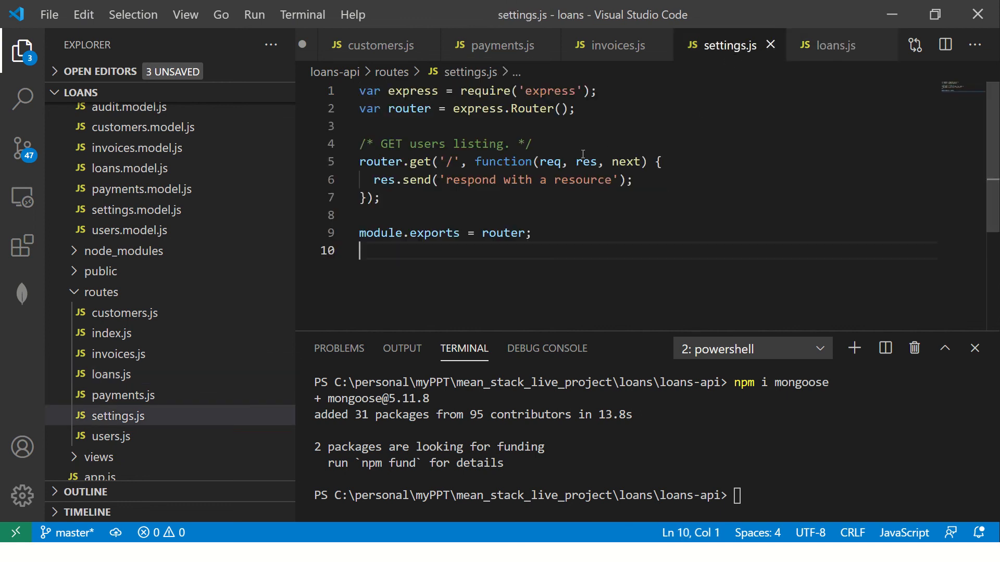
click(613, 46)
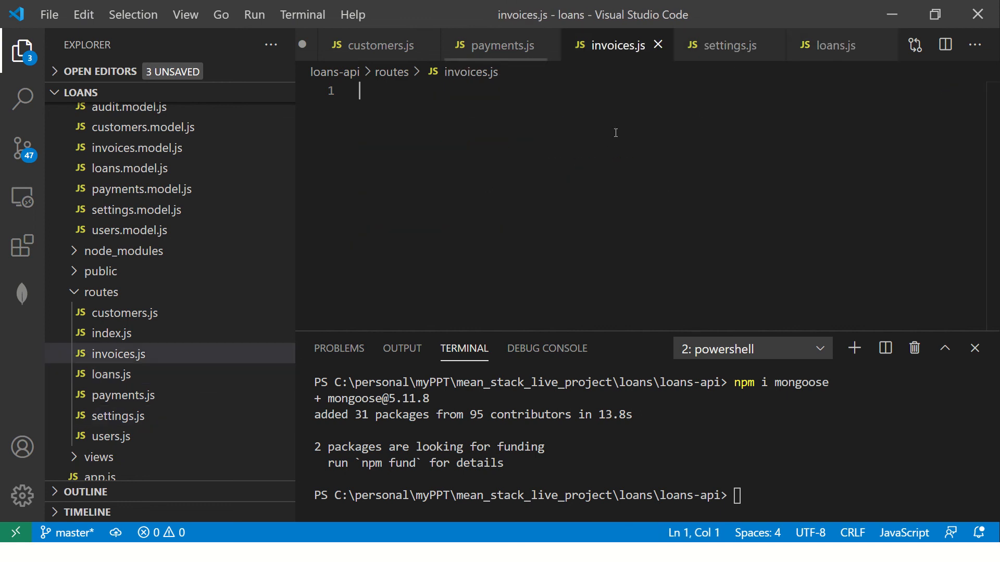
click(499, 46)
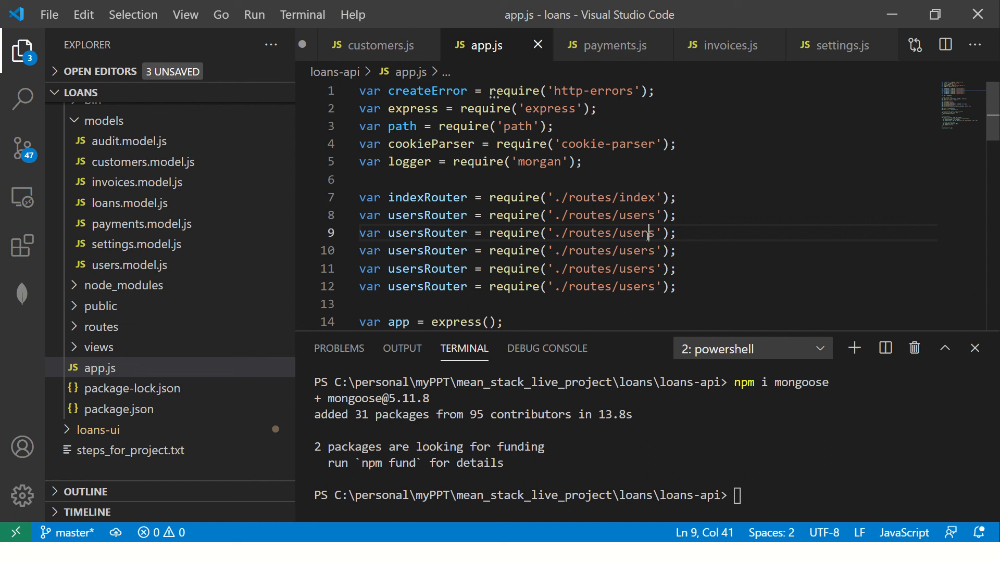
- Rename the duplicated router requires to customers, loans, payments, invoices and settings, then open customers.model.js
text(customer)
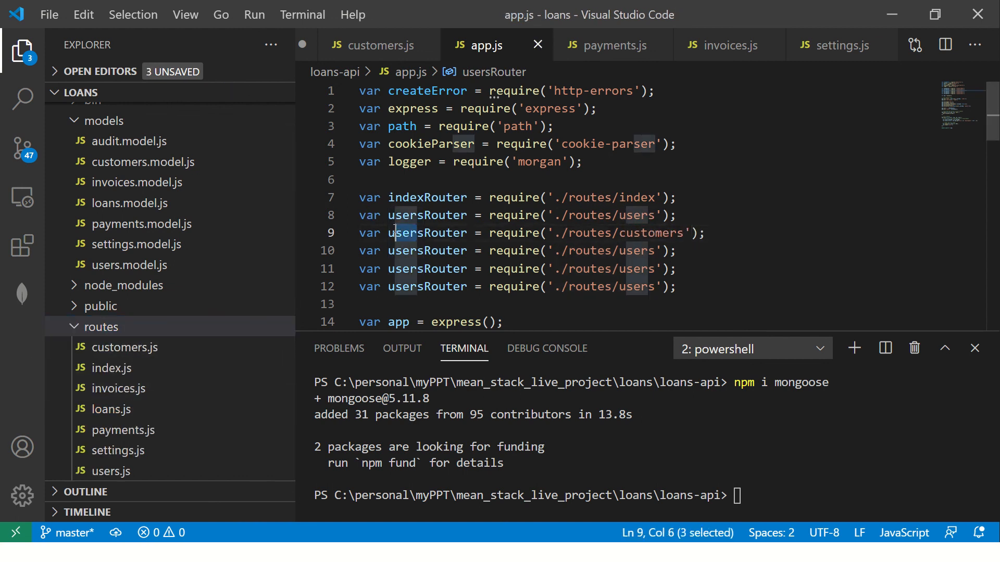
text(Cus)
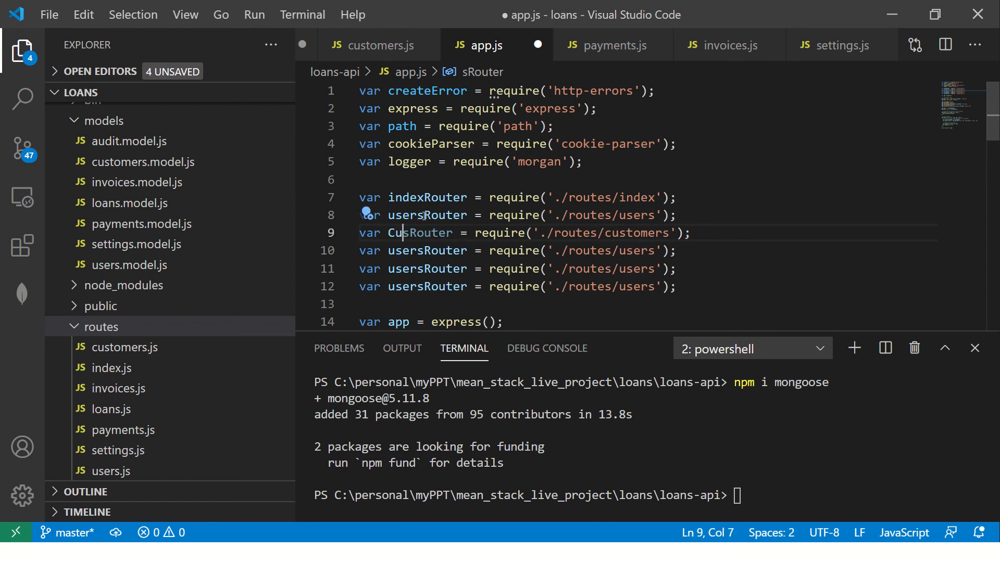
text(ss)
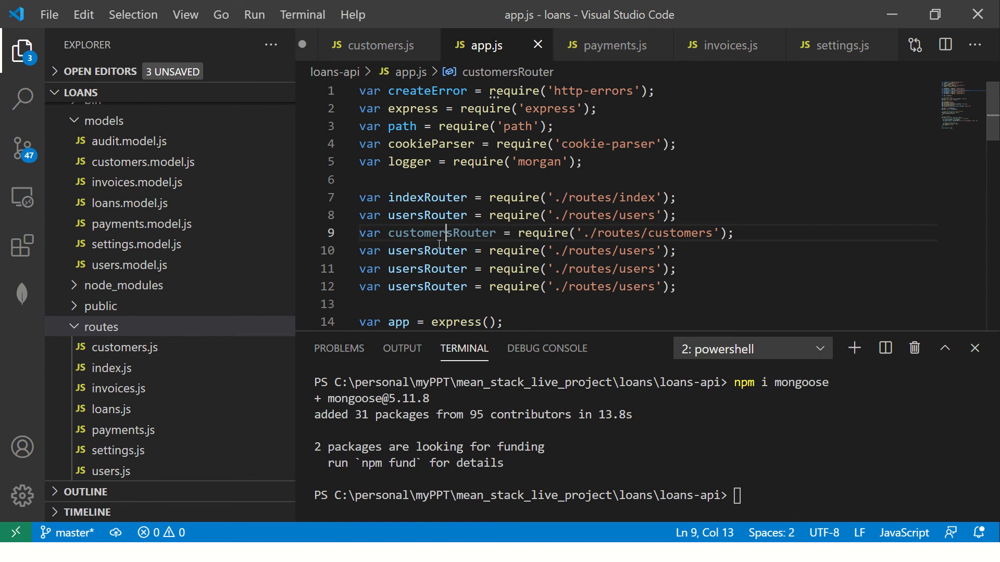
double_click(426, 251)
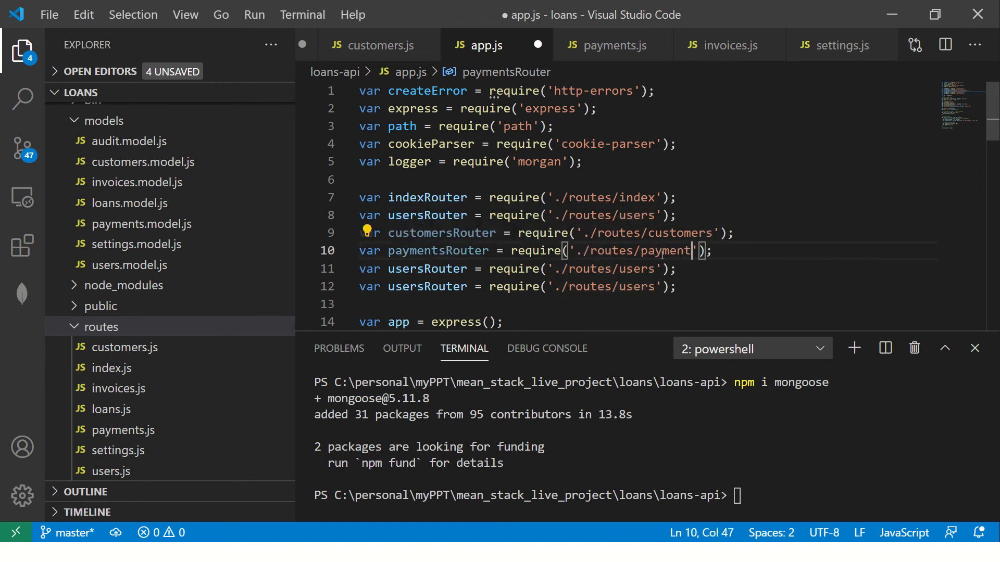
text(invoic)
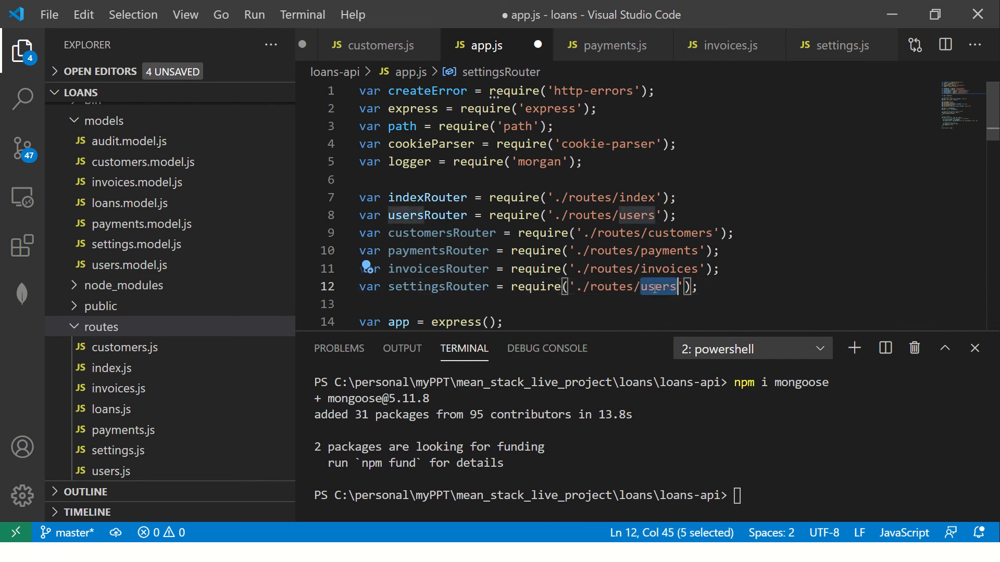
text(settings)
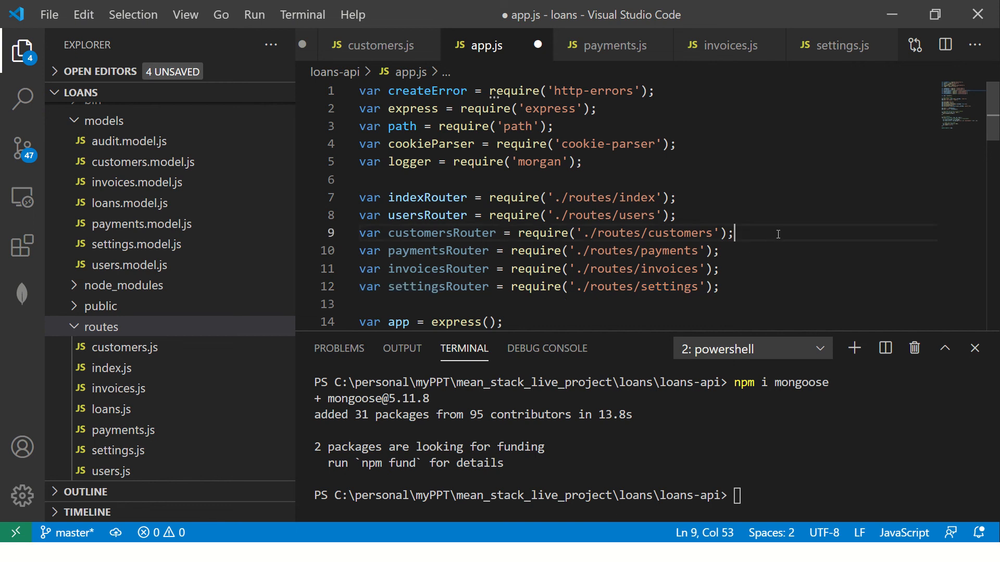
text(var settingsRouter = require('./routes/loa');)
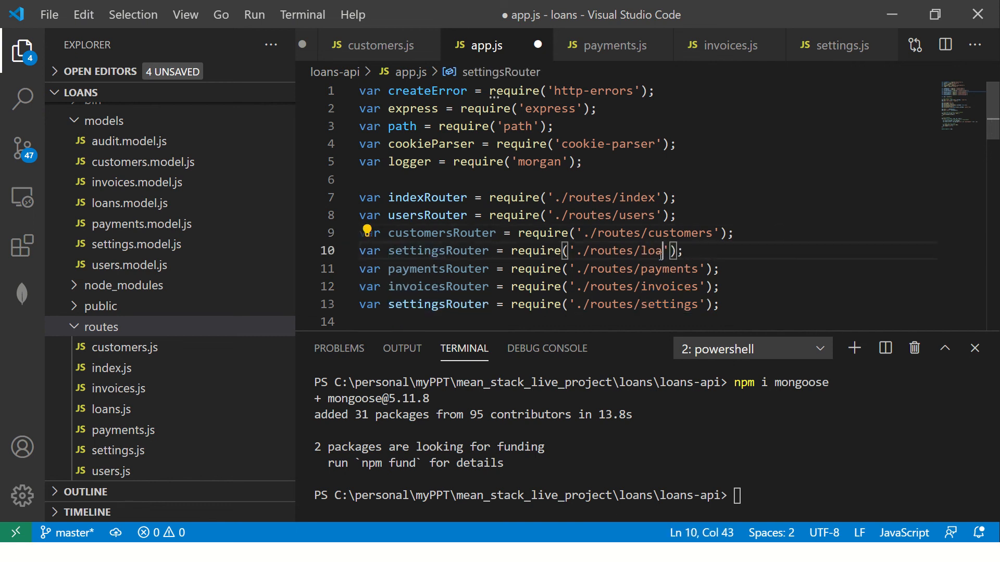
double_click(437, 250)
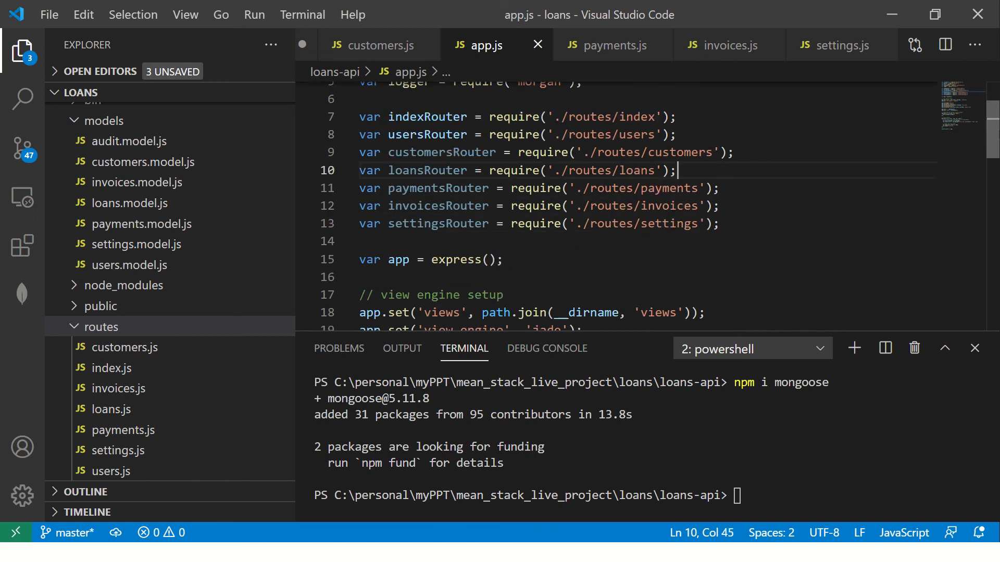
click(504, 259)
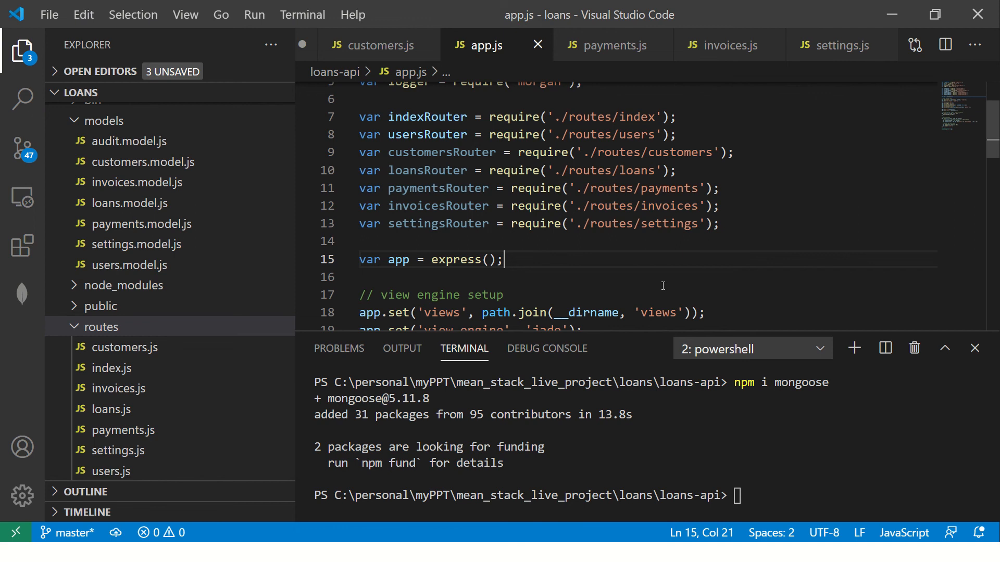
mouse_move(144, 141)
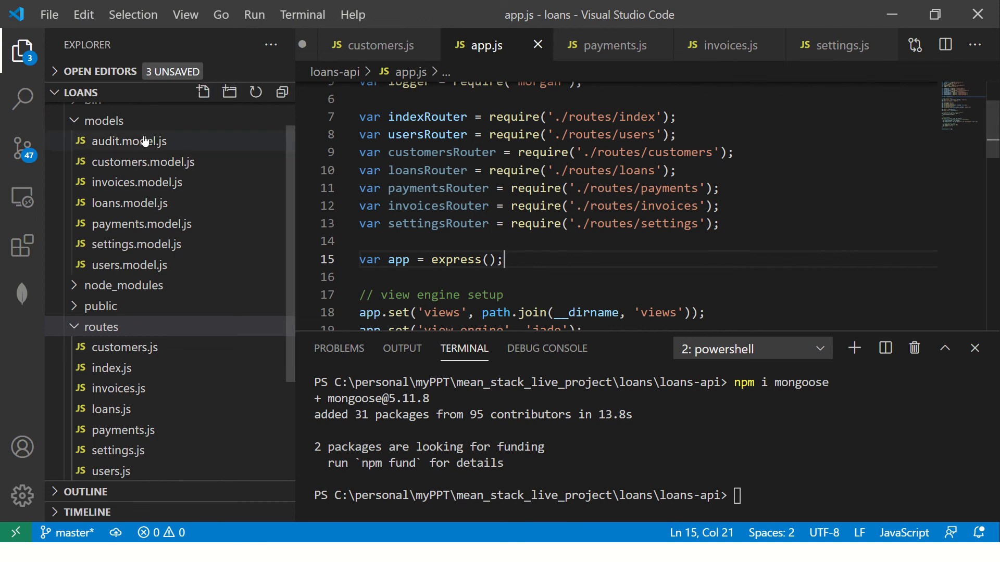
click(144, 162)
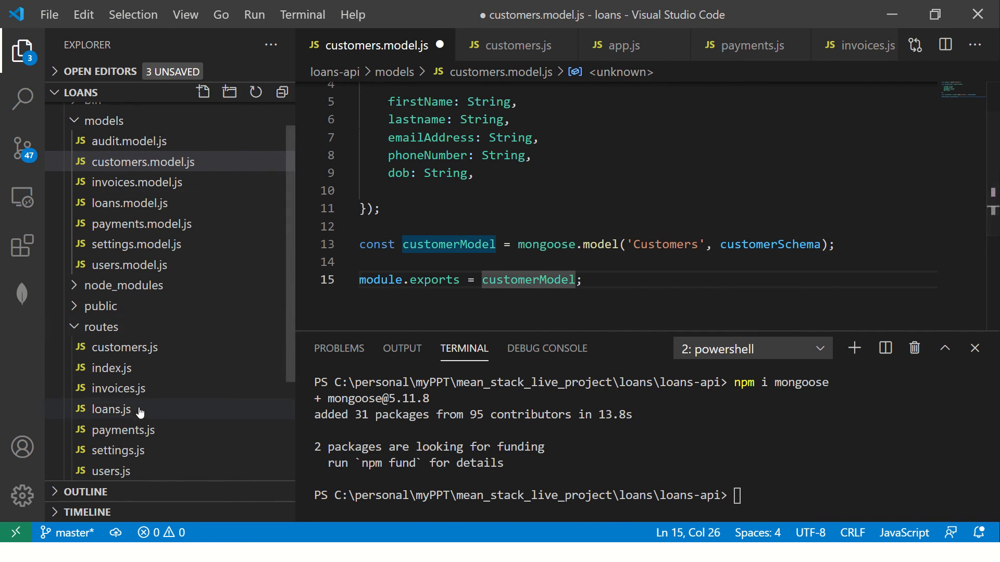
- In routes/customers.js, add const customerModel = require('../models/customers.model'); below the router line
click(124, 346)
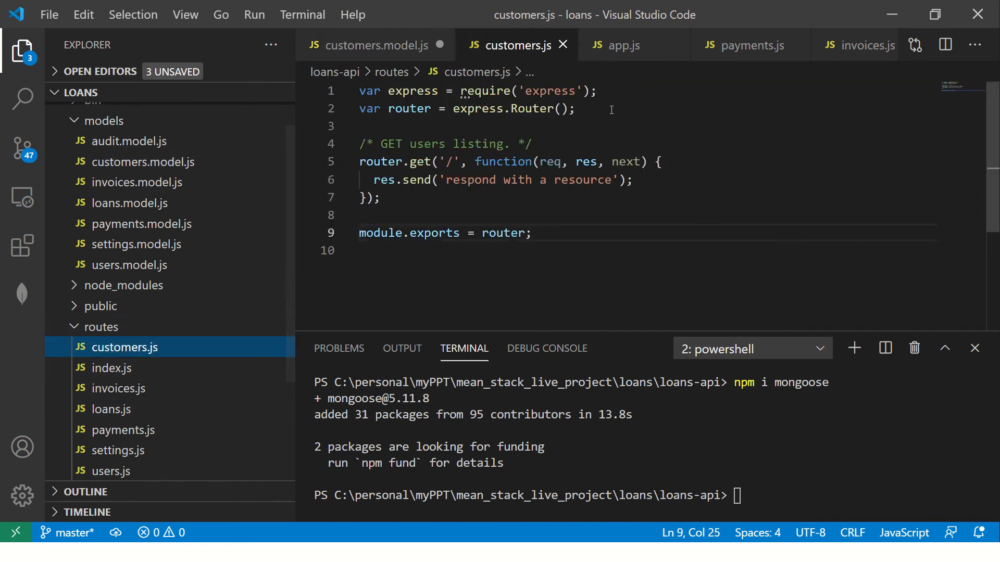
click(576, 108)
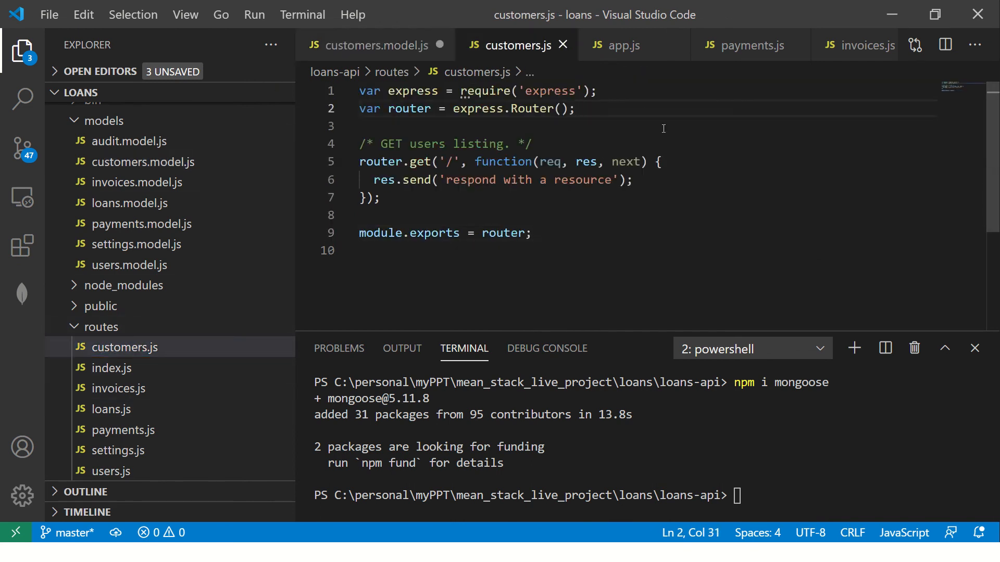
mouse_move(653, 124)
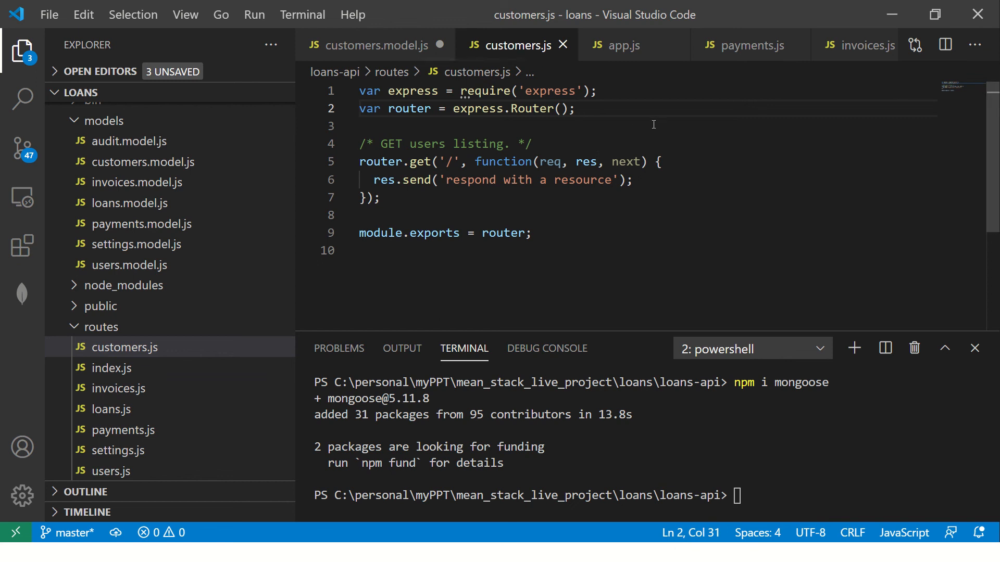
text(const cysto)
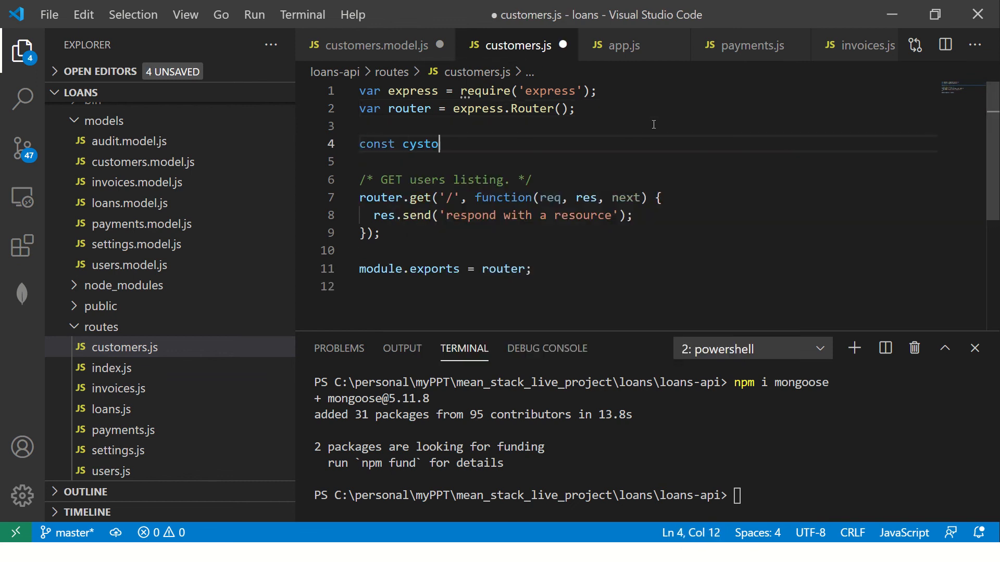
text(customer)
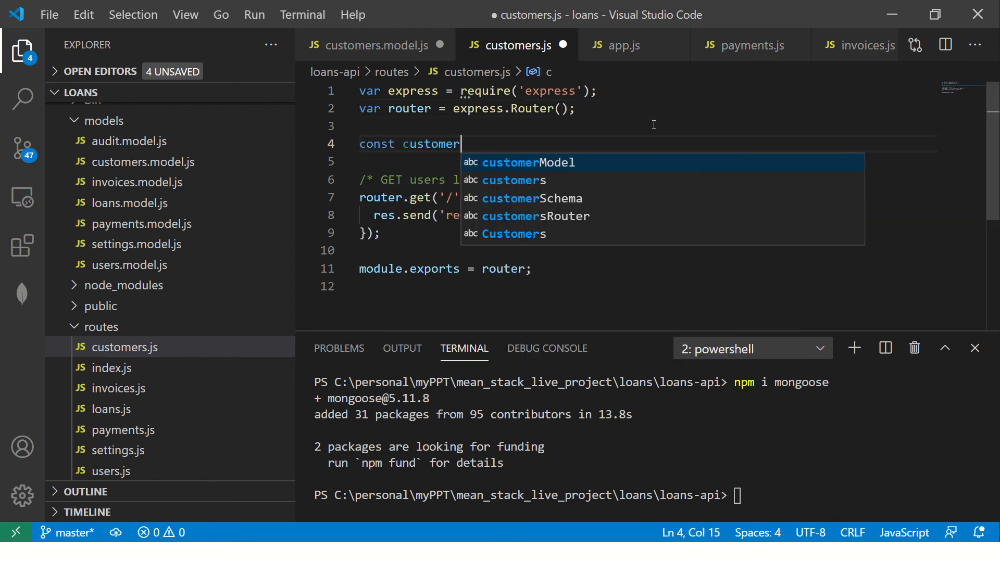
text(Model = rwq)
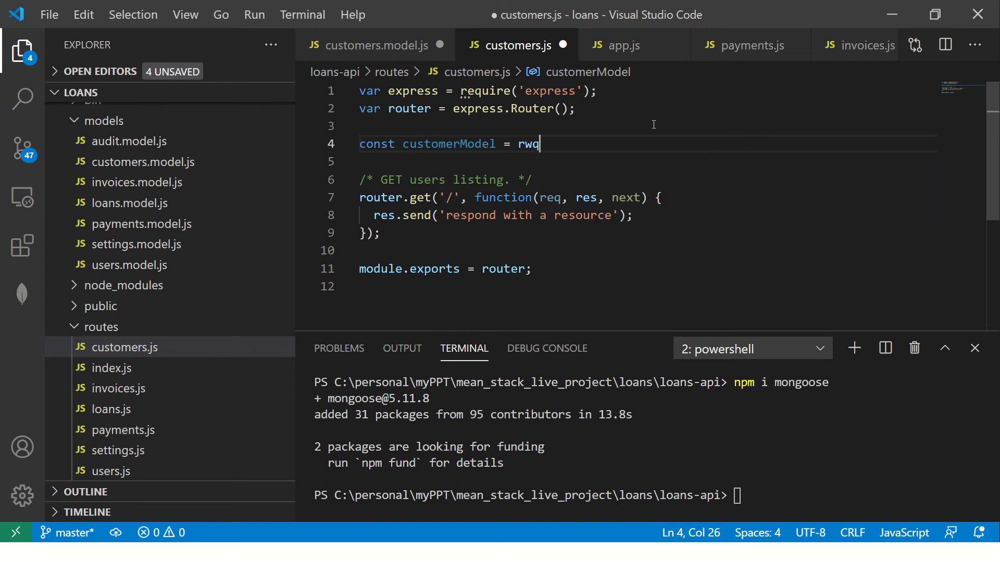
text(req)
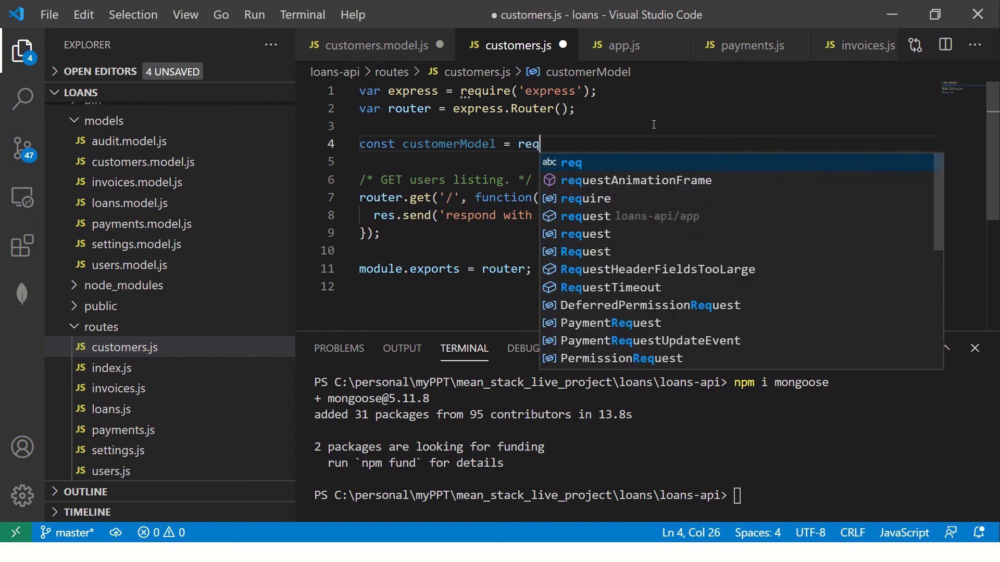
text(u)
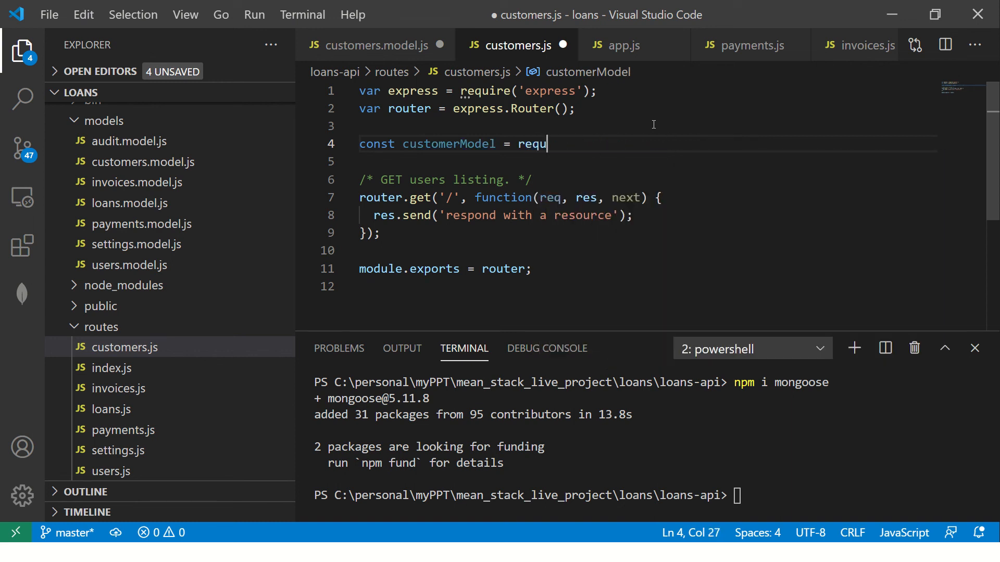
text(ire()
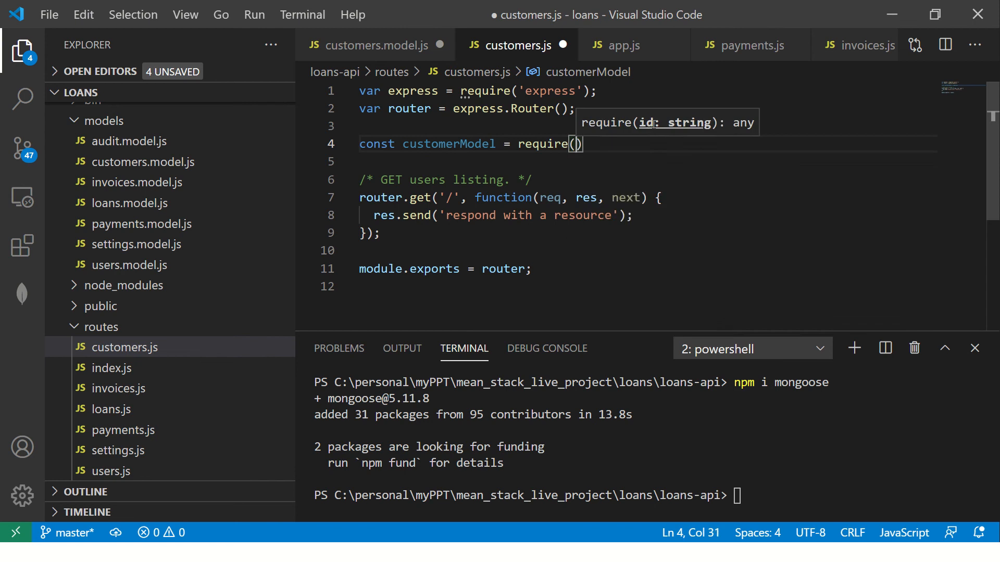
text('..')
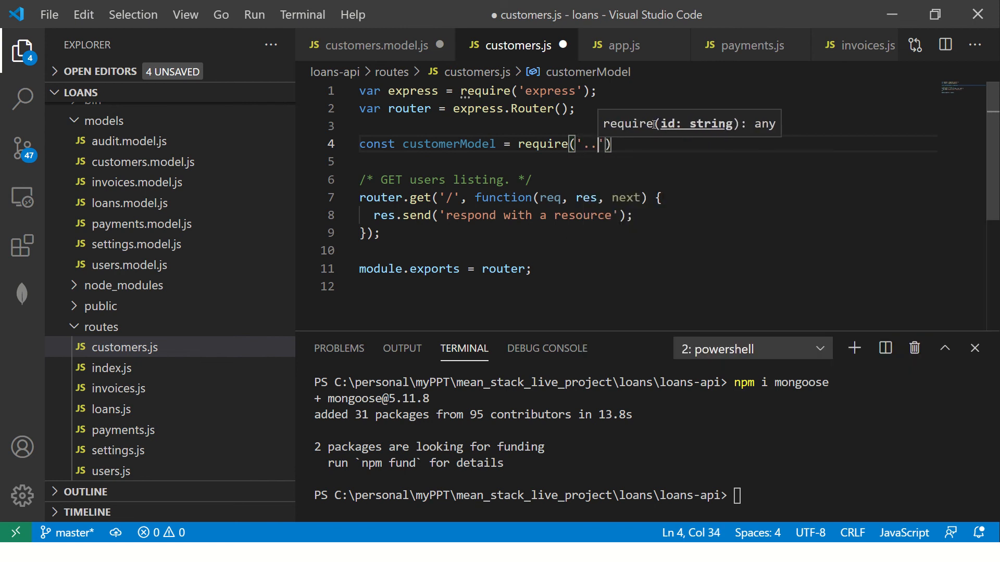
text(/models/)
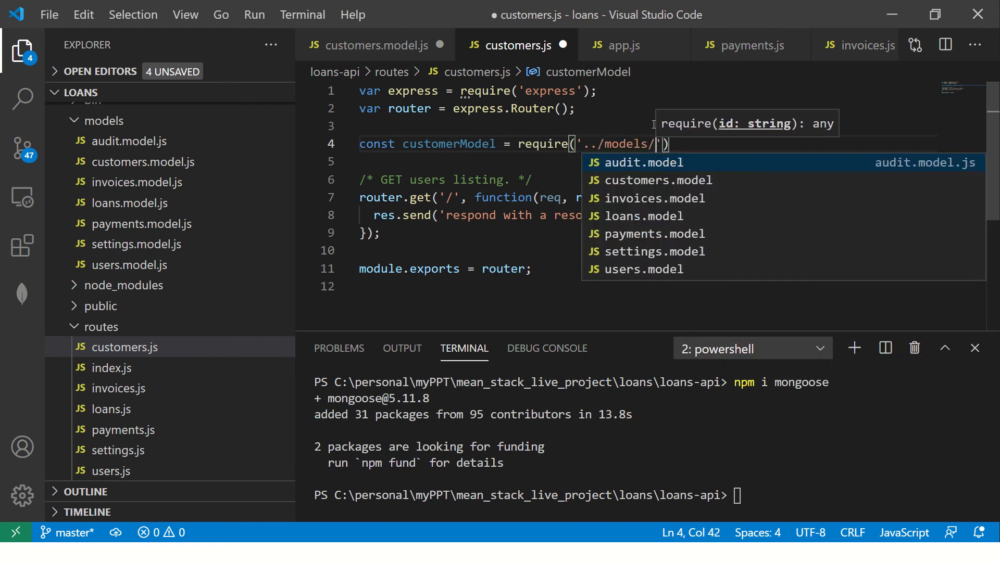
click(658, 181)
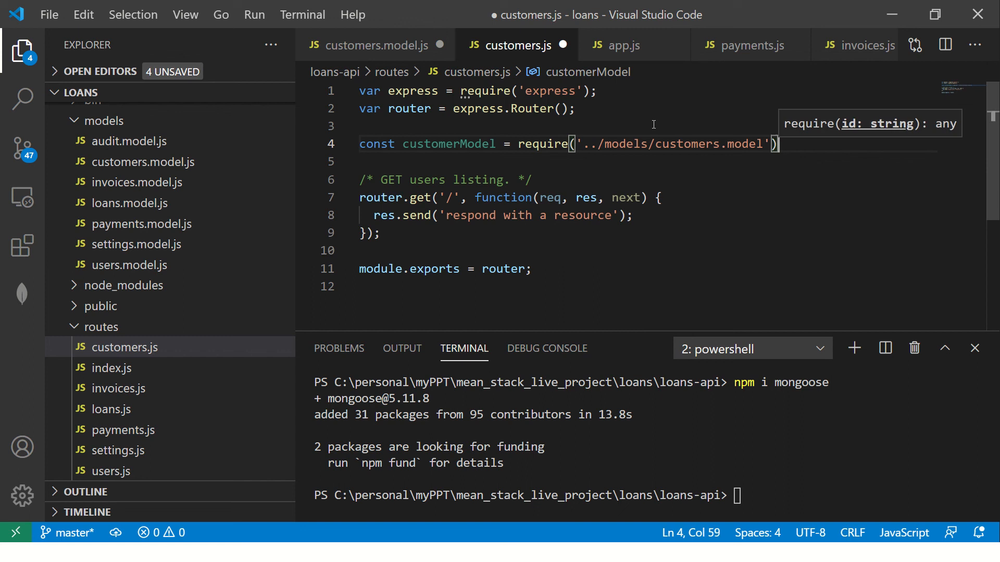
text(;)
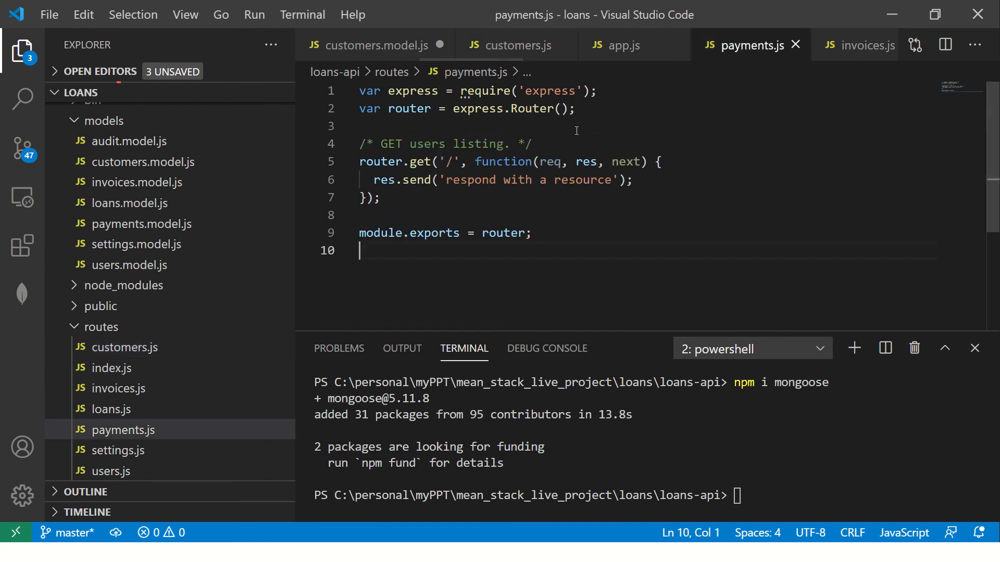
- Paste the model require into routes/payments.js, renaming it paymentModel loading '../models/payments.model'
text(const customerModel = require('../models/customers.model');)
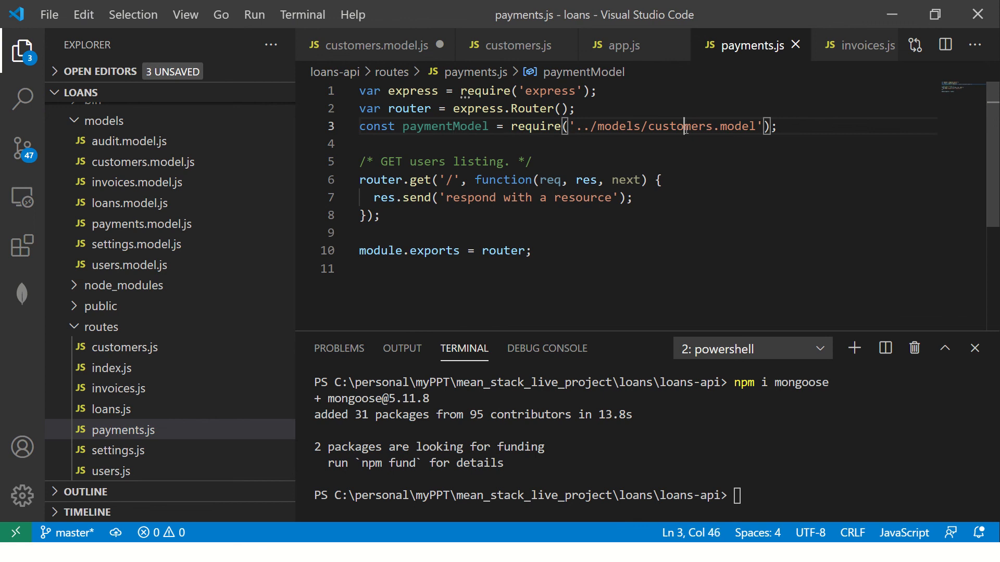
text(payment)
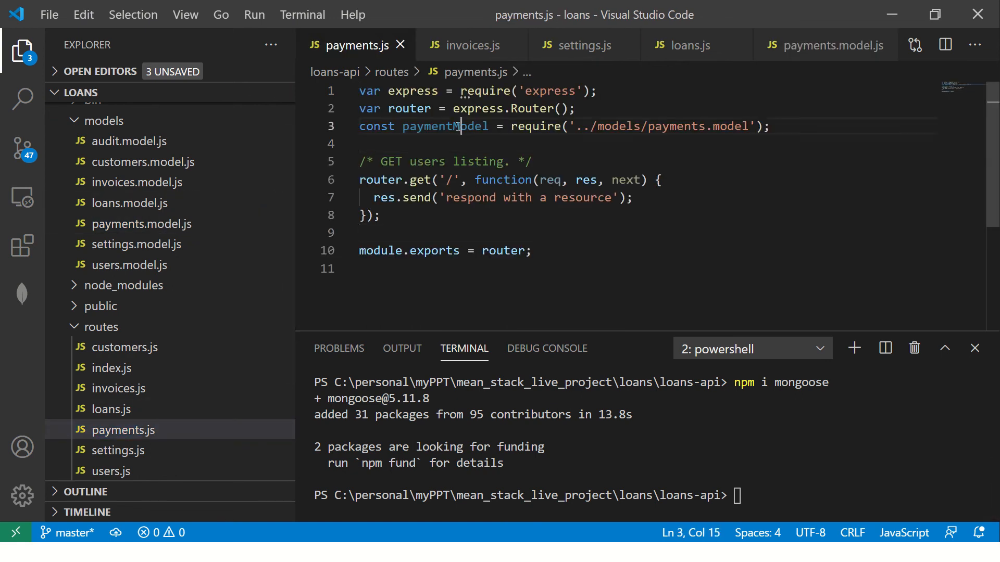
double_click(441, 126)
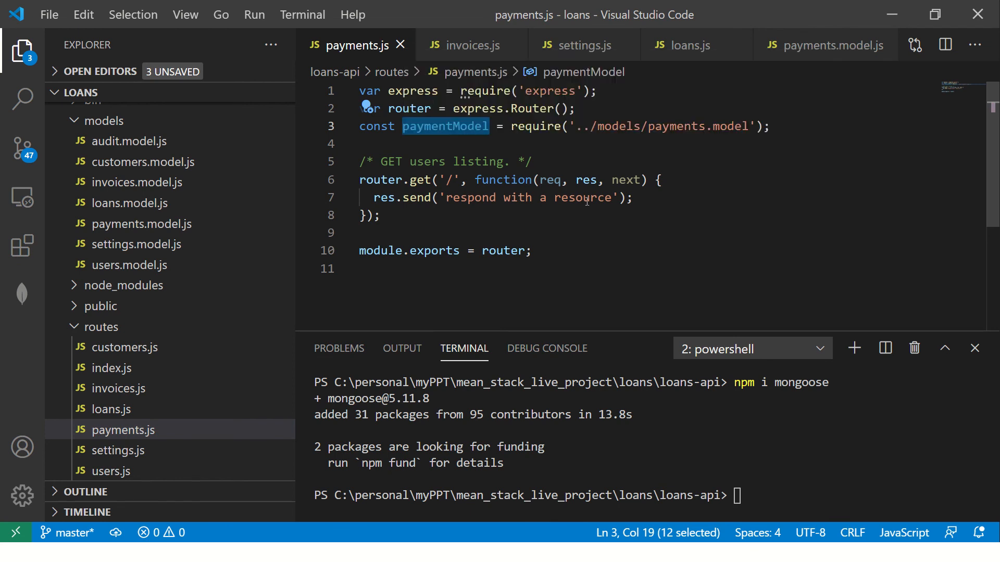
mouse_move(608, 215)
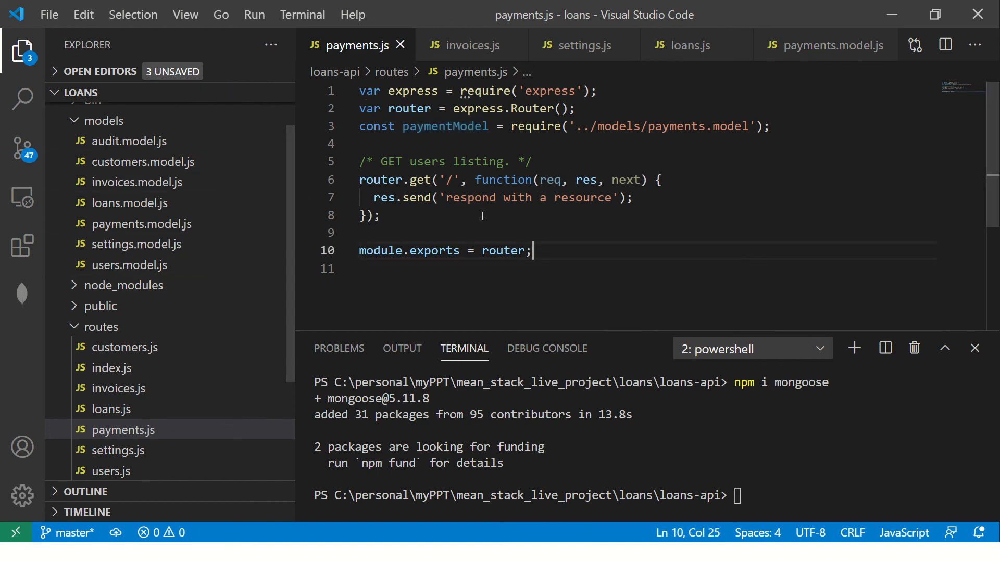
click(383, 215)
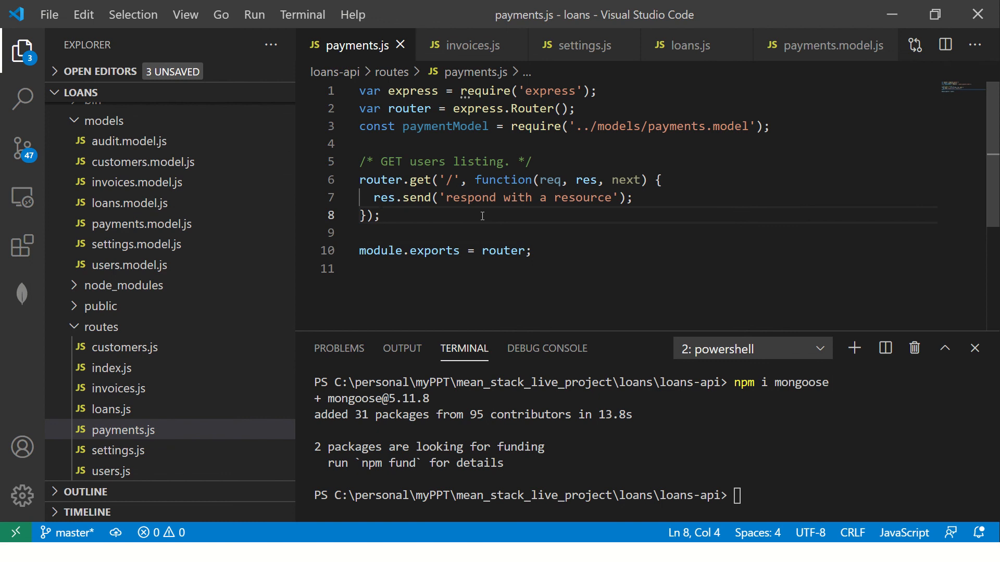